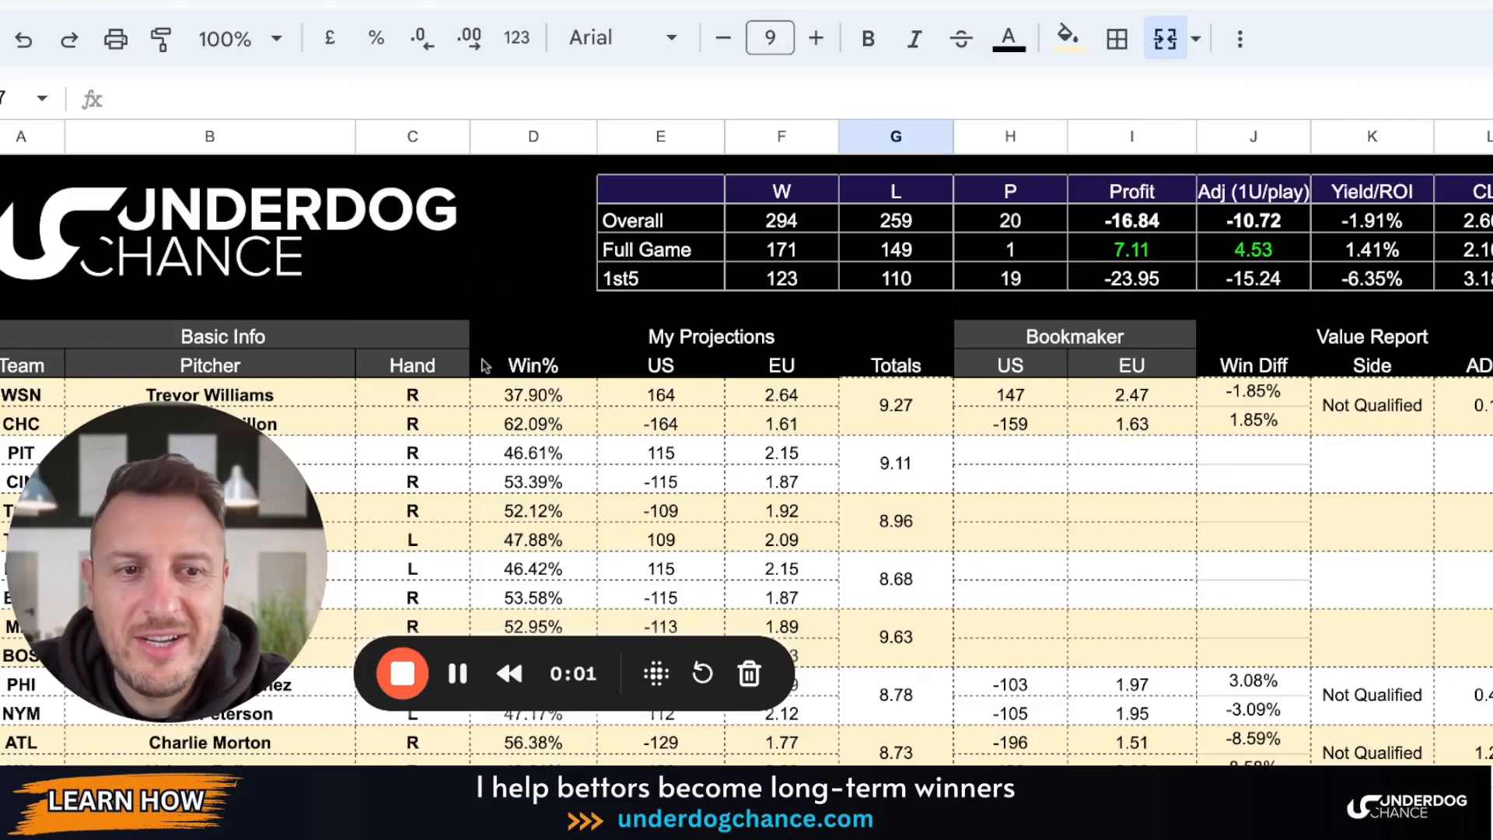
pyautogui.moveTo(550, 340)
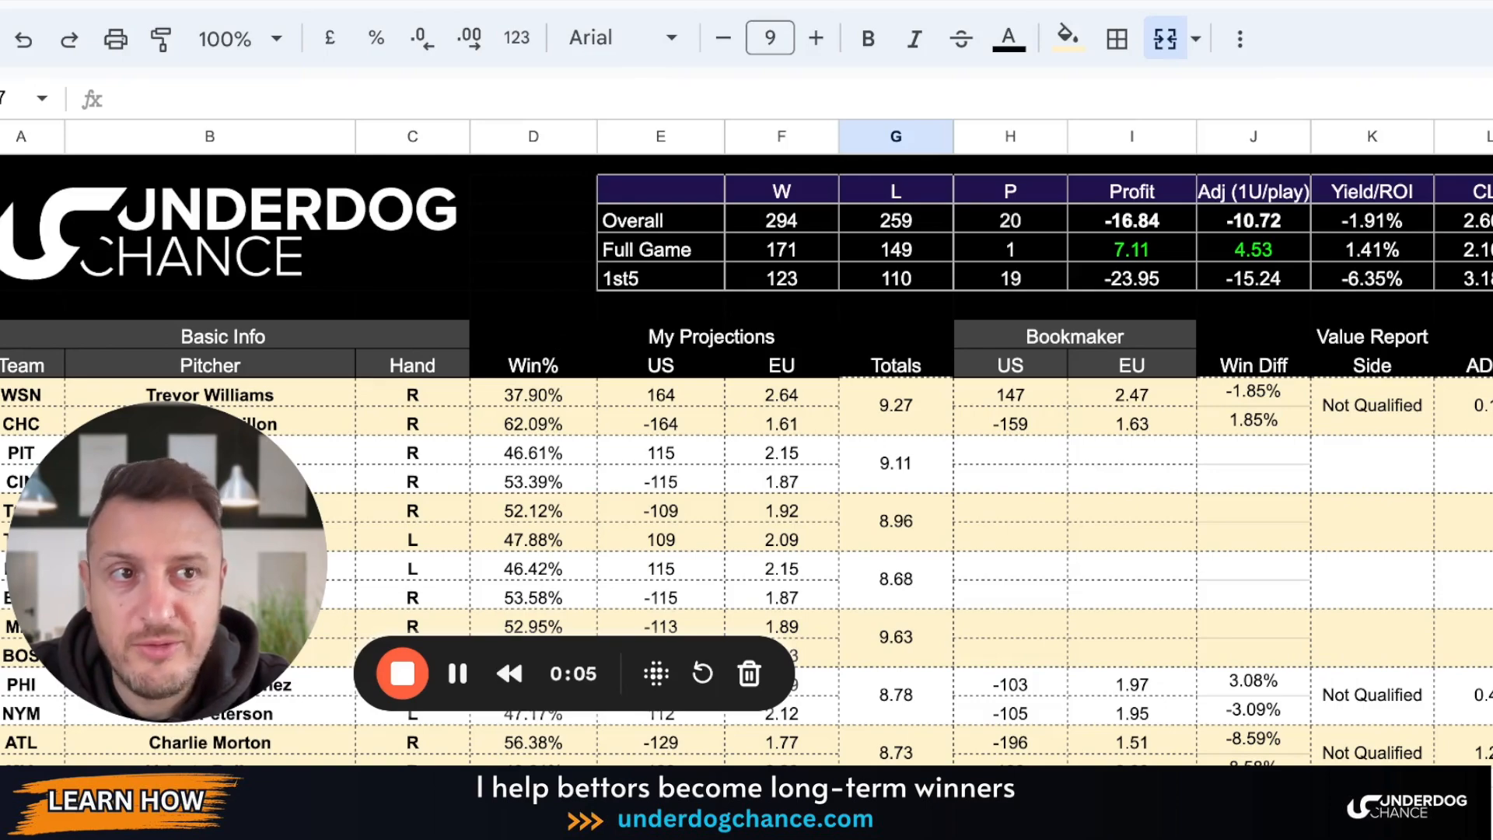
# - Scroll down through the game rows to reach the WSN–CHC matchup
pyautogui.scroll(-3)
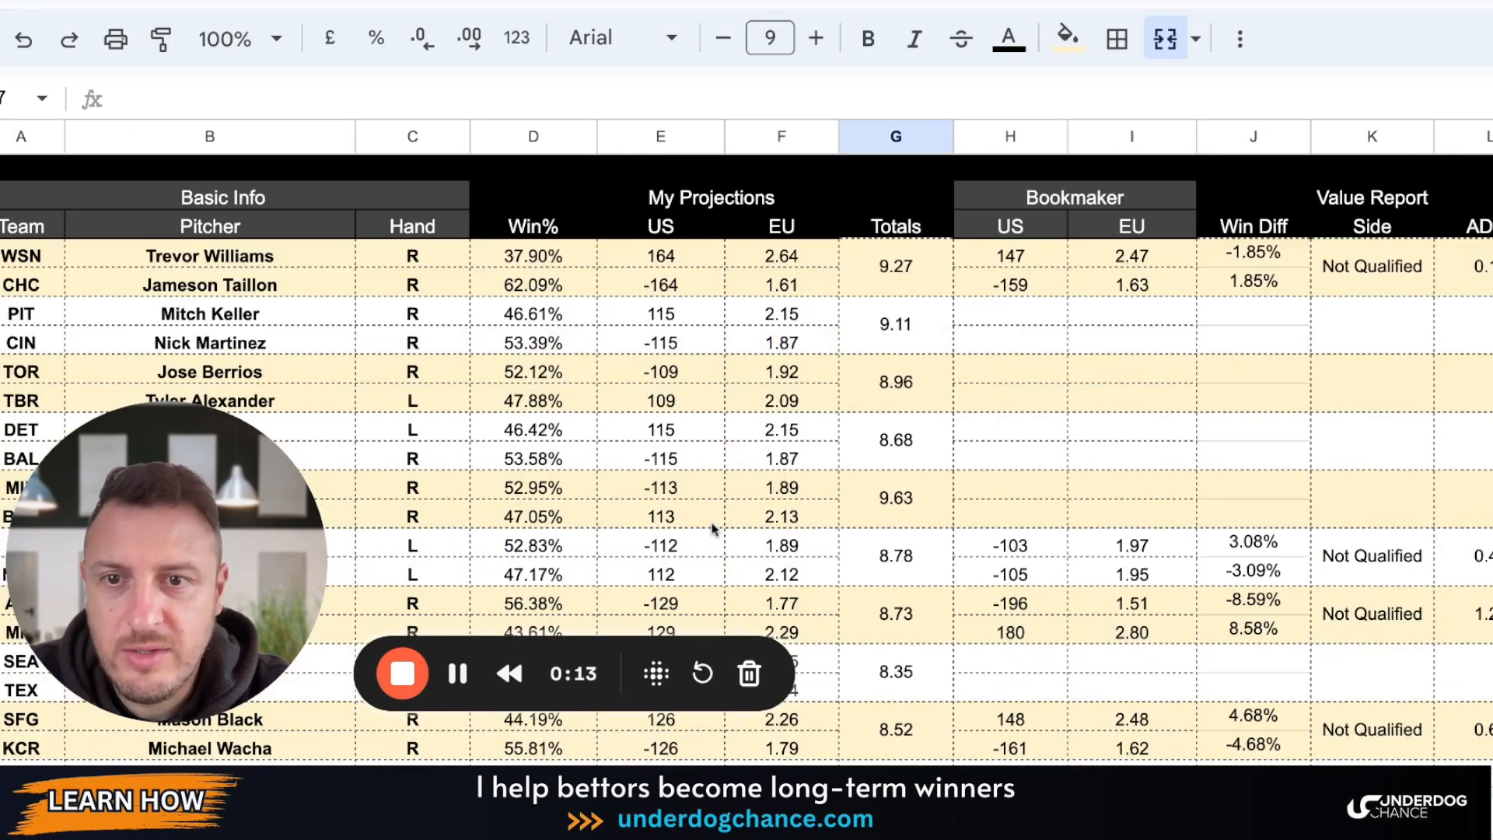
pyautogui.scroll(-3)
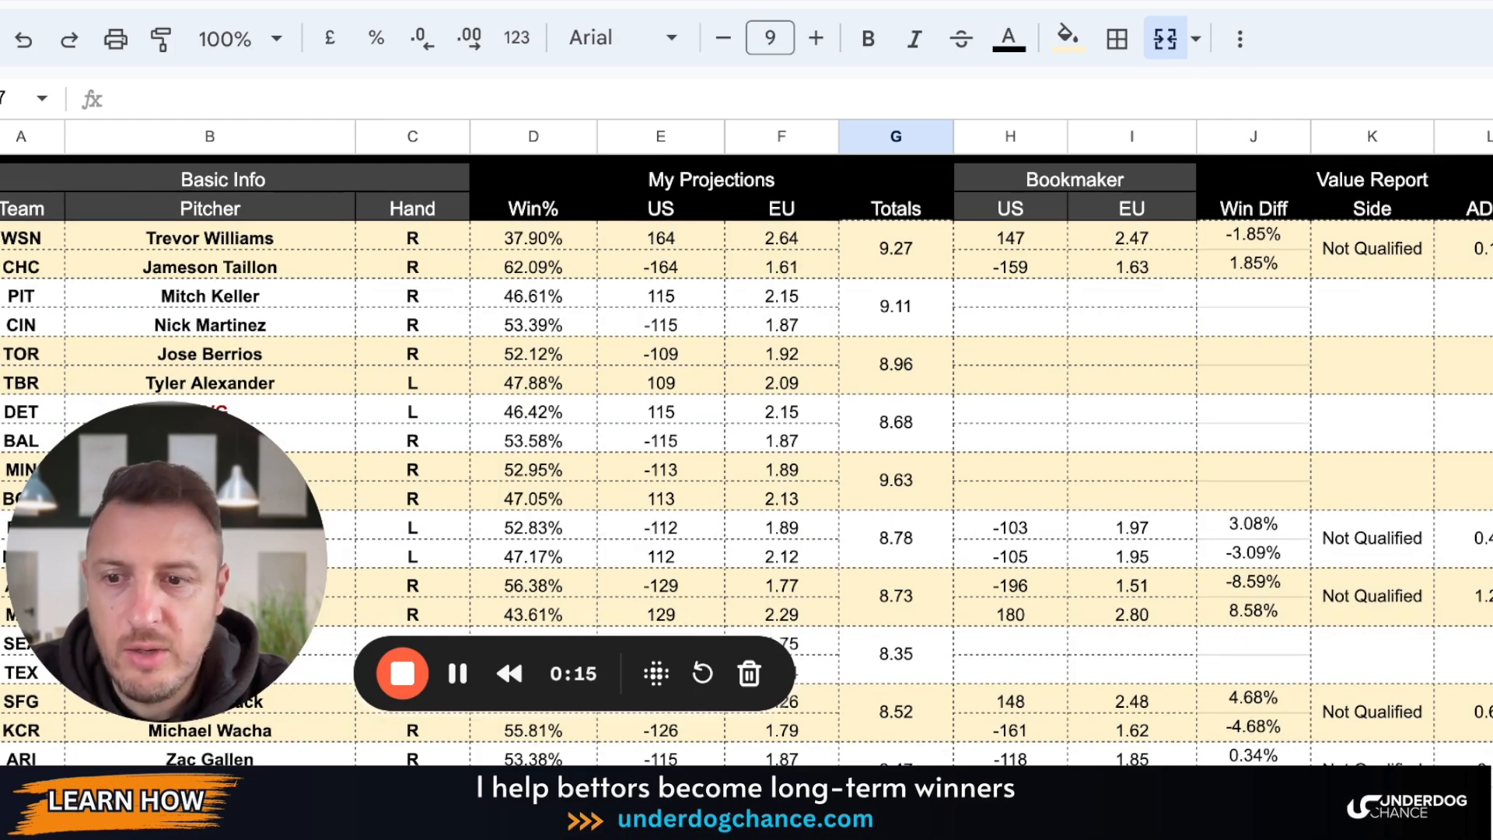
pyautogui.moveTo(726, 521)
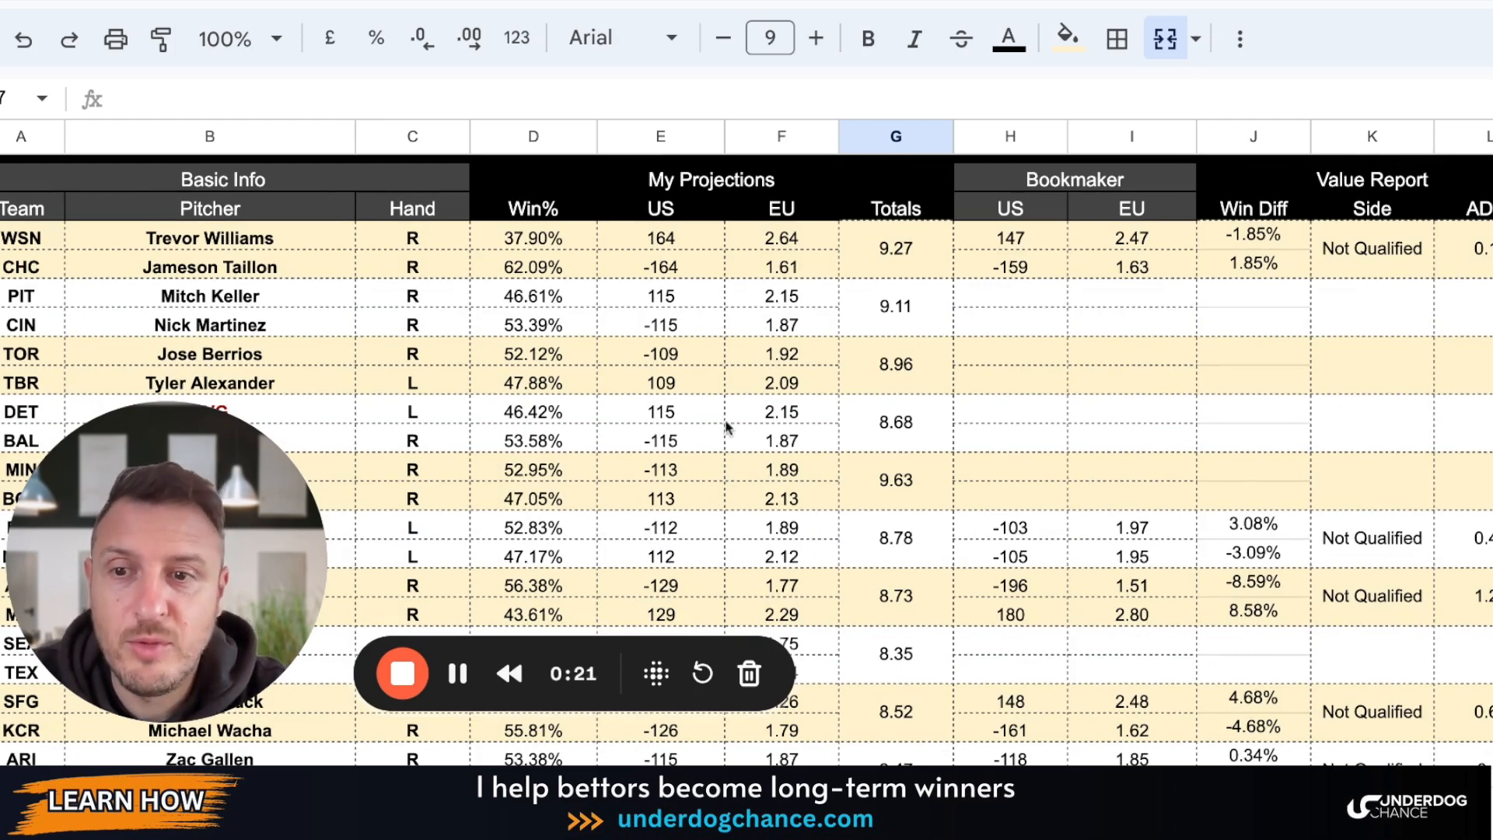
pyautogui.scroll(-3)
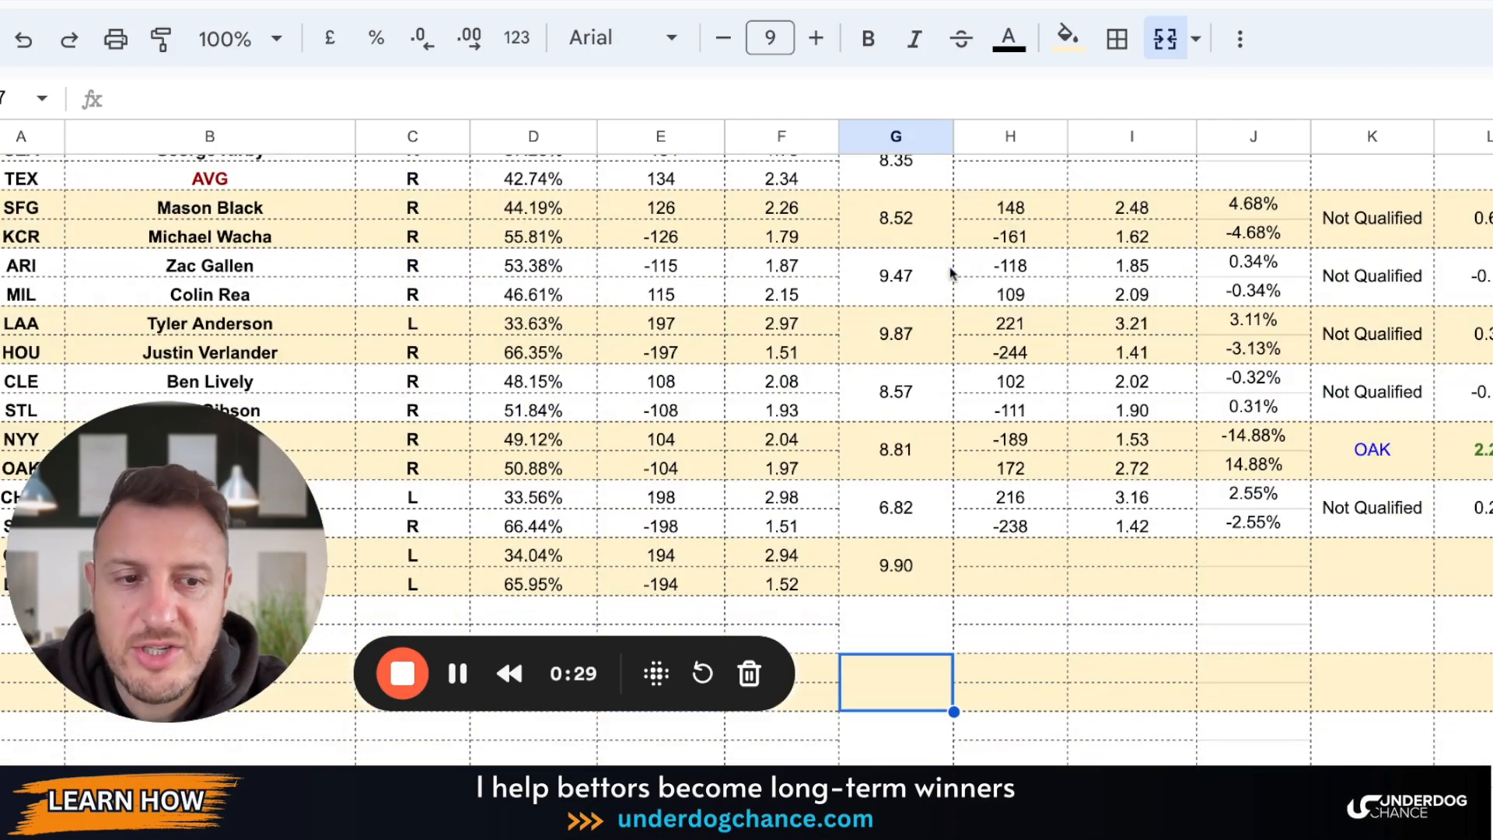
pyautogui.scroll(-3)
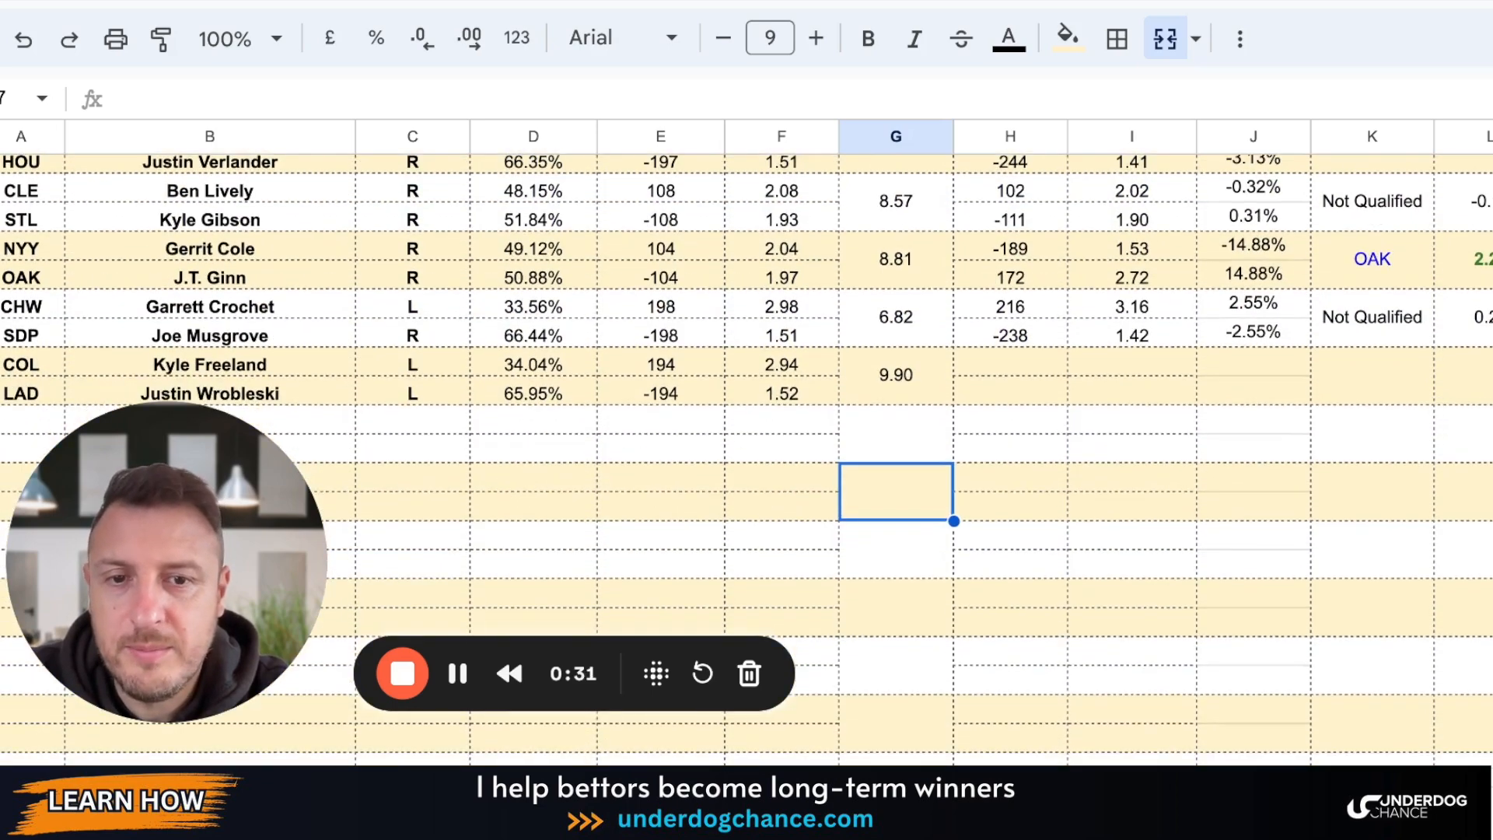
pyautogui.scroll(3)
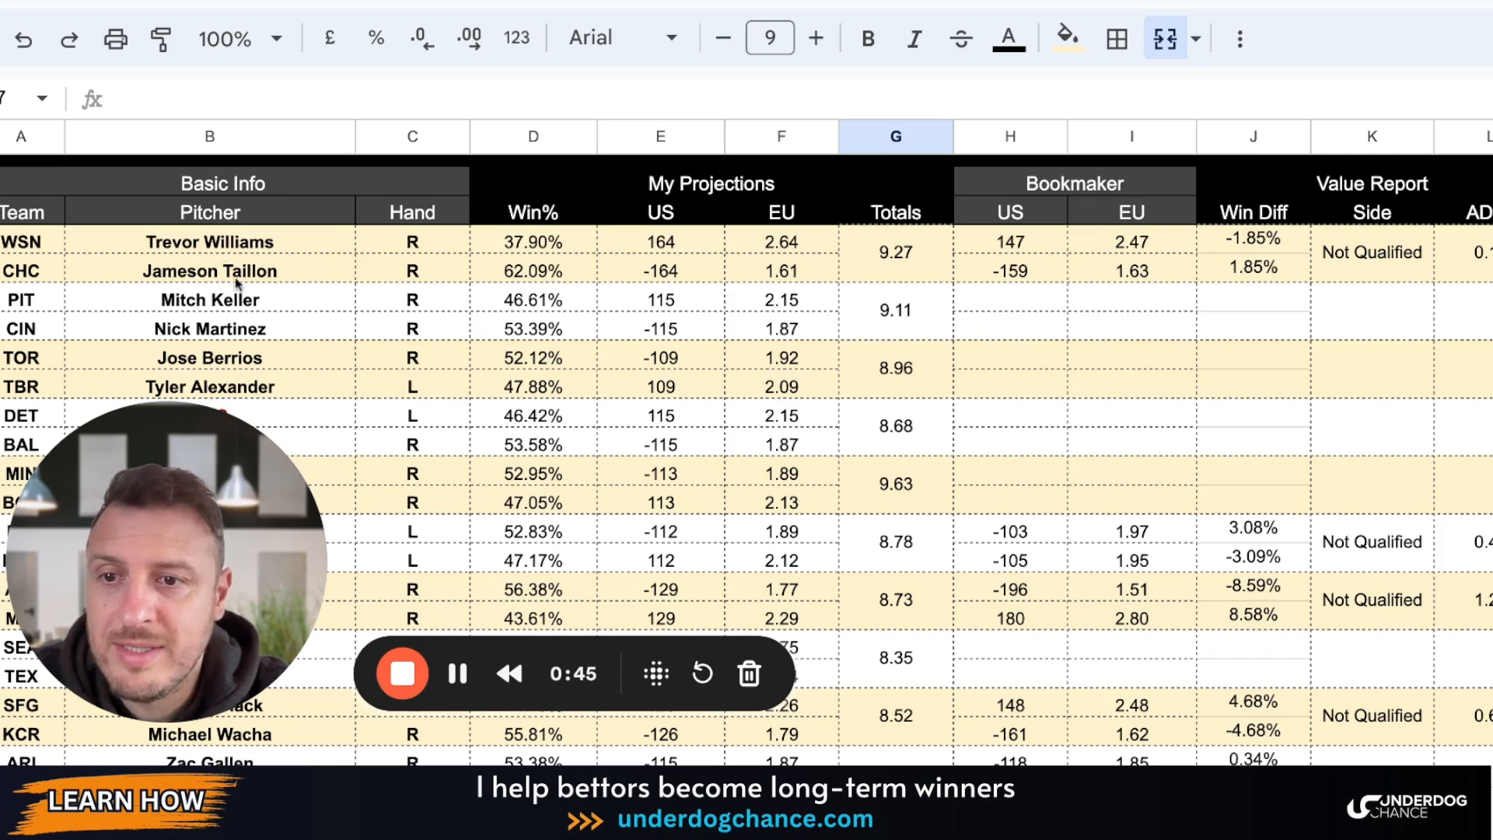
pyautogui.moveTo(485, 296)
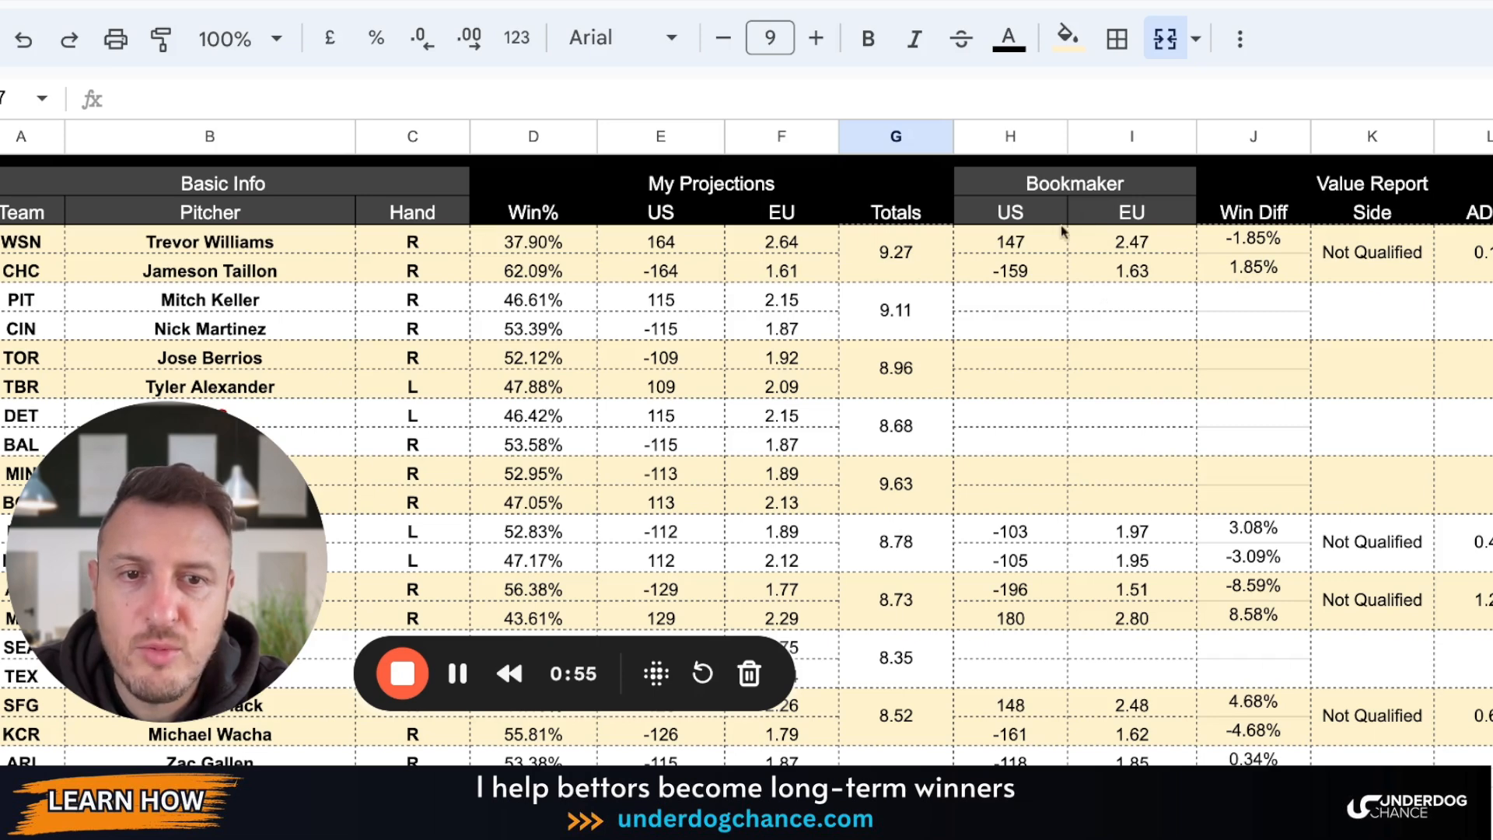
# - Check CHC's projected EU price, projected and bookmaker US odds, and column L value
pyautogui.click(711, 184)
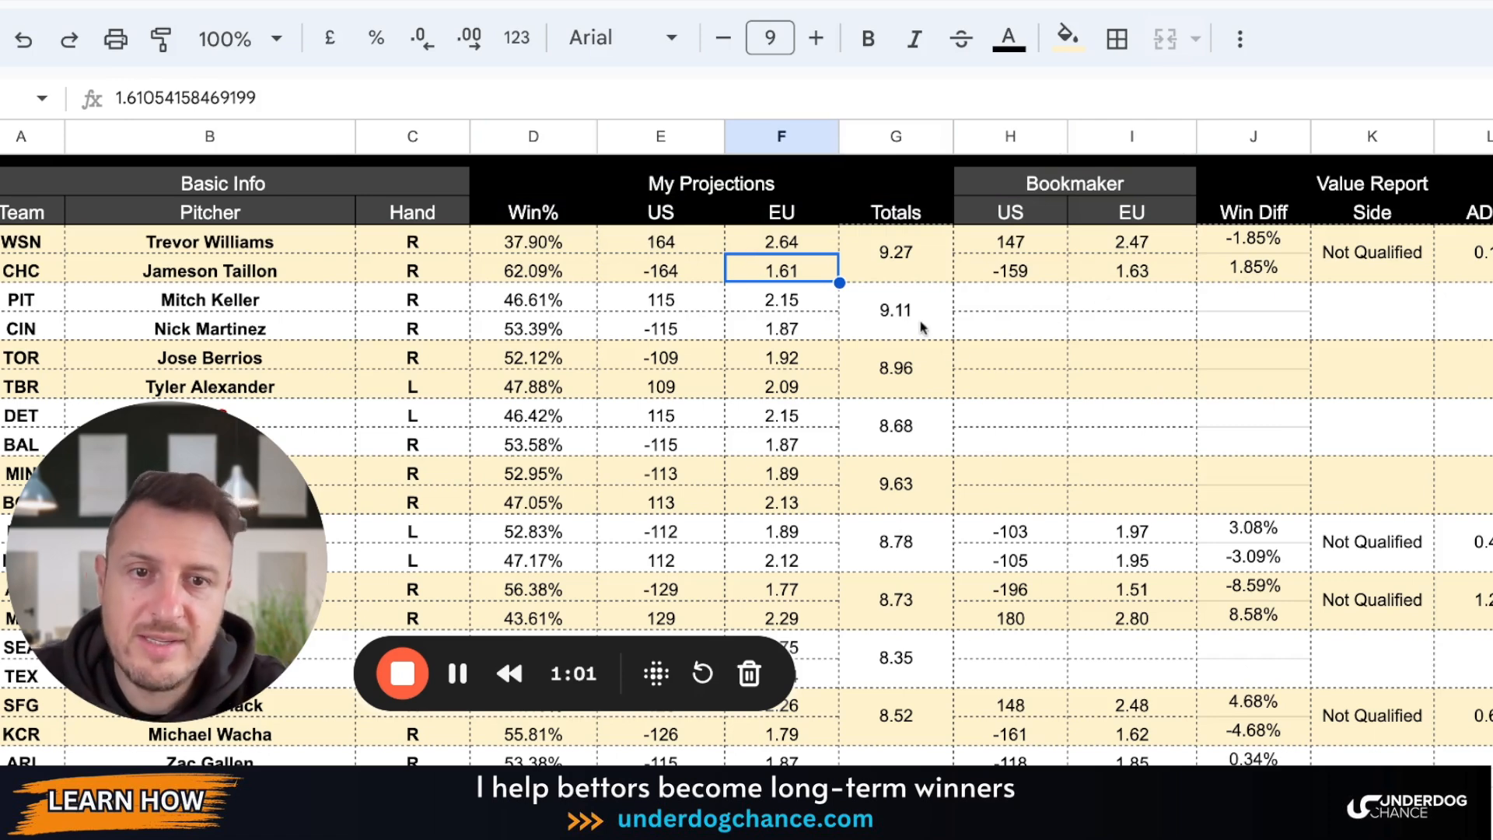
pyautogui.click(661, 270)
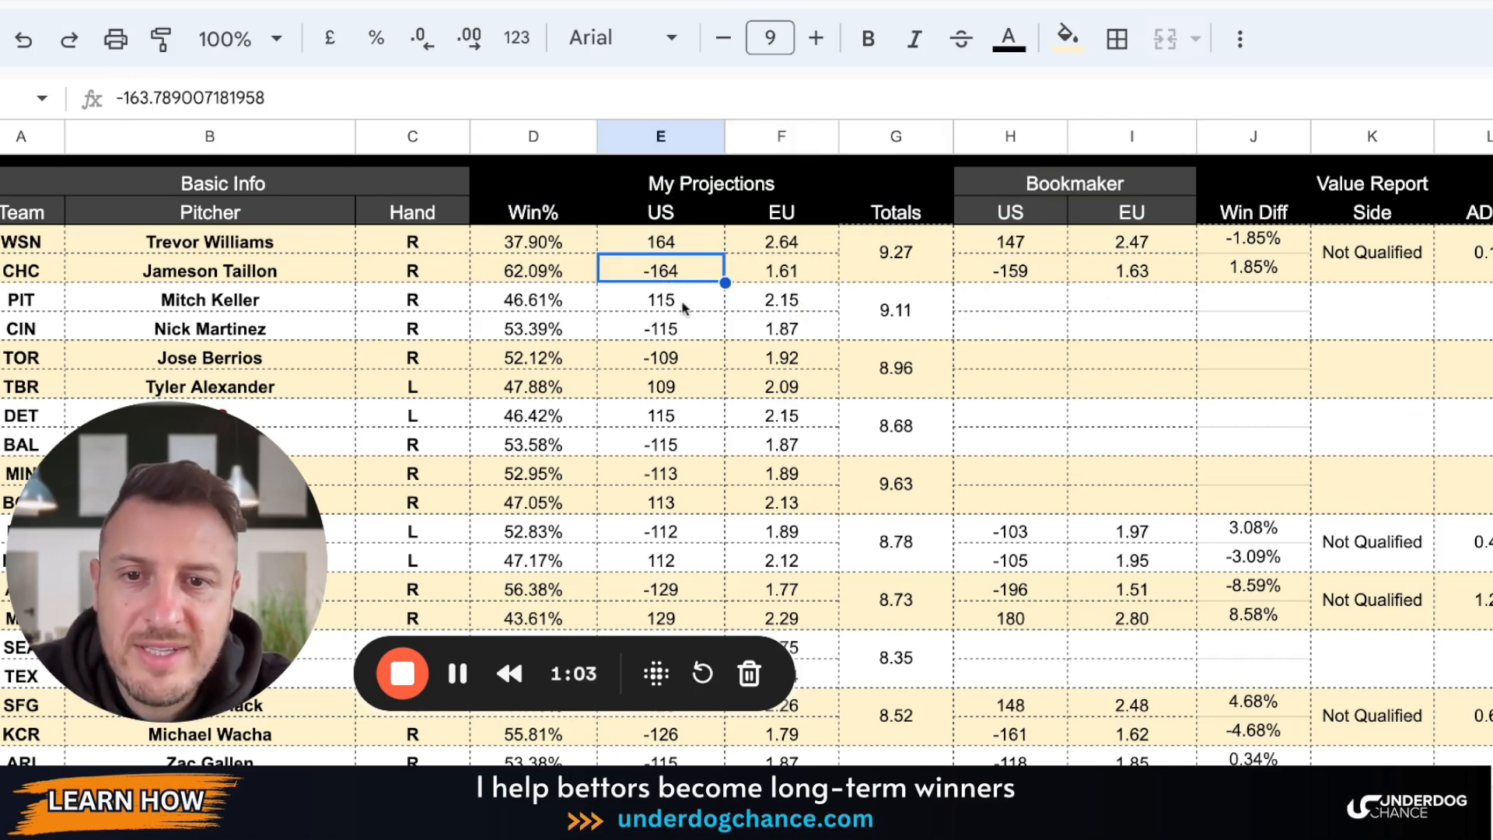
pyautogui.click(894, 252)
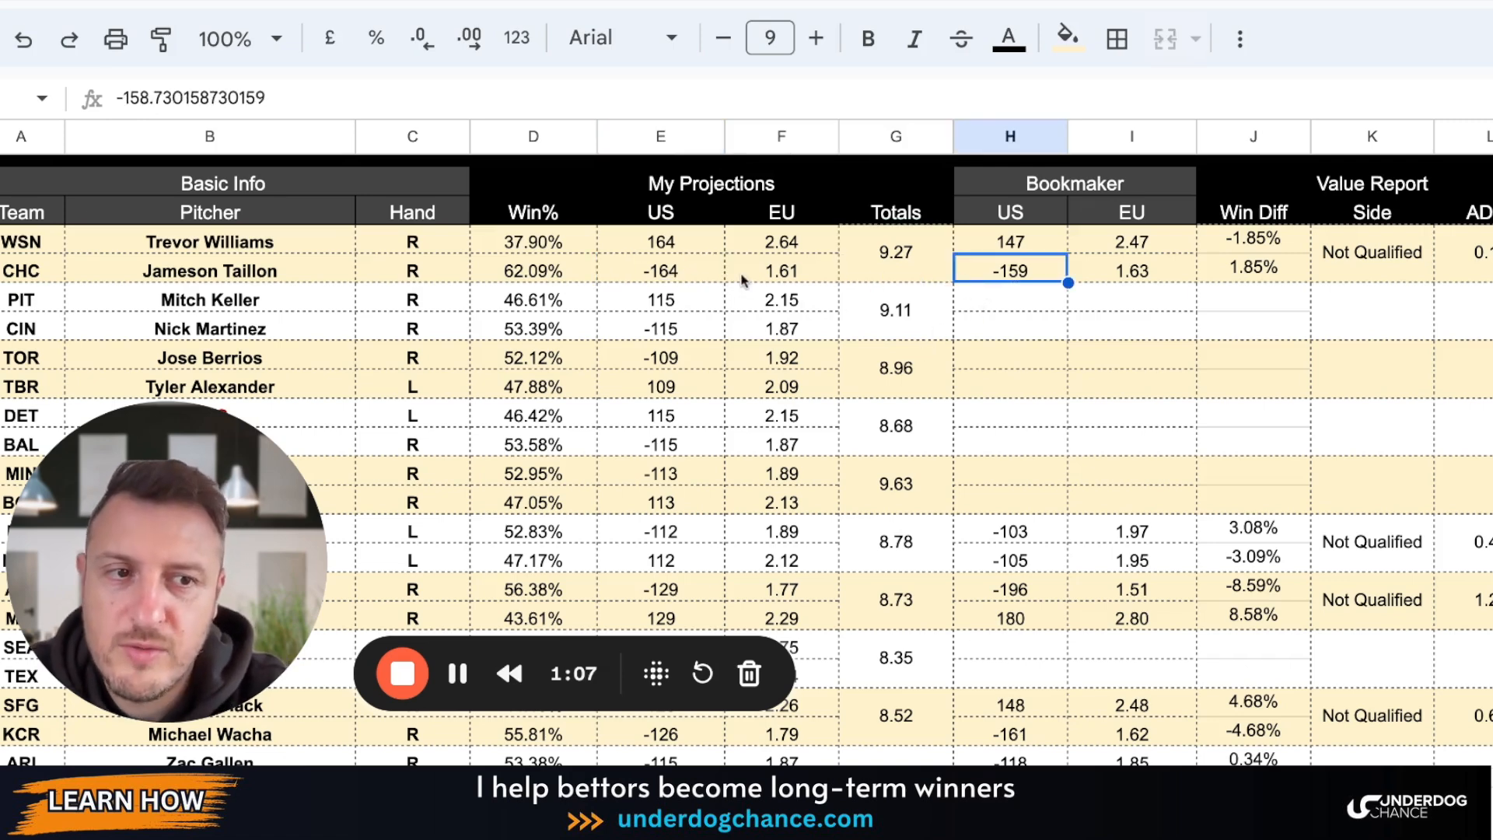
pyautogui.click(1371, 252)
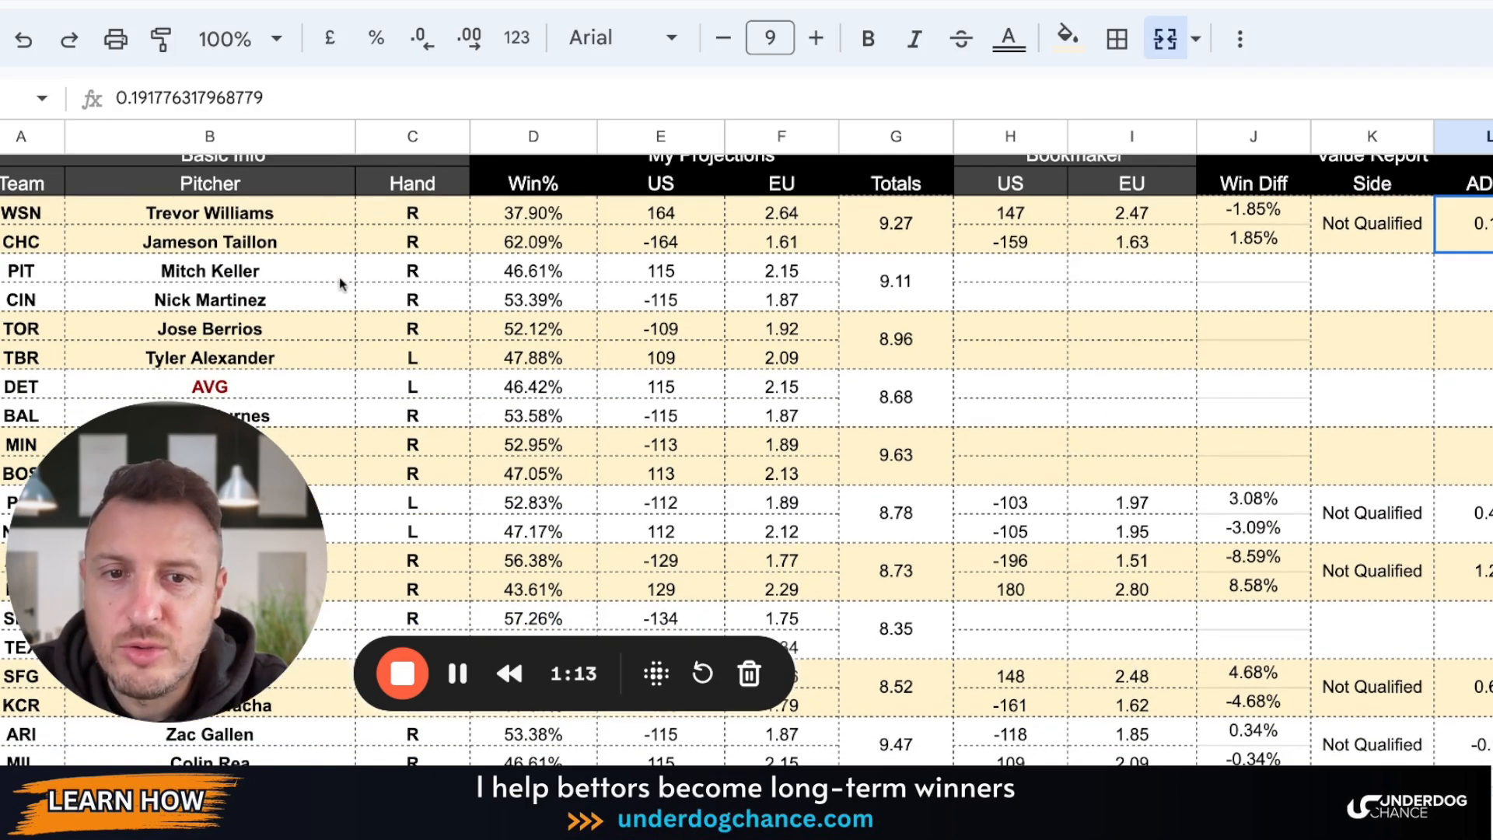
# - Check CIN's projected EU price and win percentage, then TOR's projected EU price
pyautogui.scroll(-3)
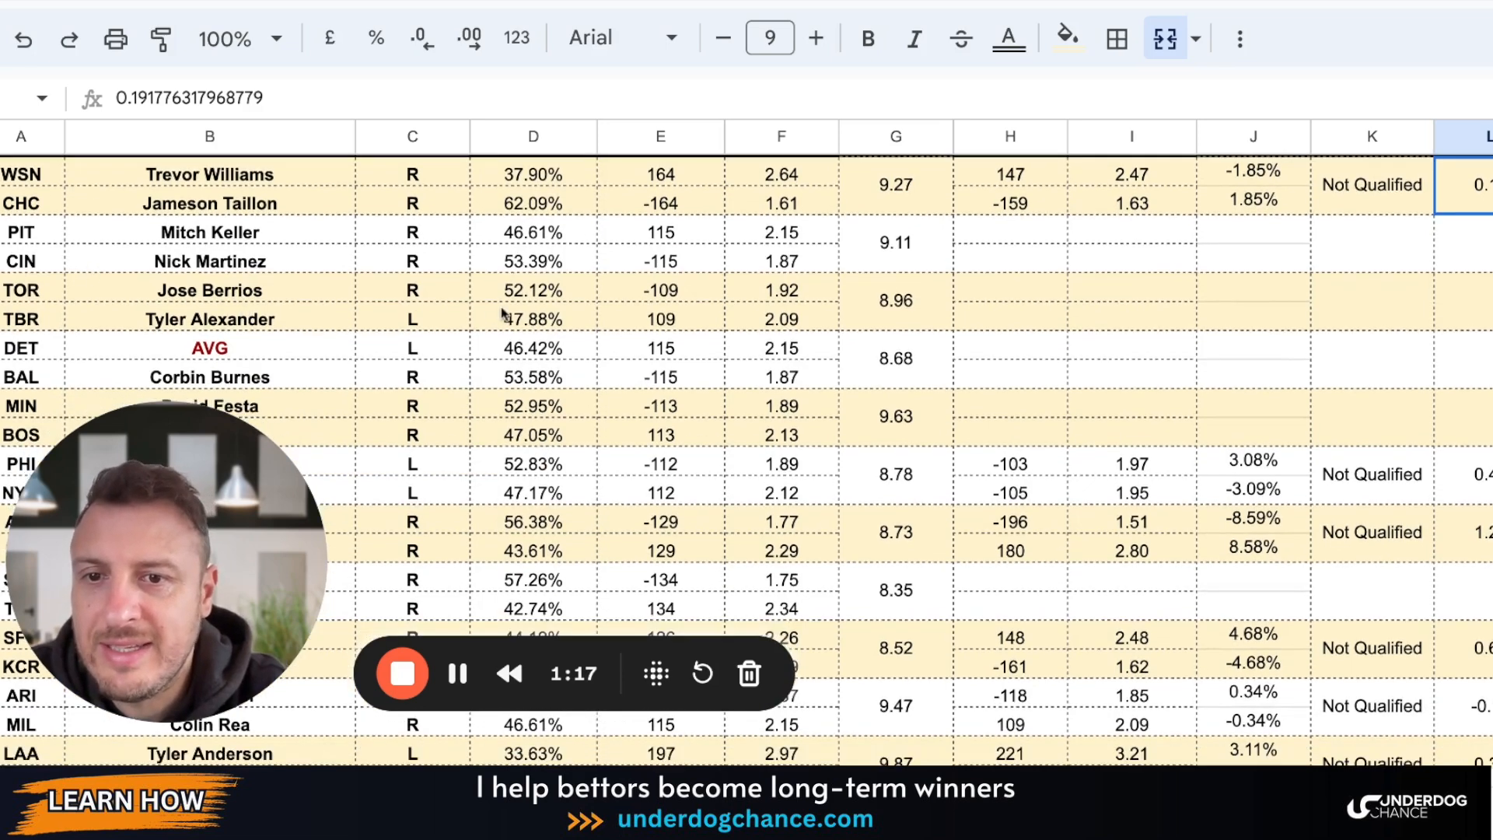
pyautogui.moveTo(733, 333)
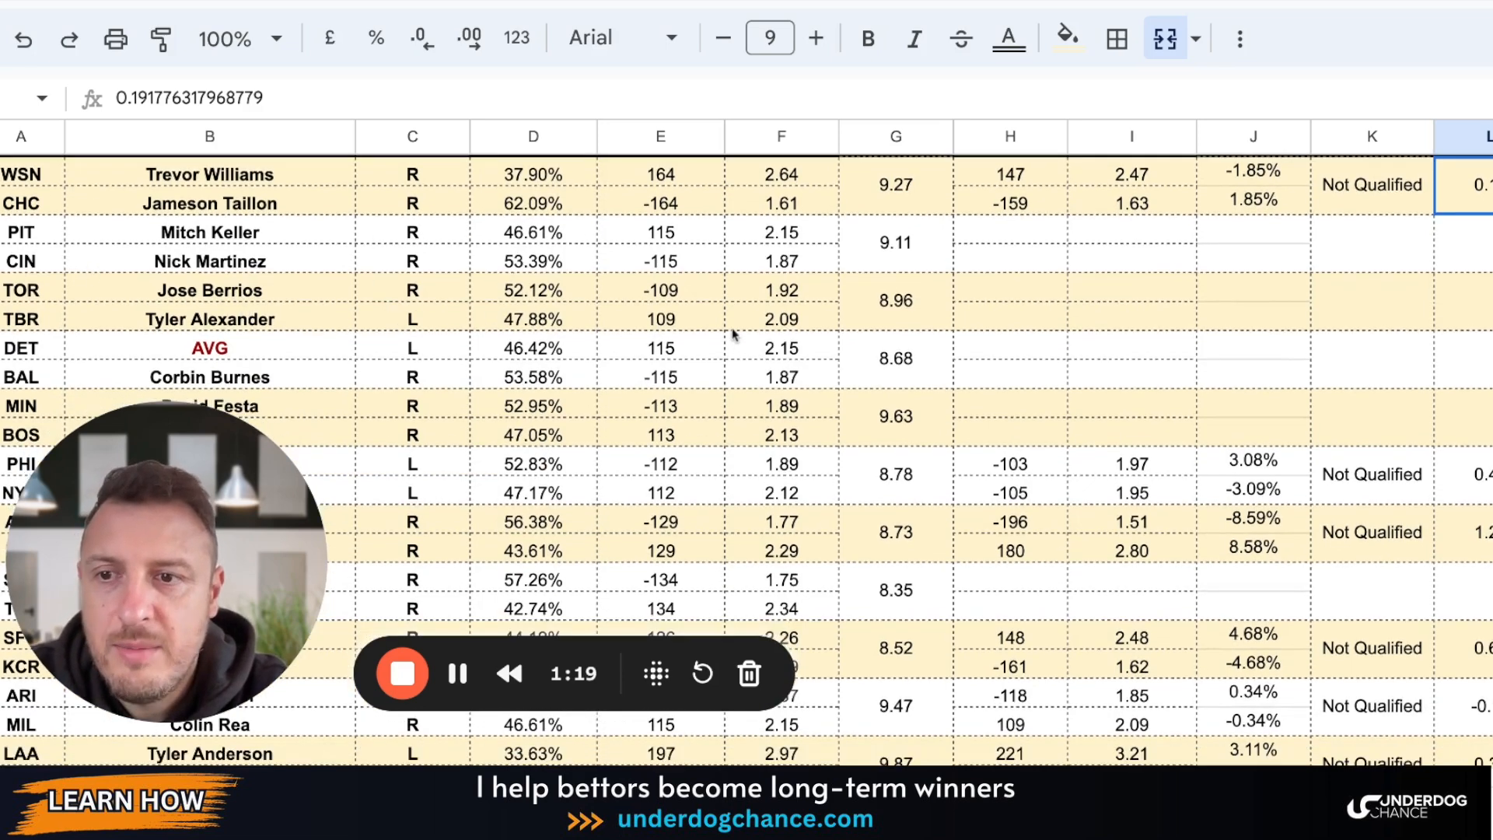
pyautogui.click(660, 262)
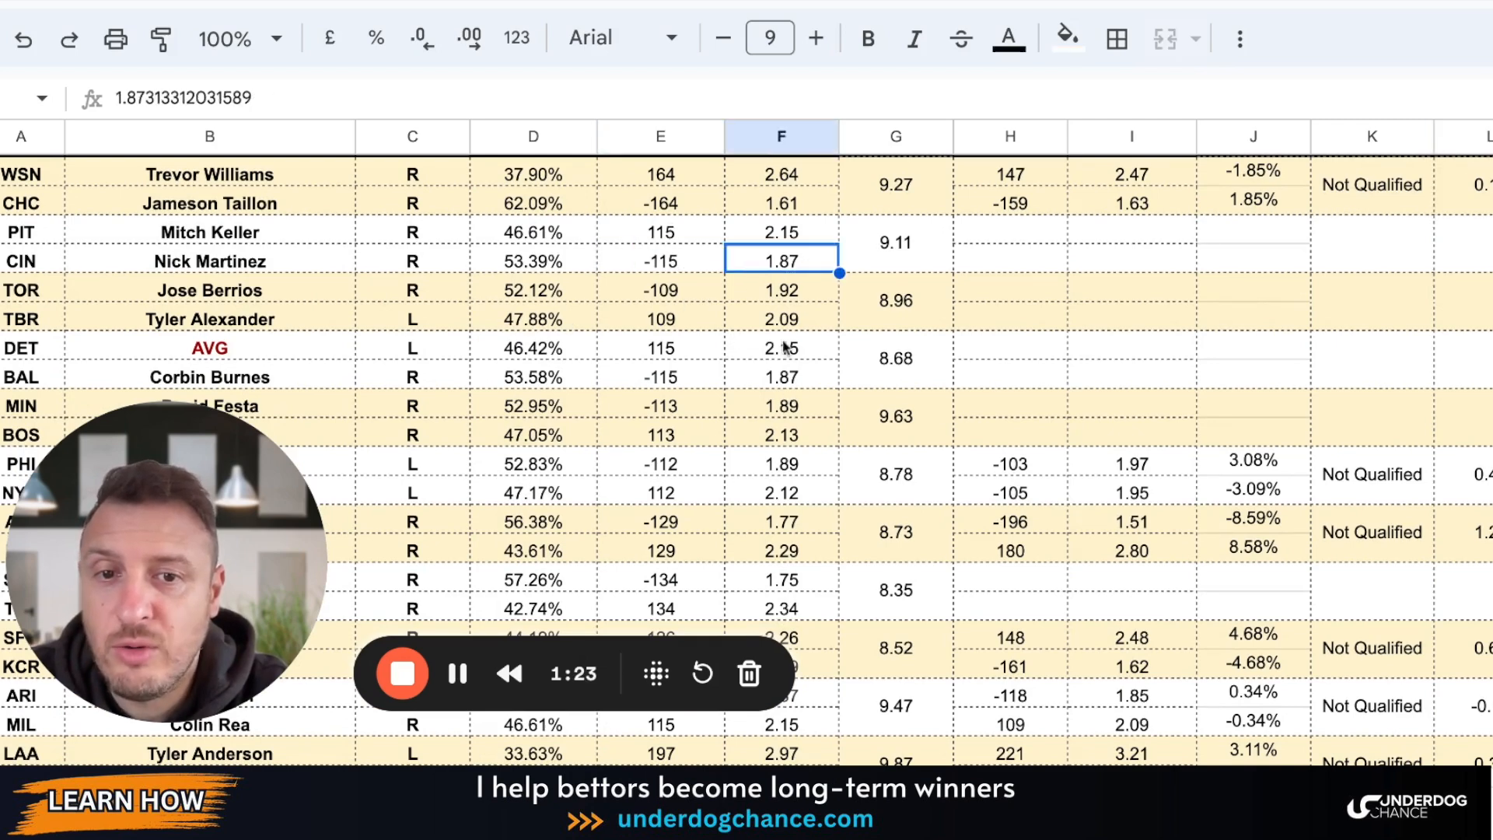
pyautogui.click(531, 260)
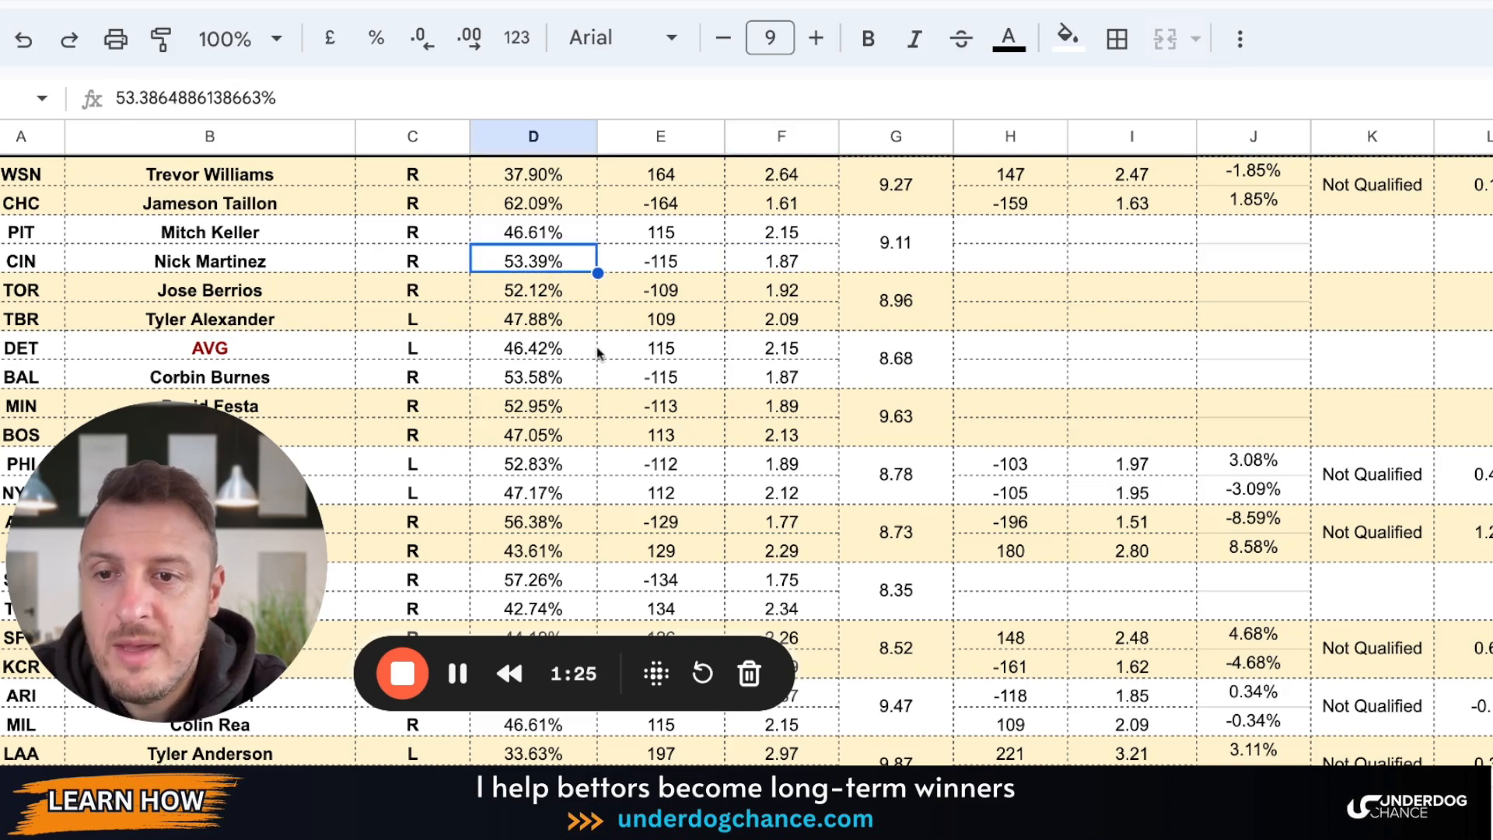
pyautogui.moveTo(557, 281)
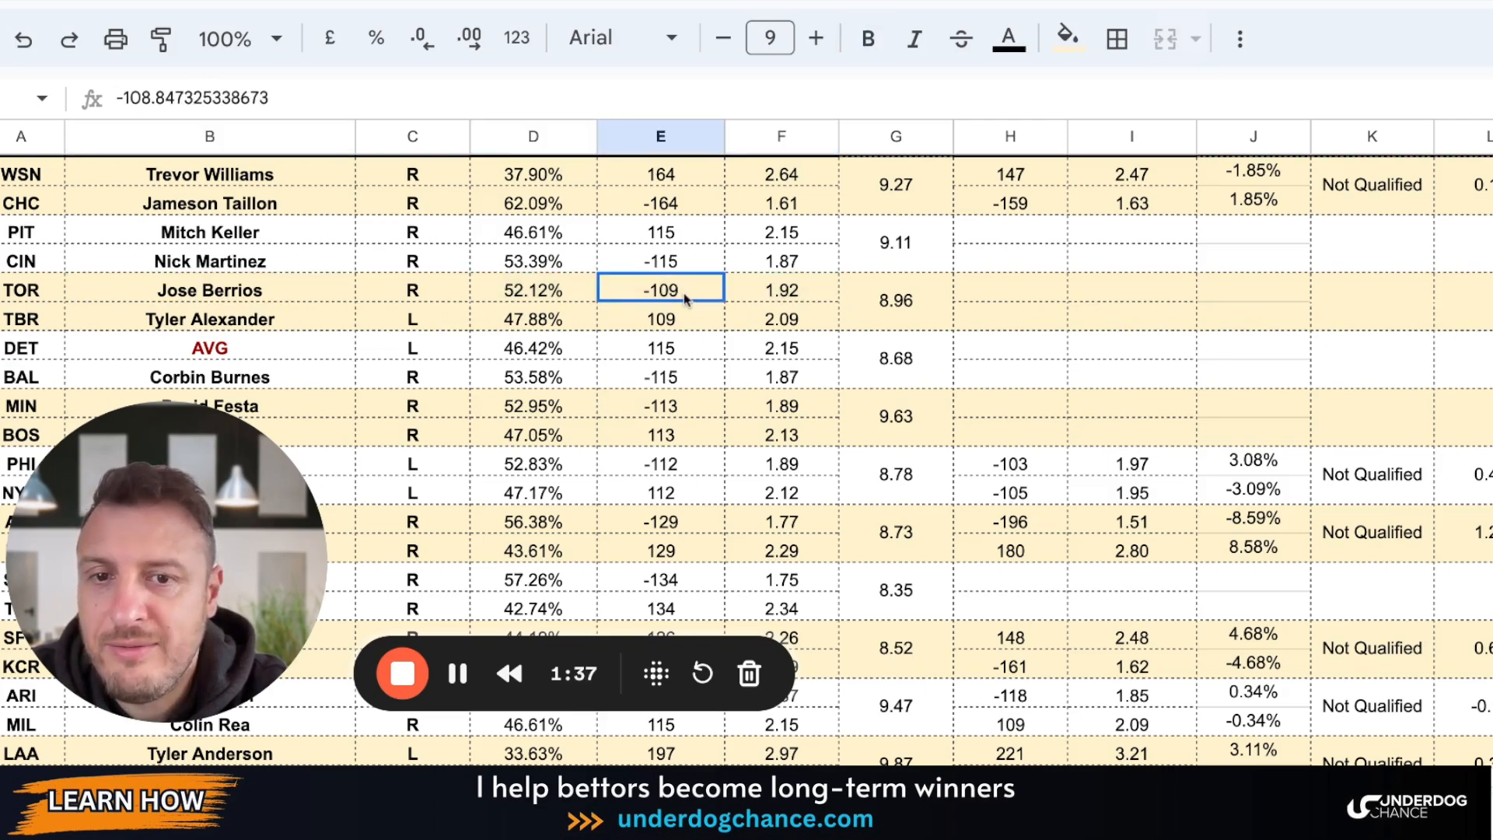
pyautogui.scroll(-3)
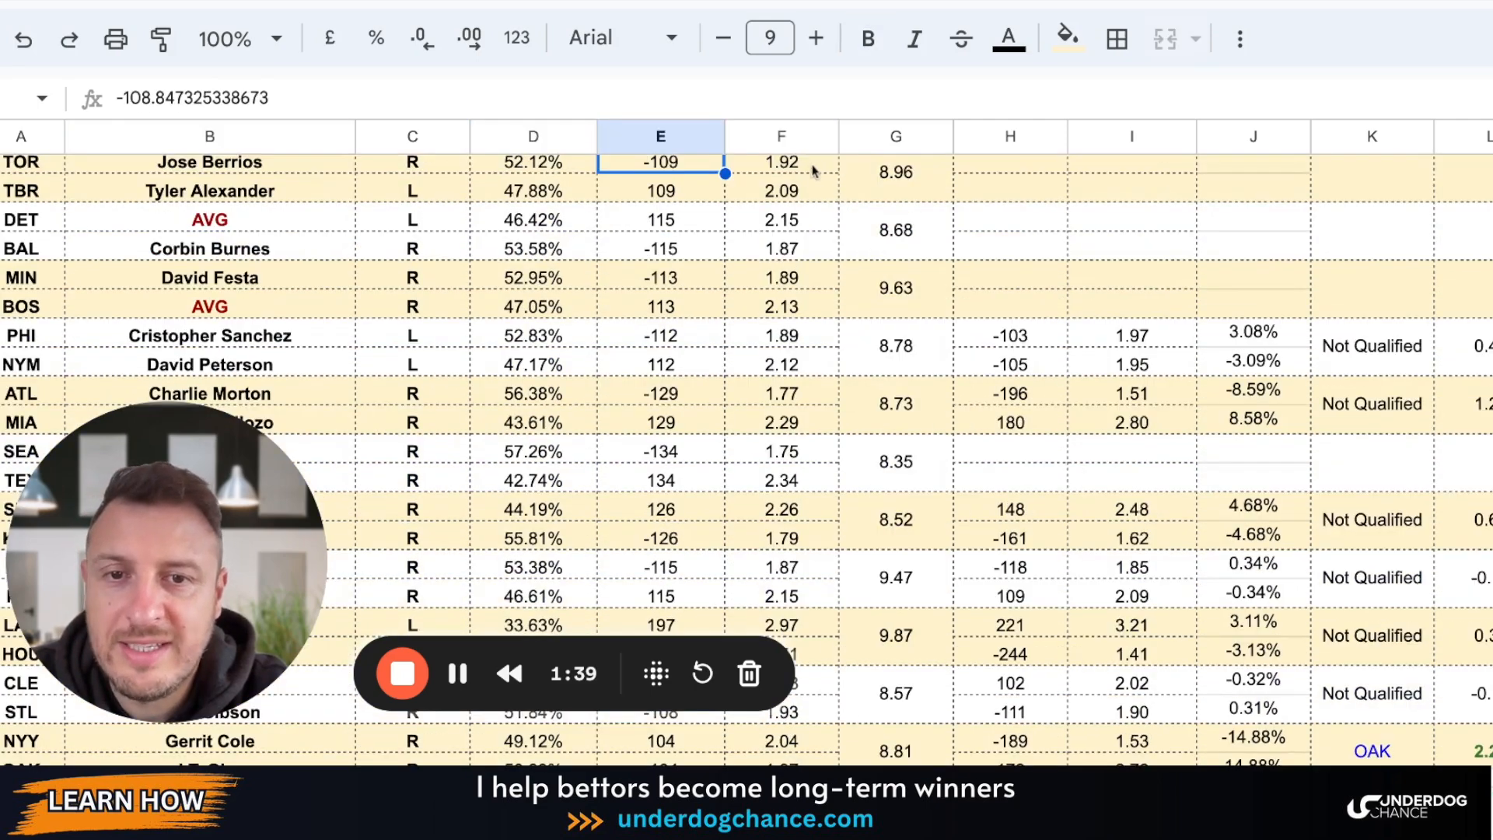
pyautogui.click(782, 175)
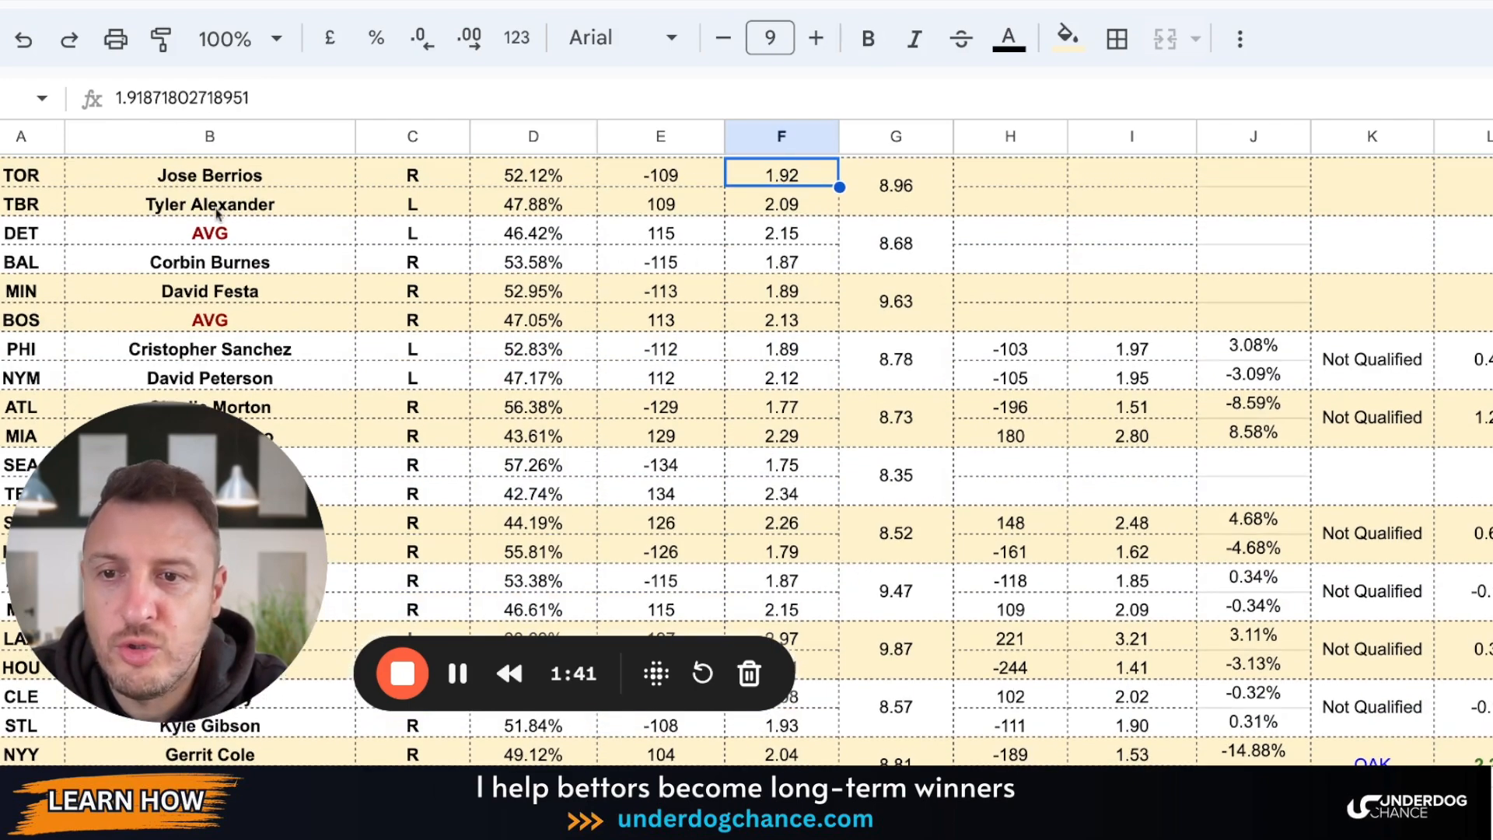
# - Check DET's projected win percentage and continue down the game list
pyautogui.scroll(-3)
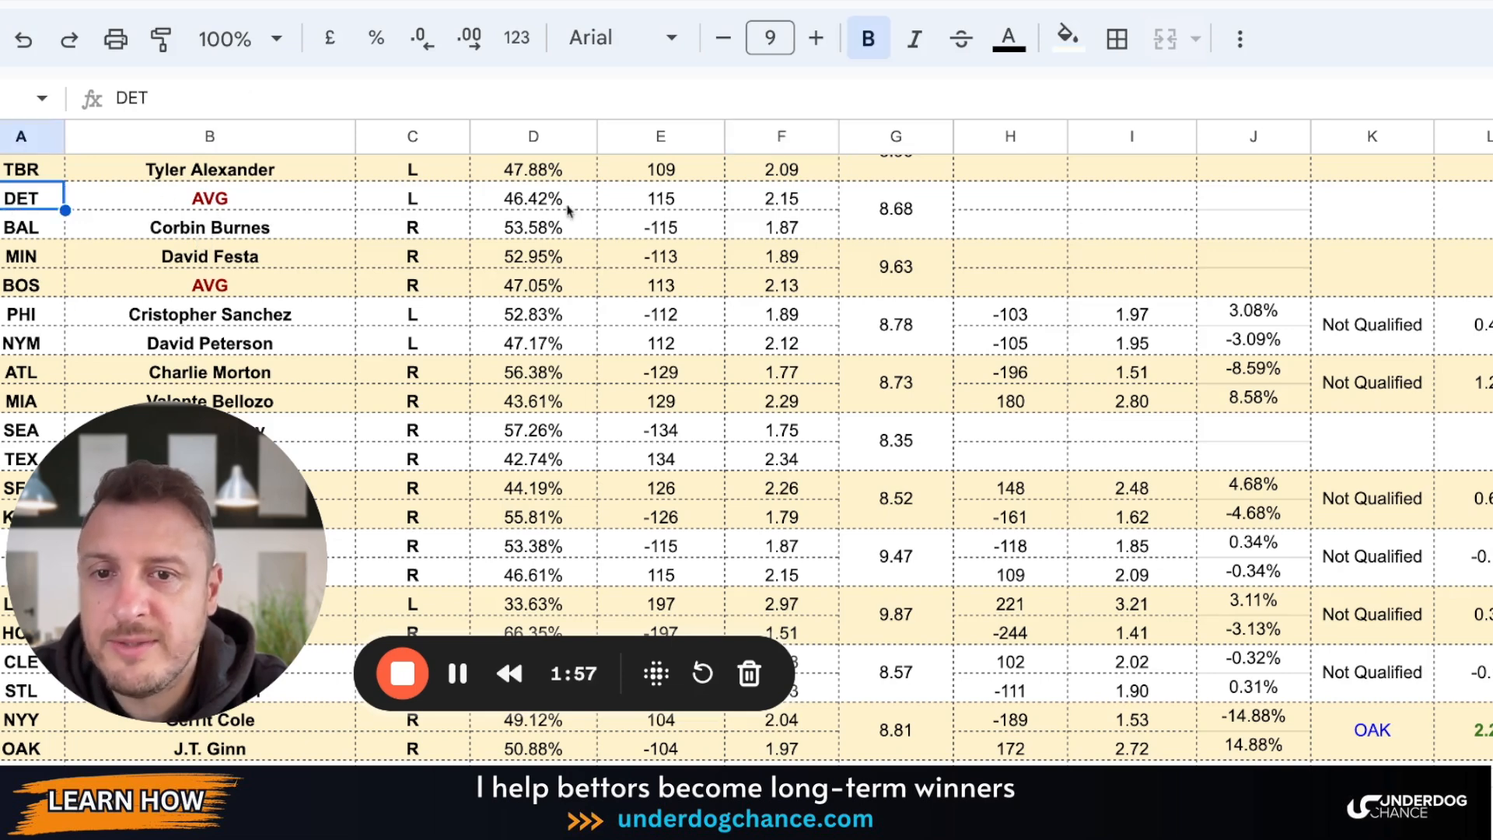
pyautogui.click(533, 198)
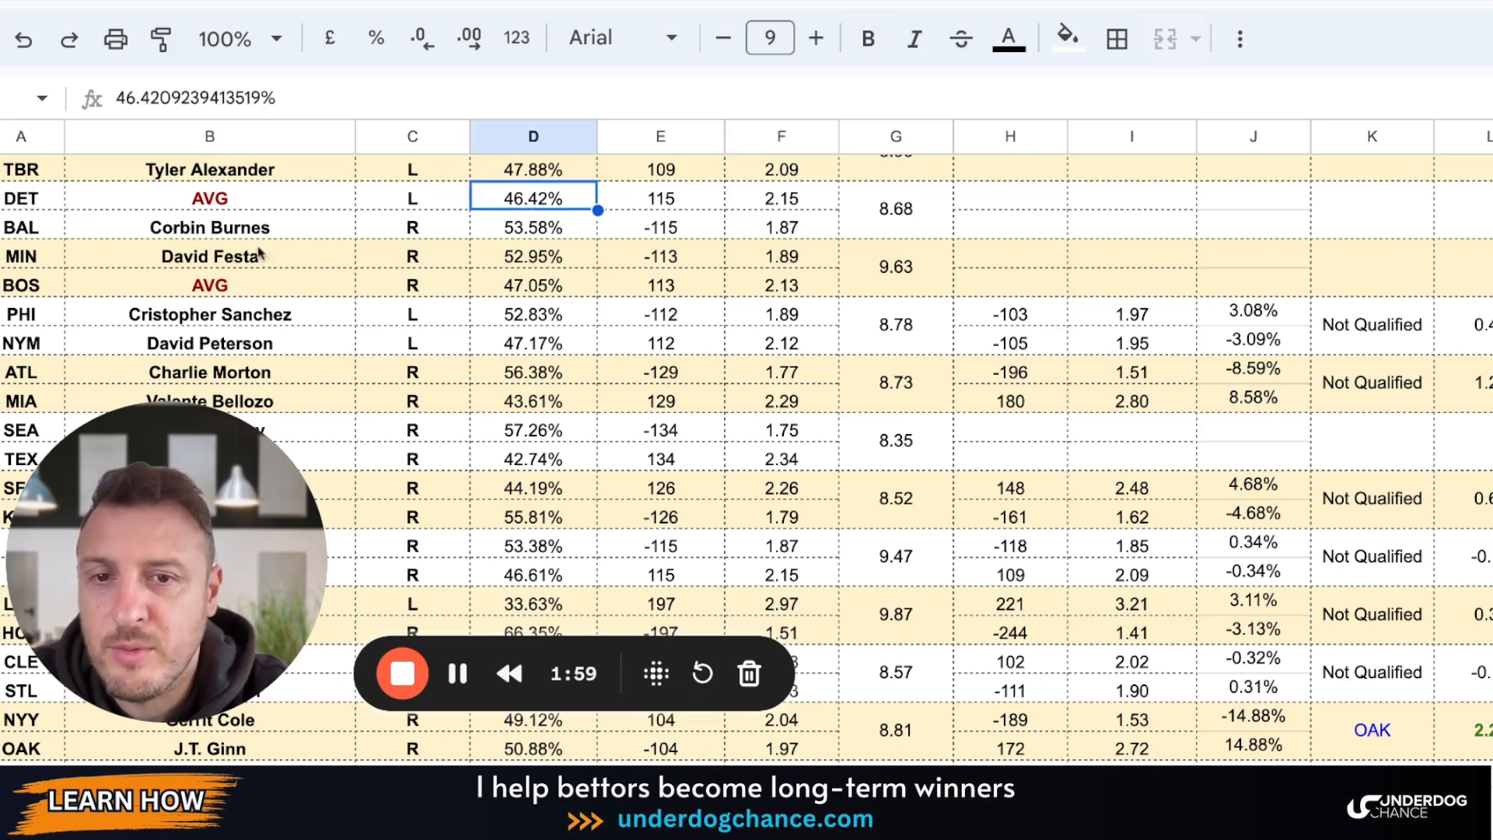
pyautogui.scroll(-3)
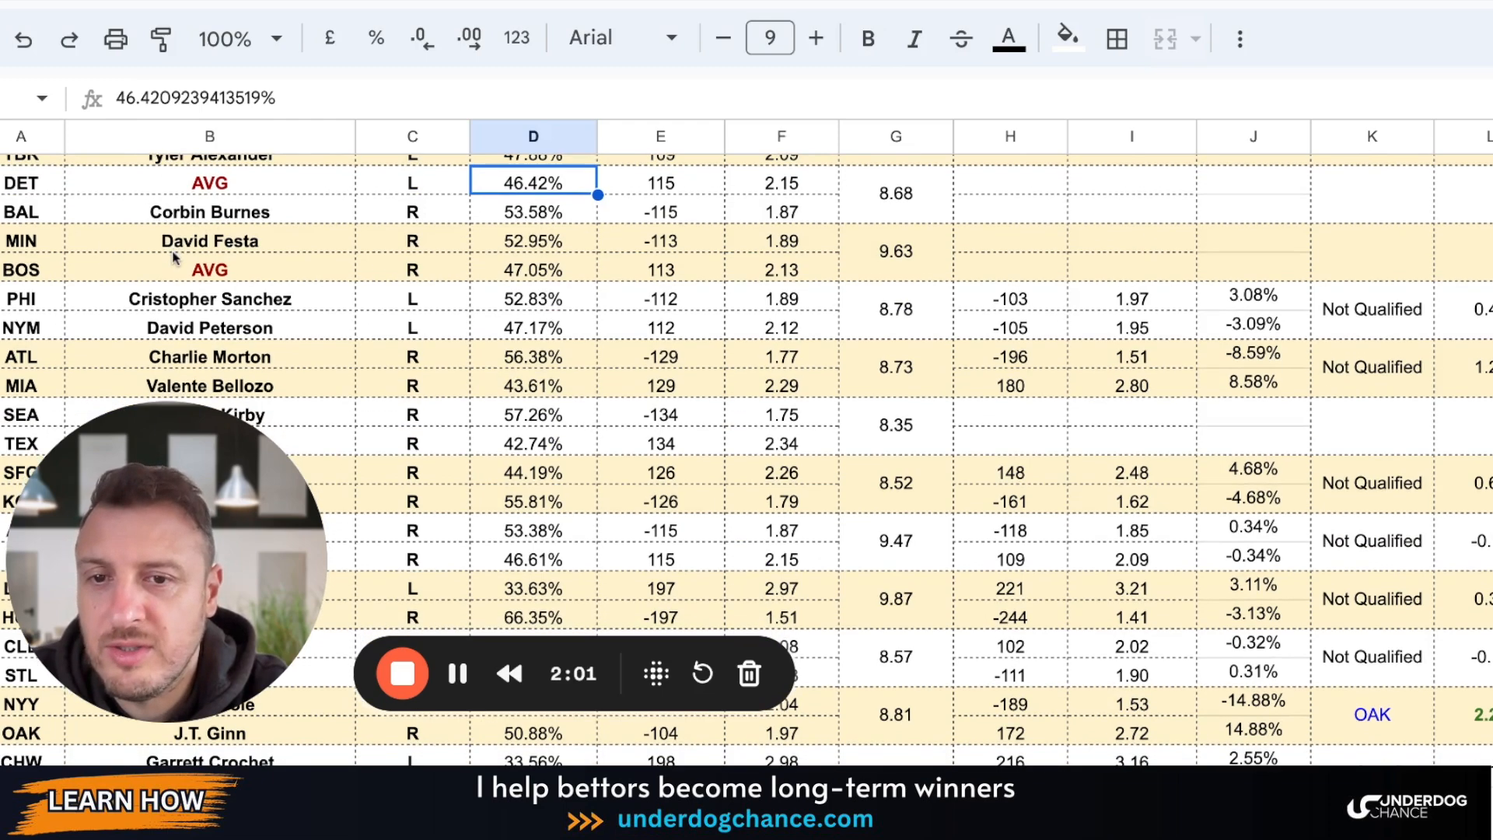
pyautogui.scroll(-3)
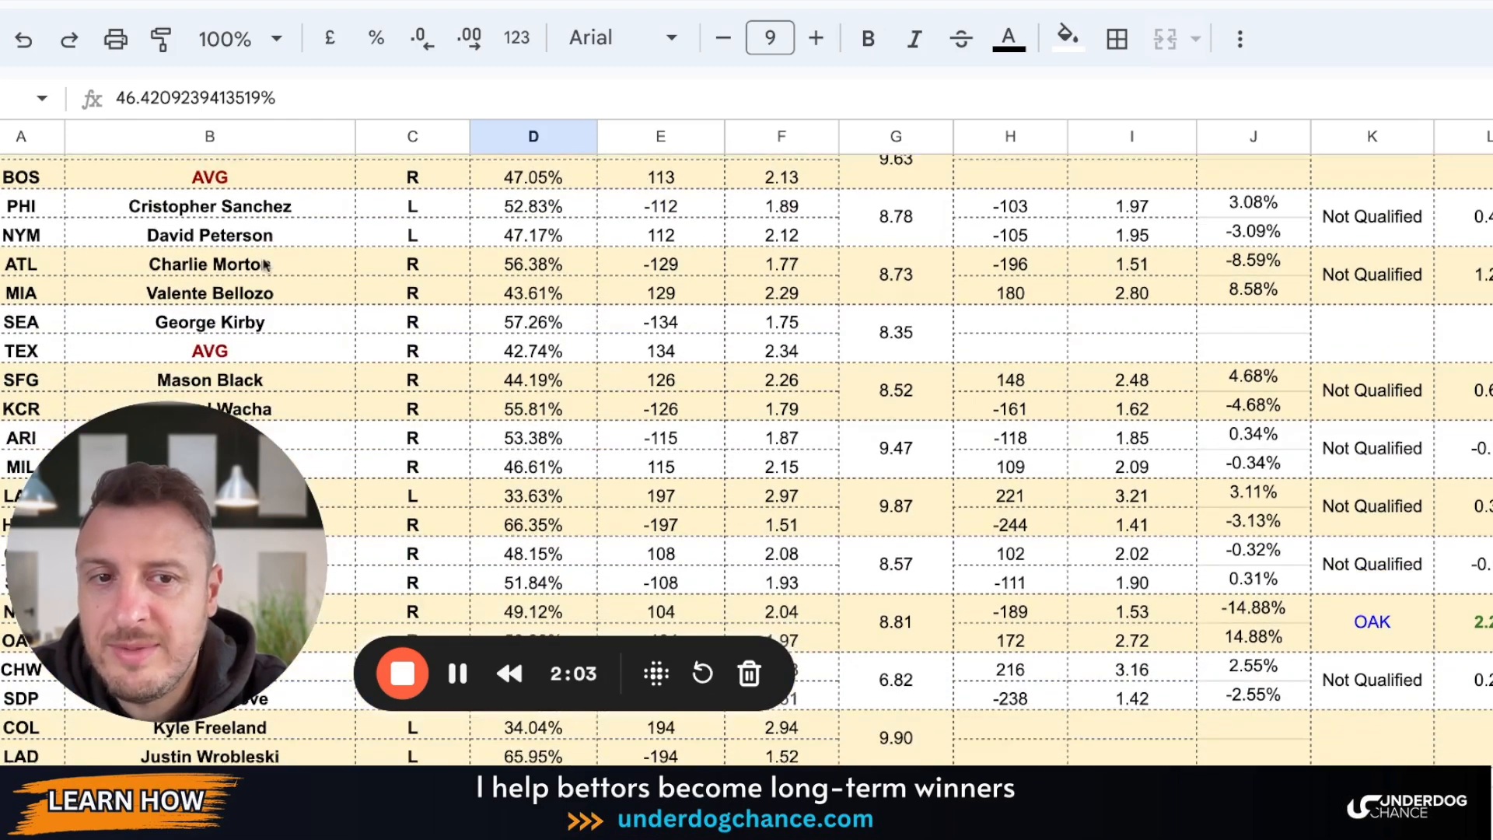
pyautogui.scroll(-3)
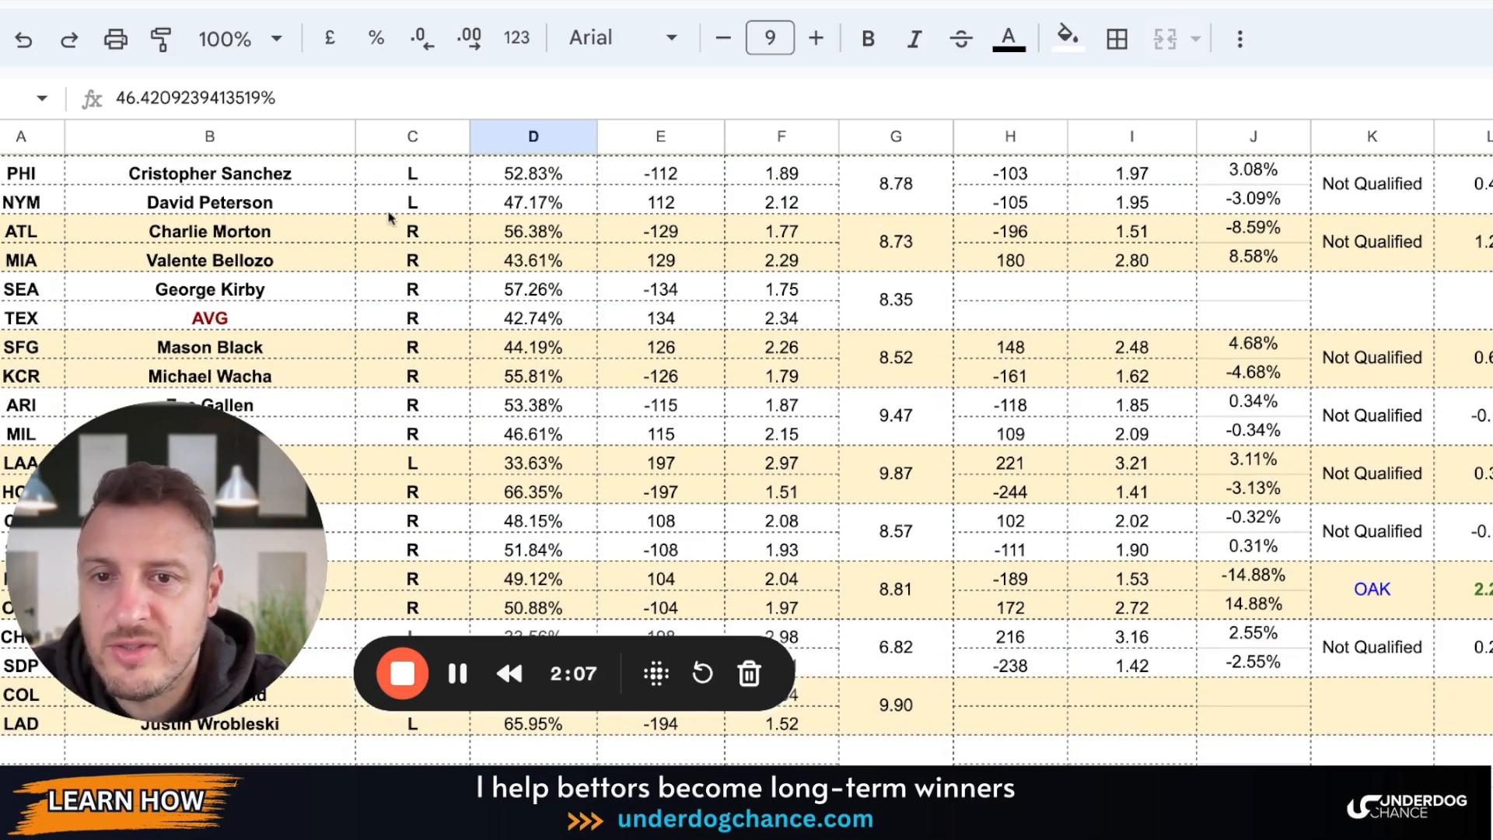
pyautogui.scroll(-3)
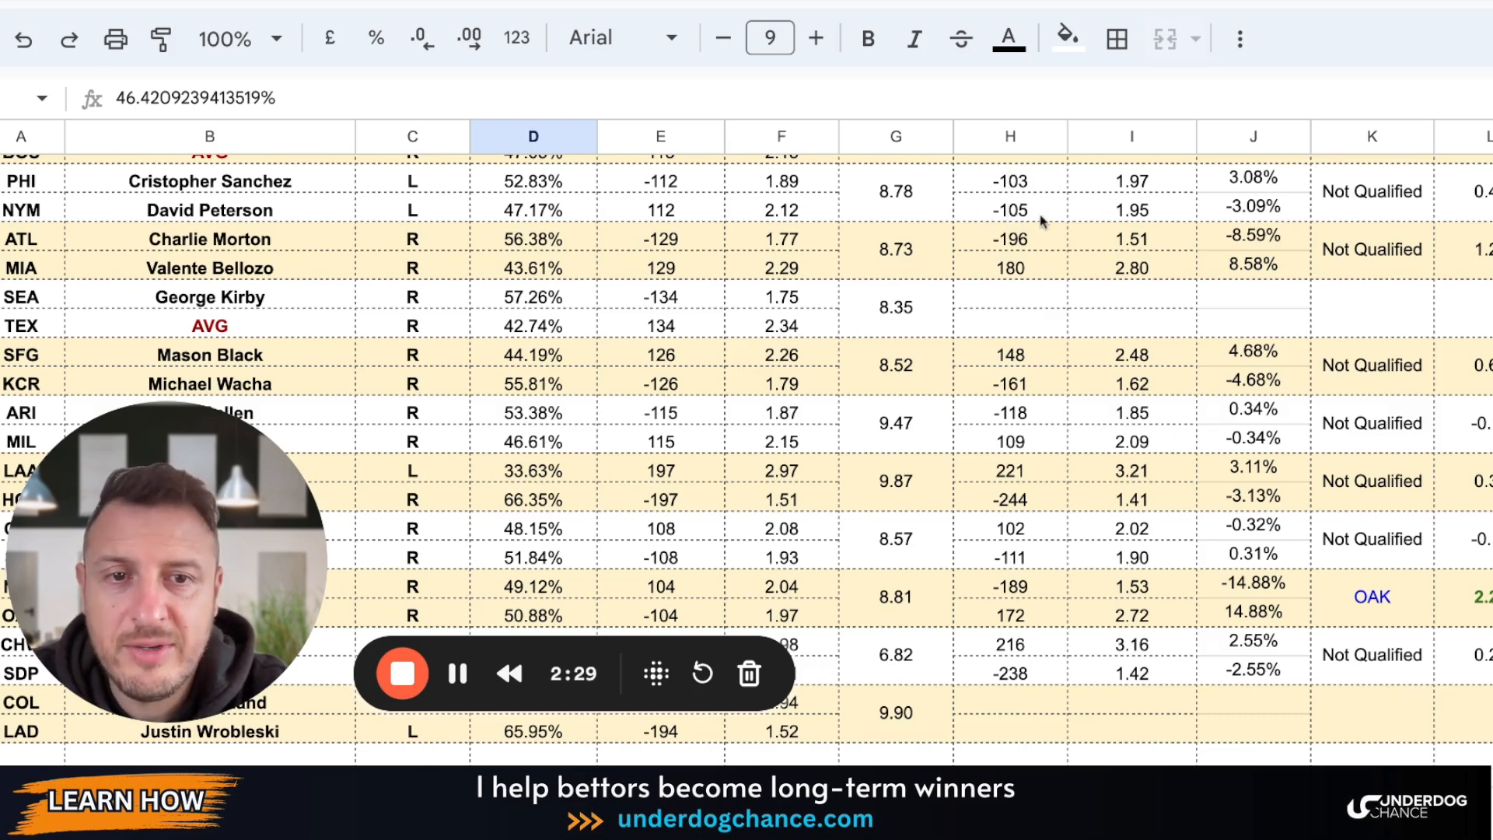
pyautogui.moveTo(1129, 202)
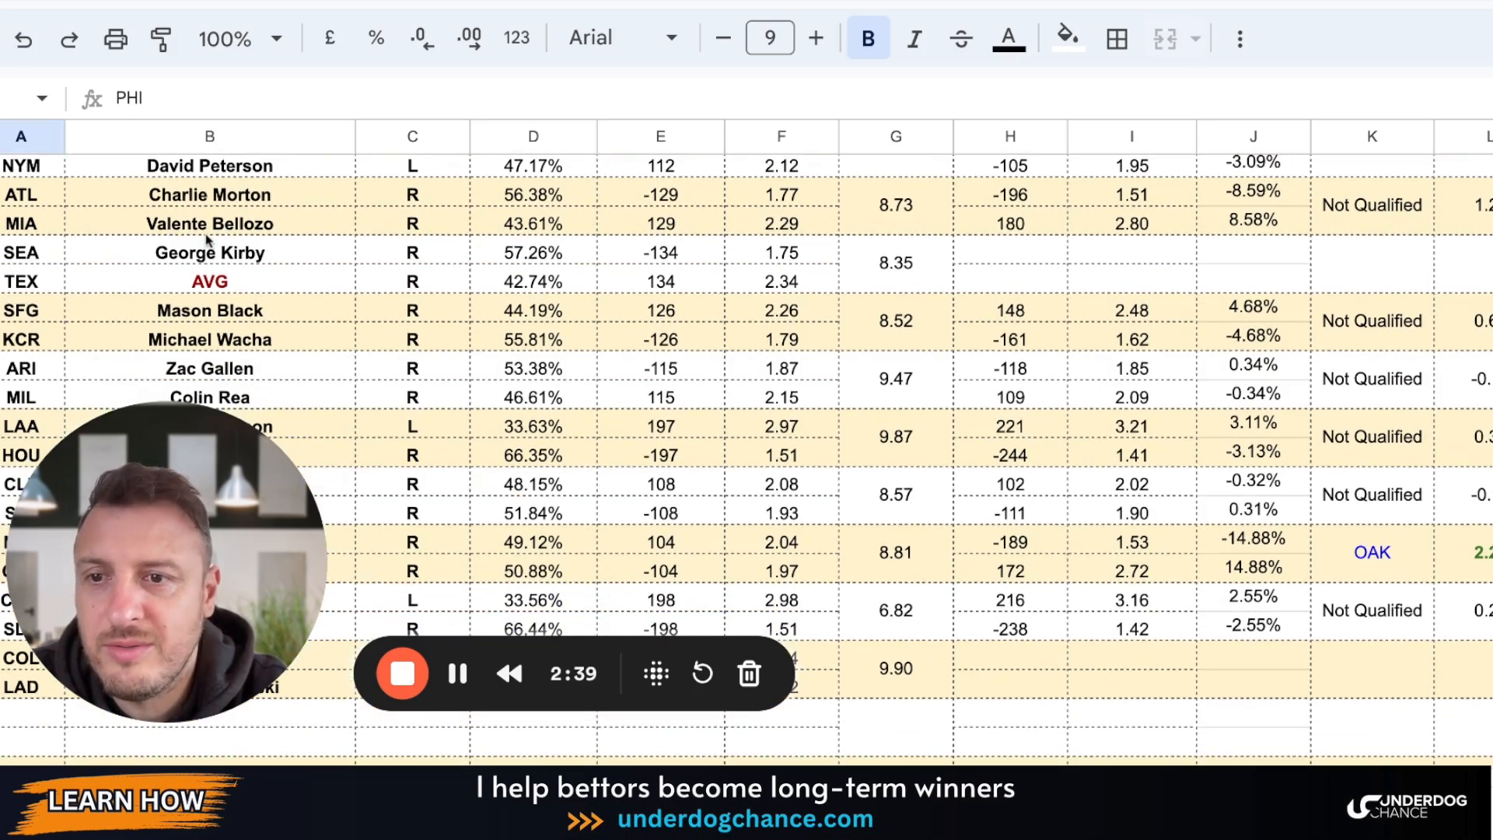
pyautogui.moveTo(519, 320)
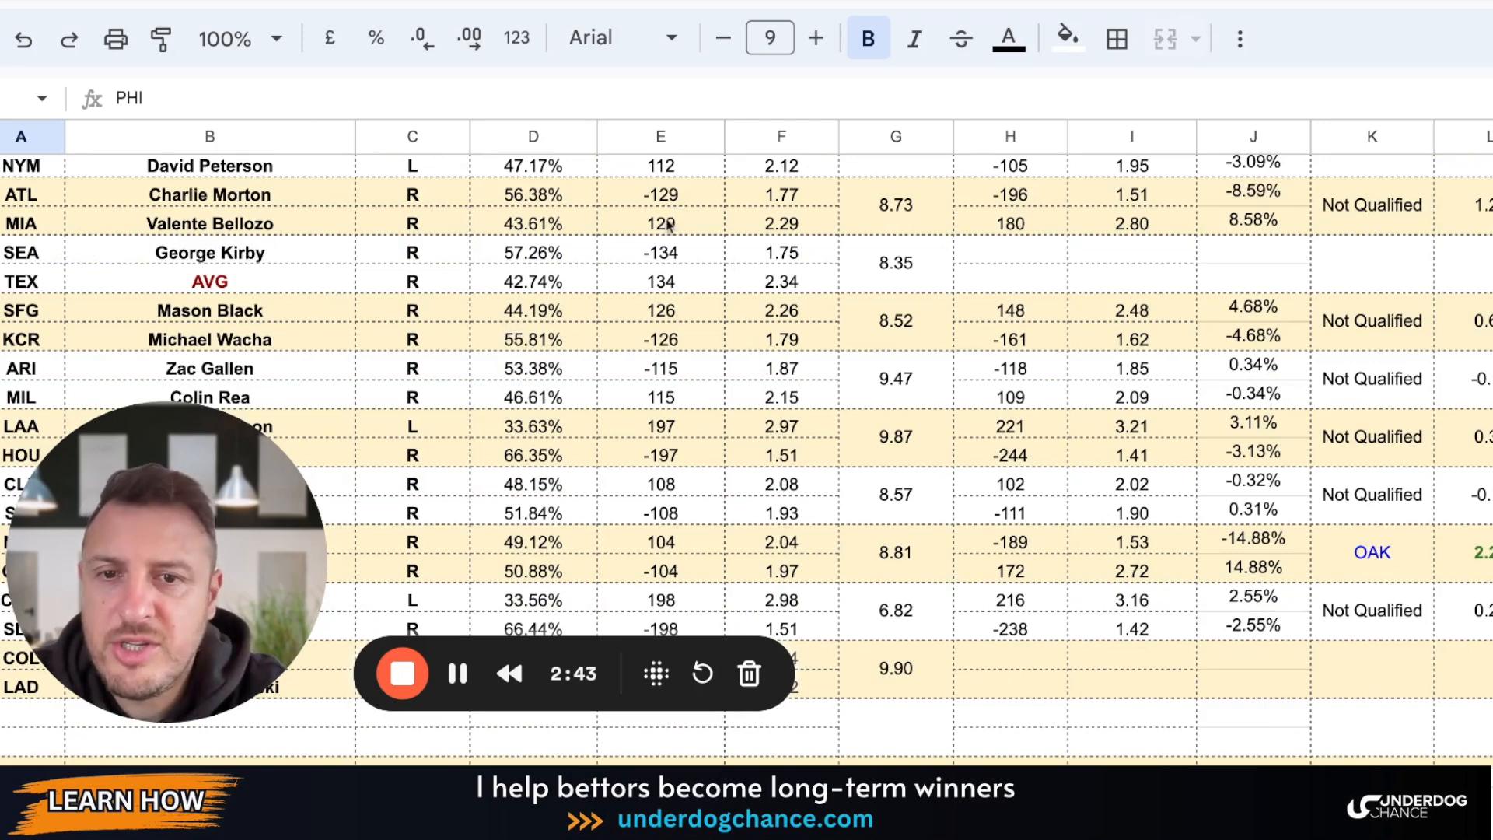
# - View SEA's full column F value and focus the ARI–MIL and following game rows
pyautogui.click(781, 252)
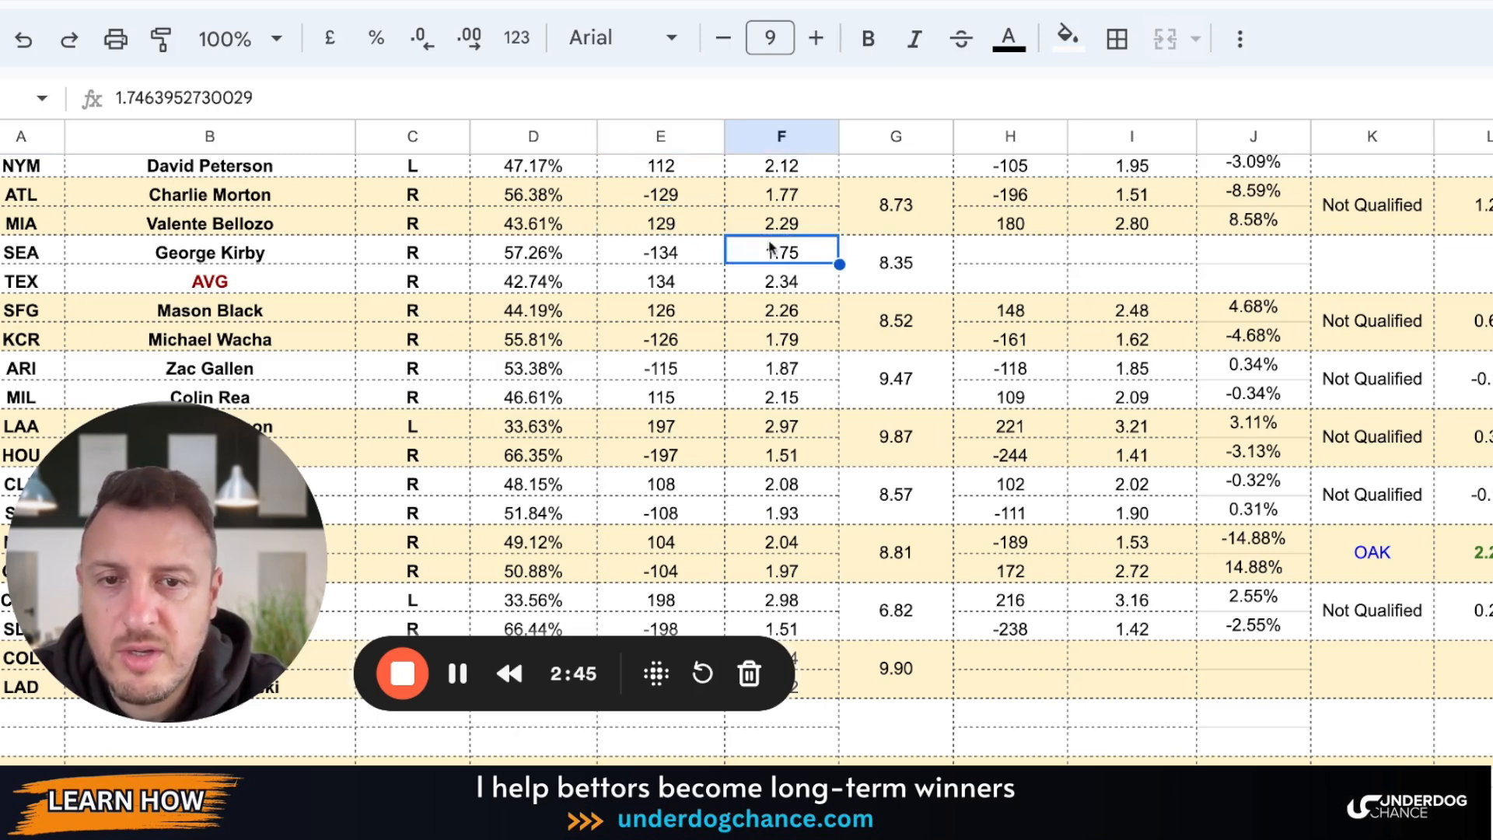
pyautogui.moveTo(1058, 218)
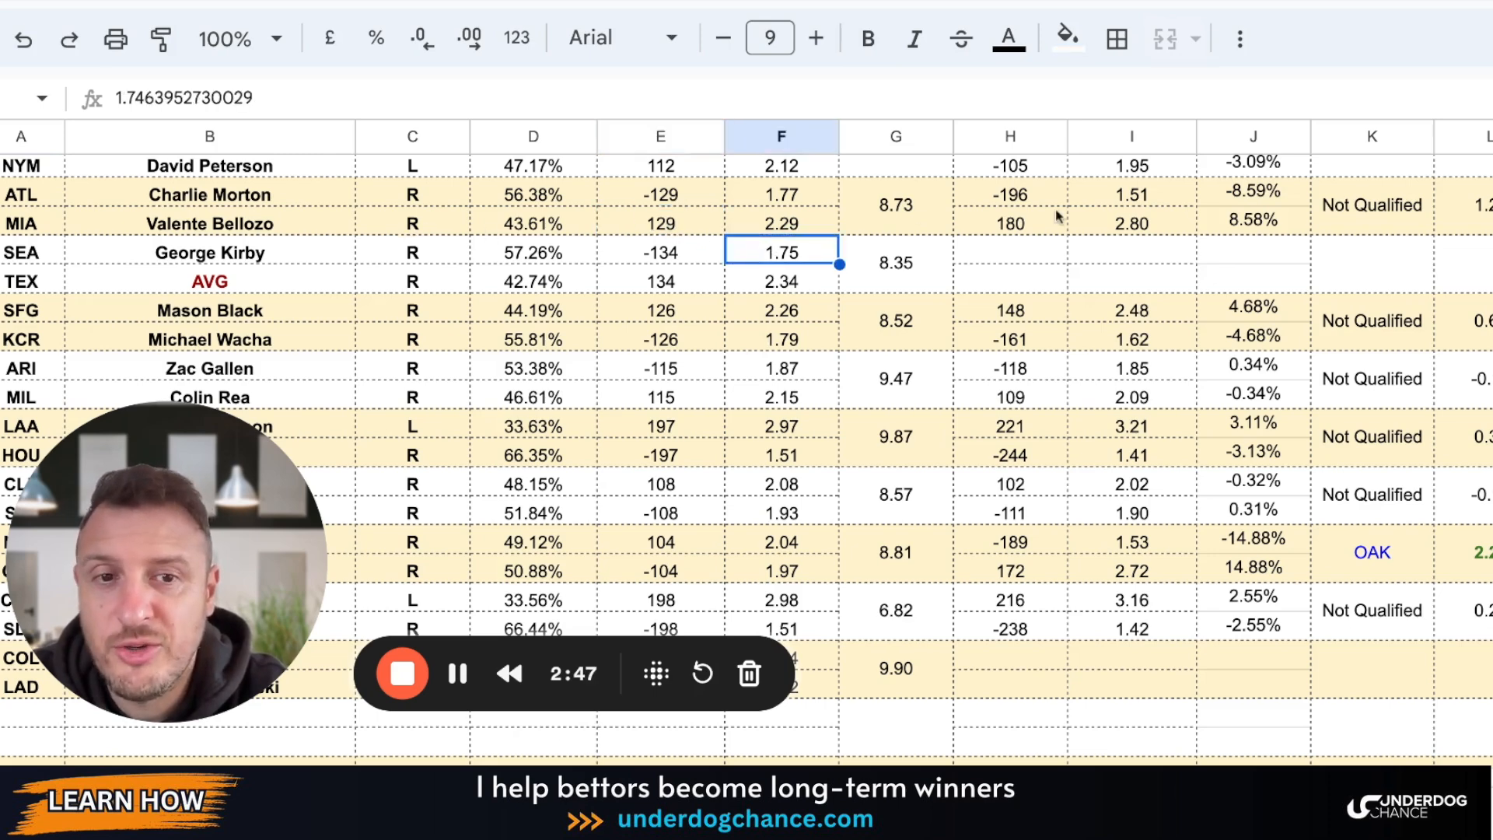
pyautogui.click(1009, 222)
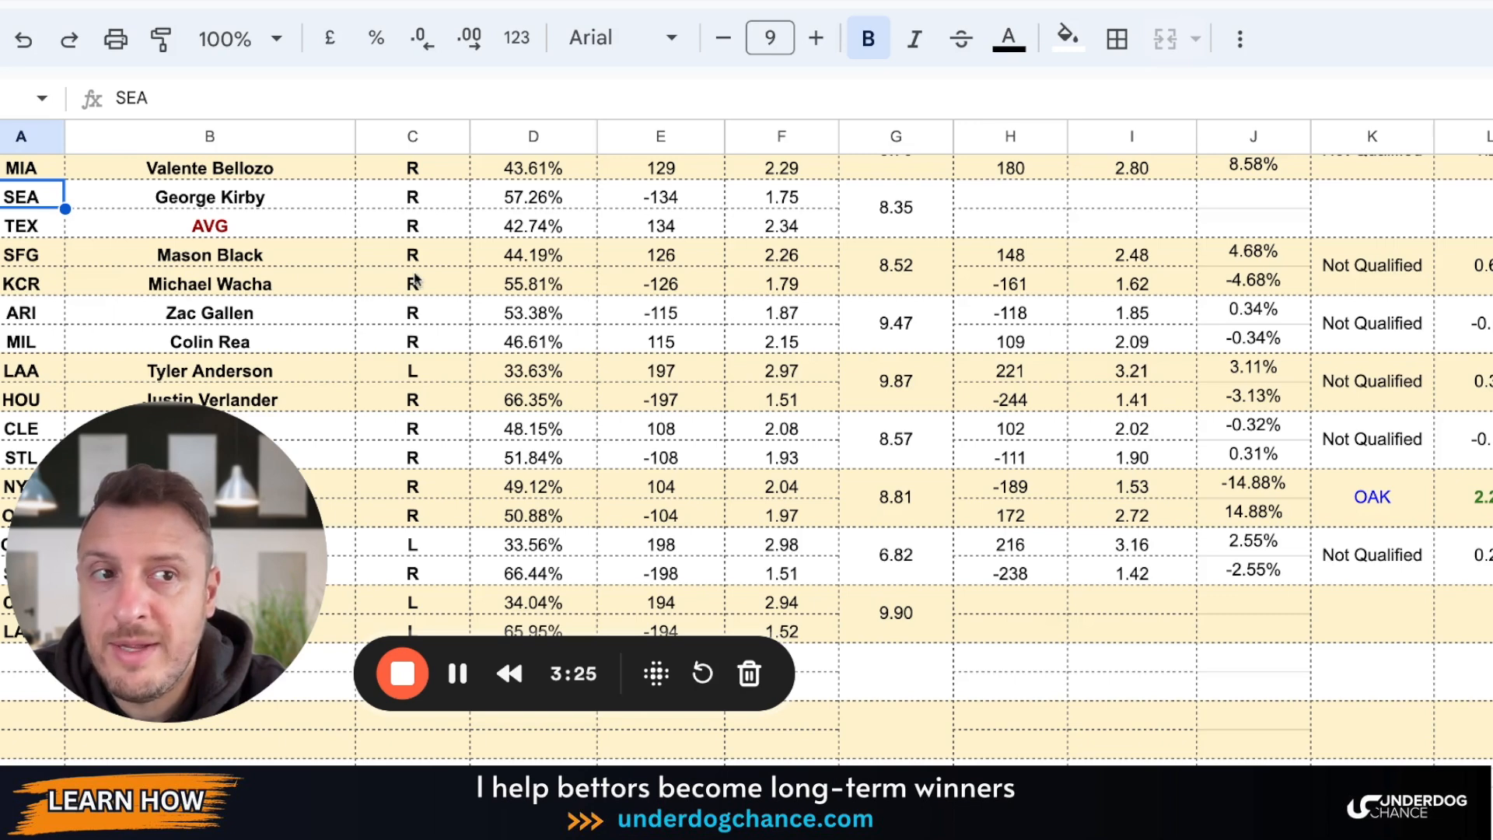
pyautogui.moveTo(371, 247)
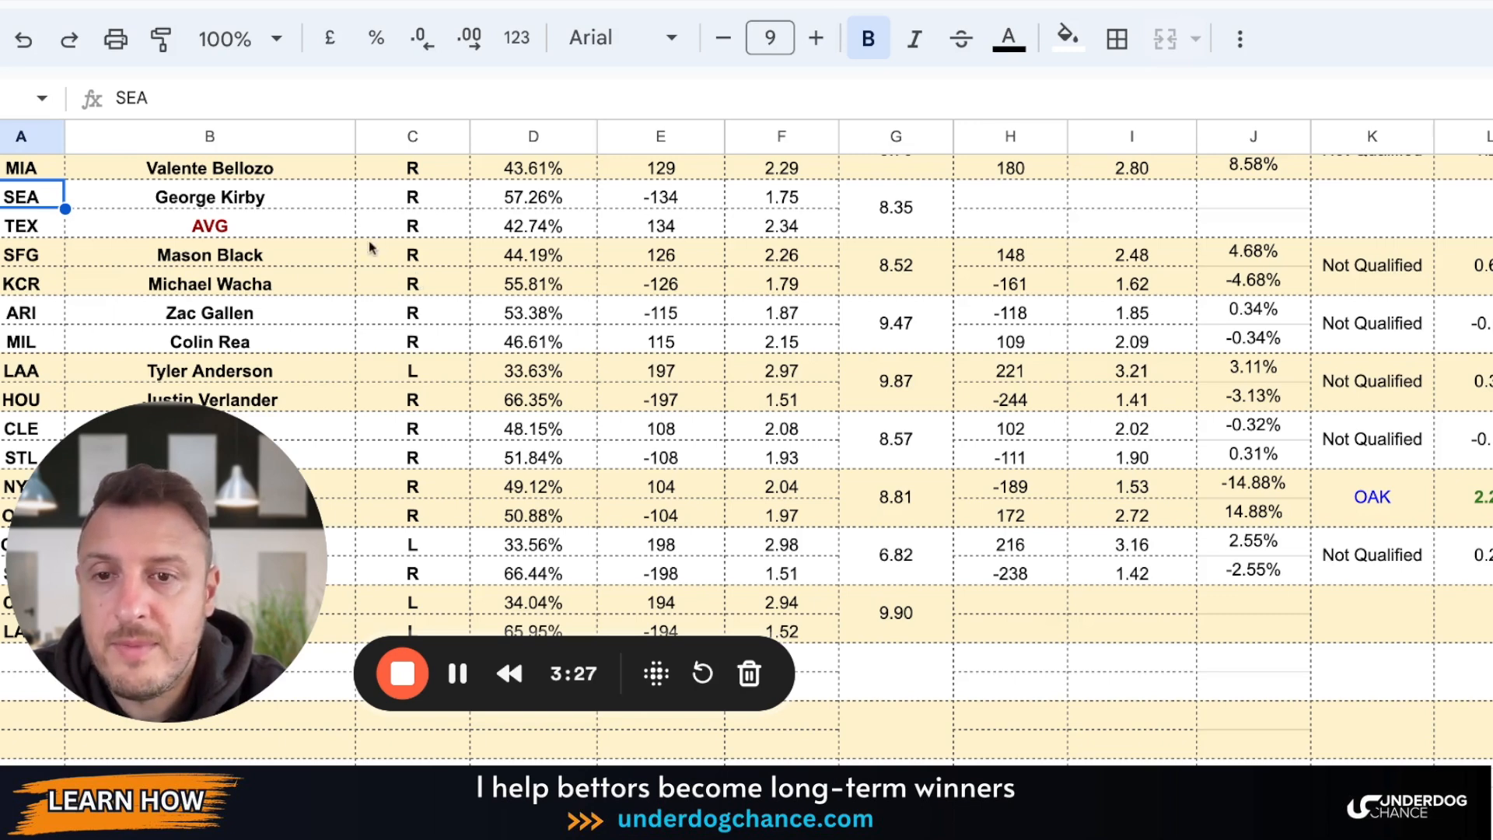
pyautogui.moveTo(148, 220)
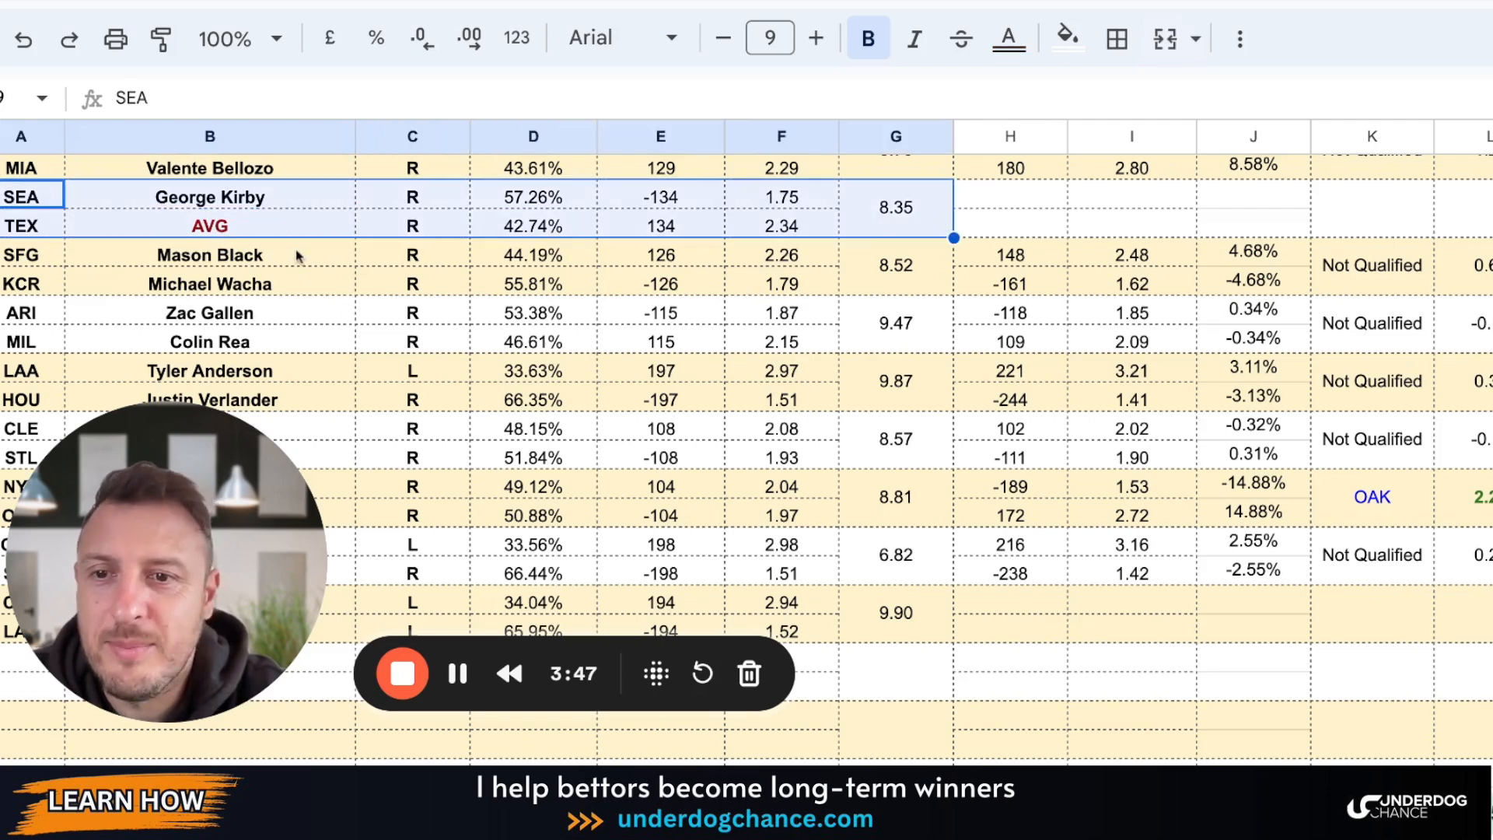
pyautogui.scroll(-3)
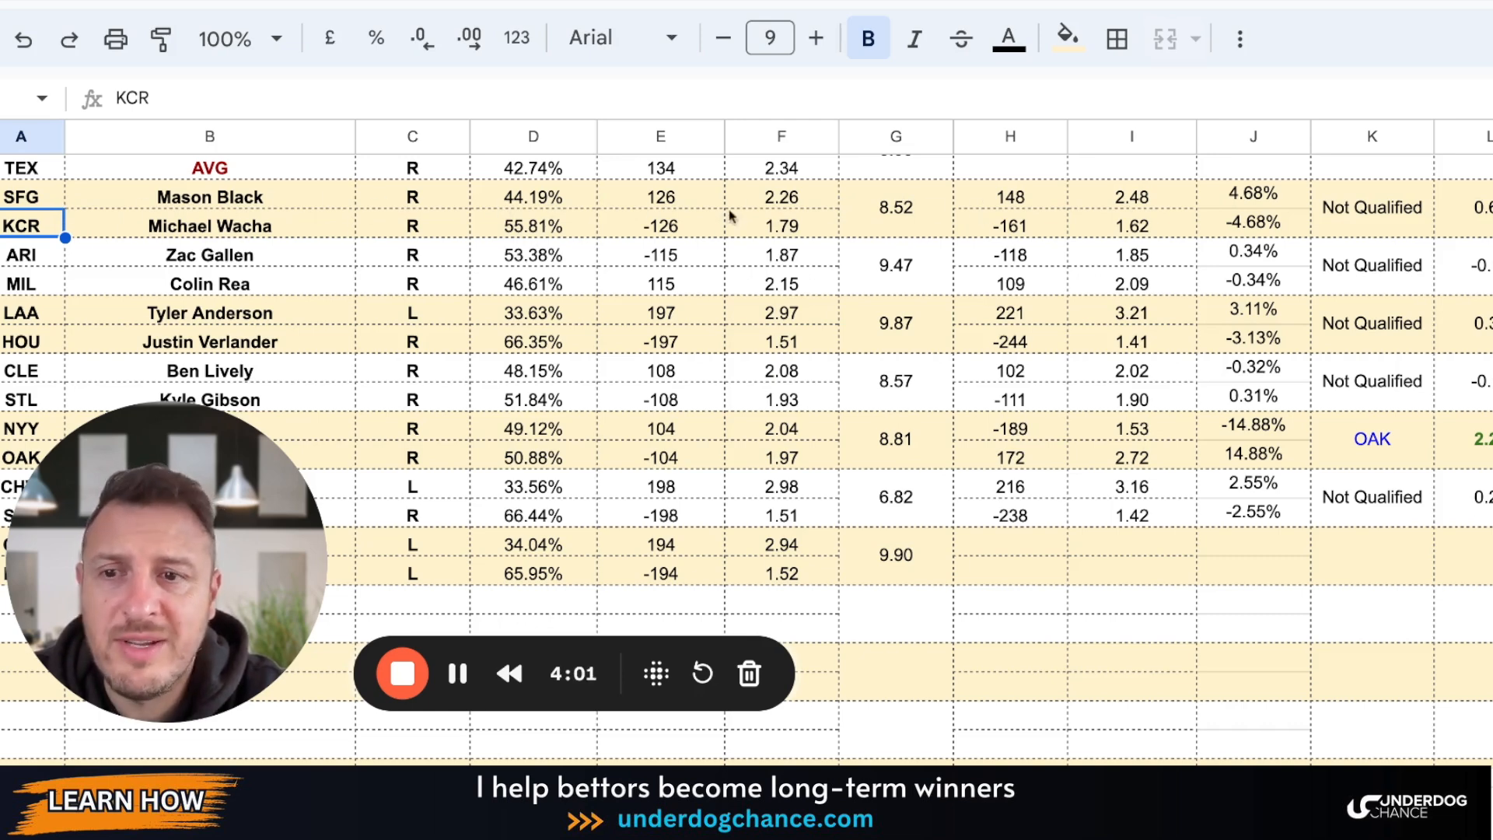
pyautogui.click(22, 254)
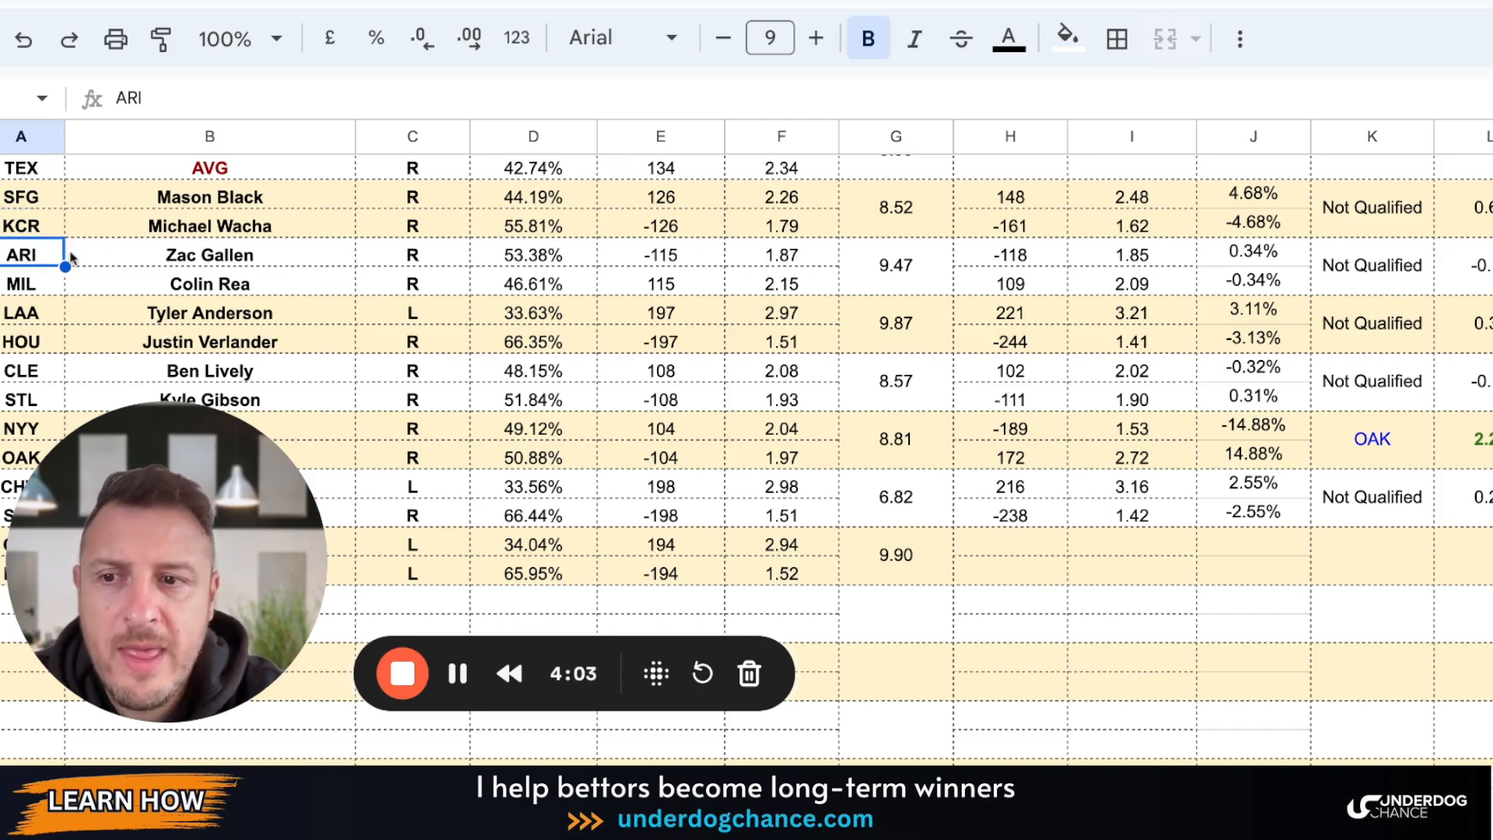
pyautogui.scroll(-3)
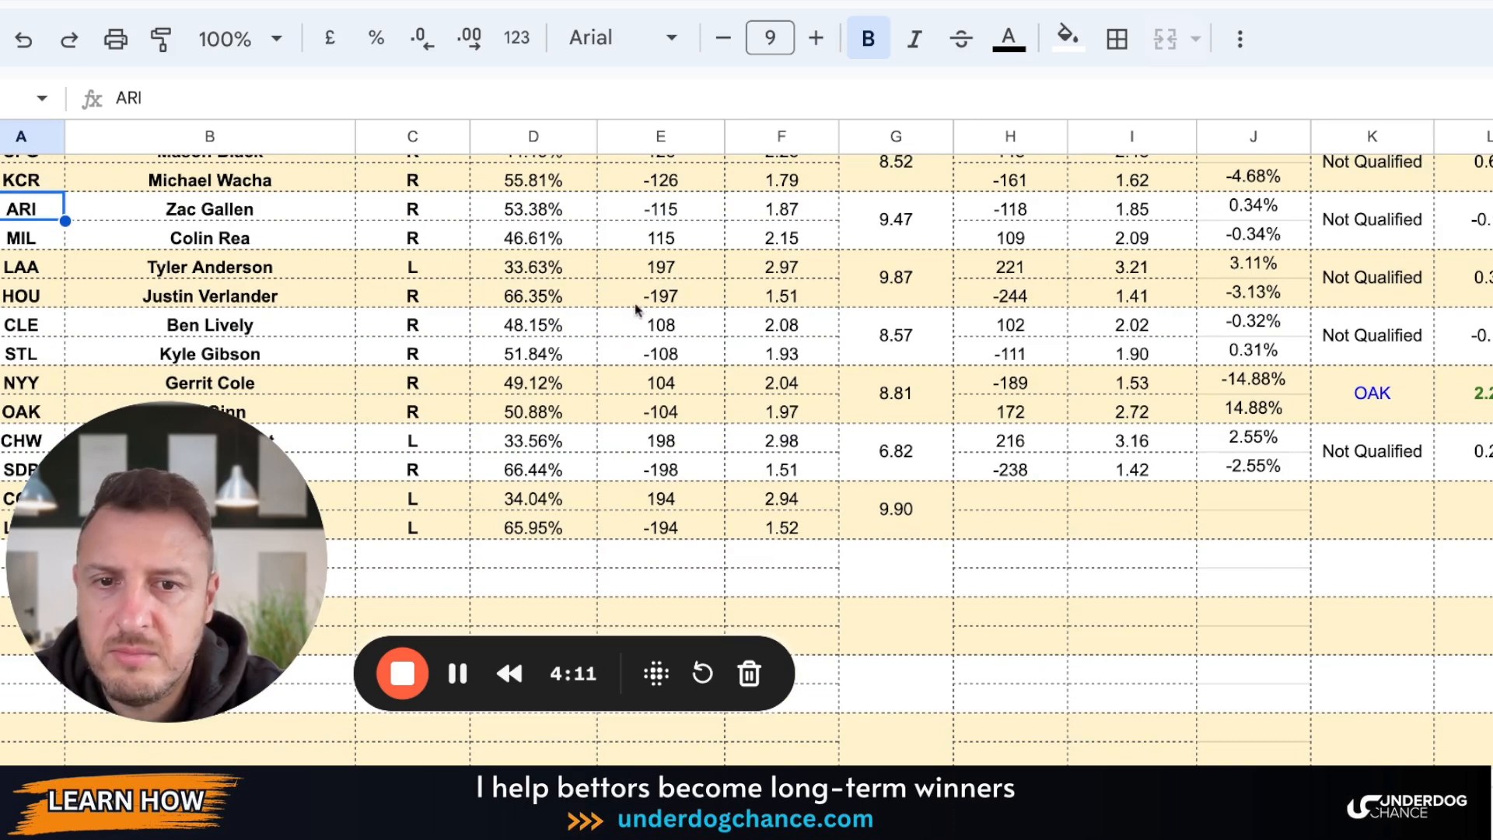
pyautogui.click(23, 295)
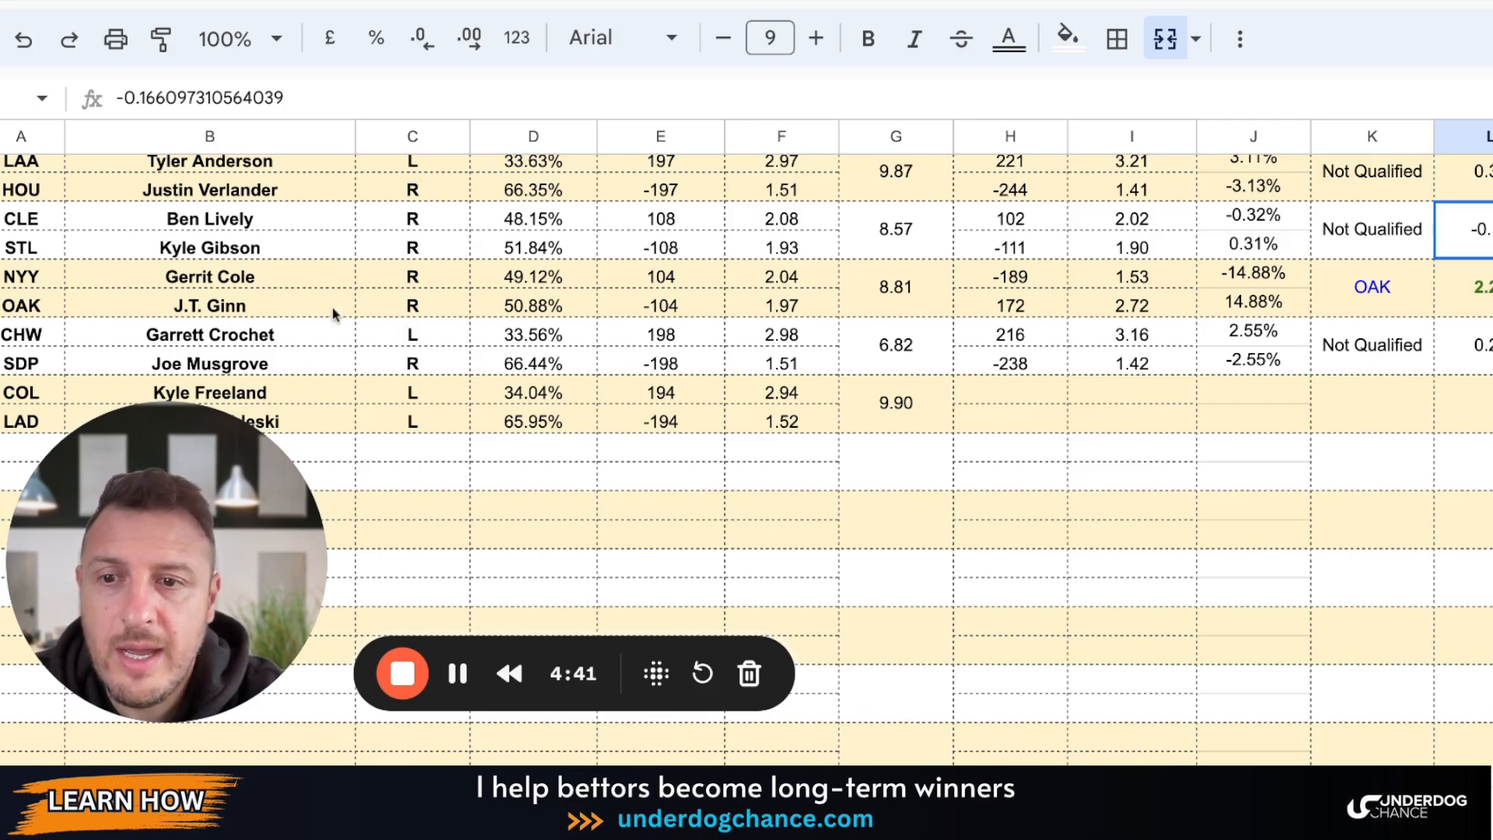
pyautogui.moveTo(656, 347)
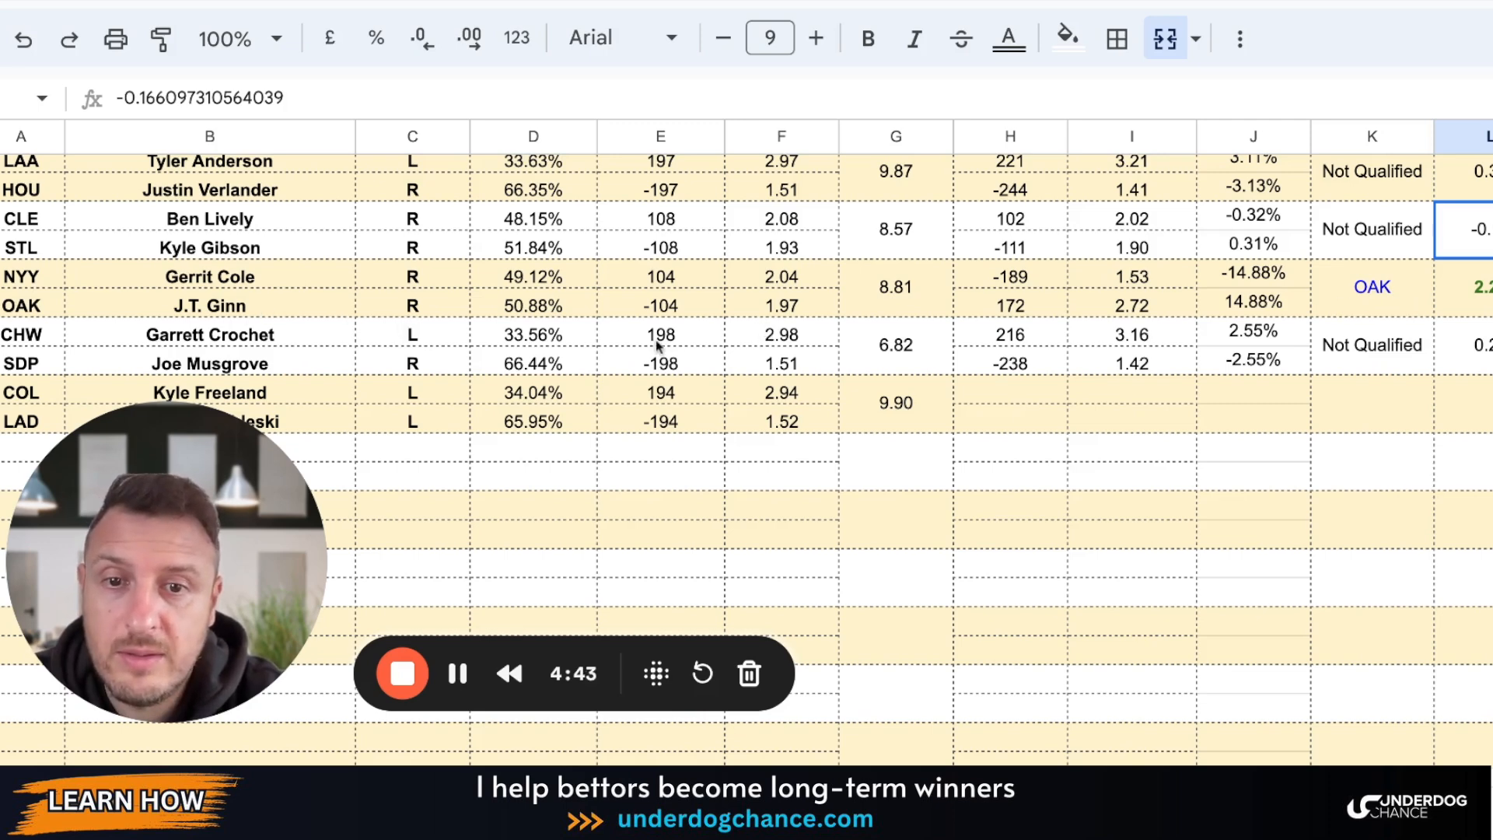
pyautogui.moveTo(605, 323)
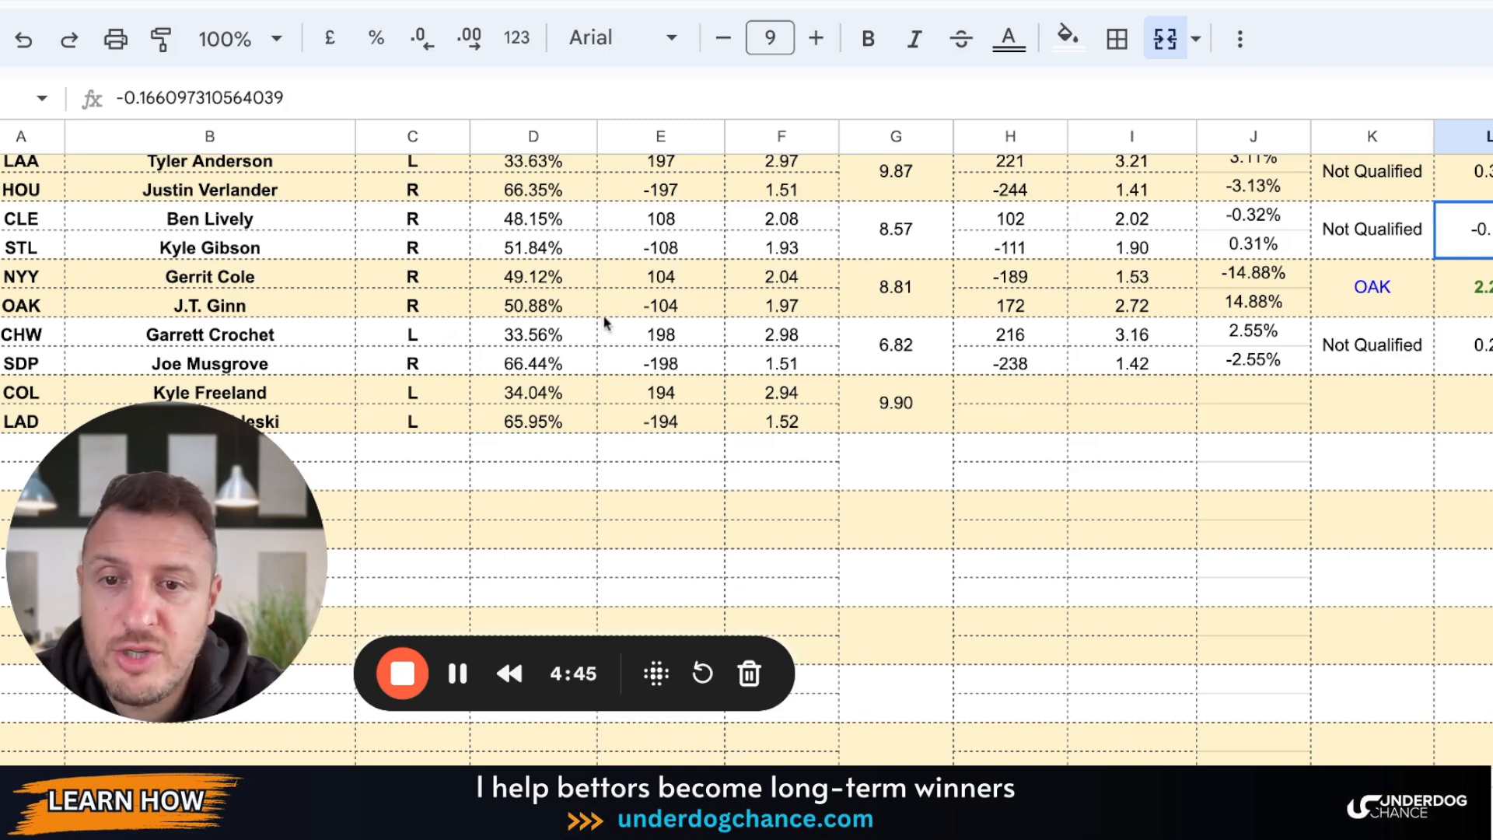
pyautogui.moveTo(466, 342)
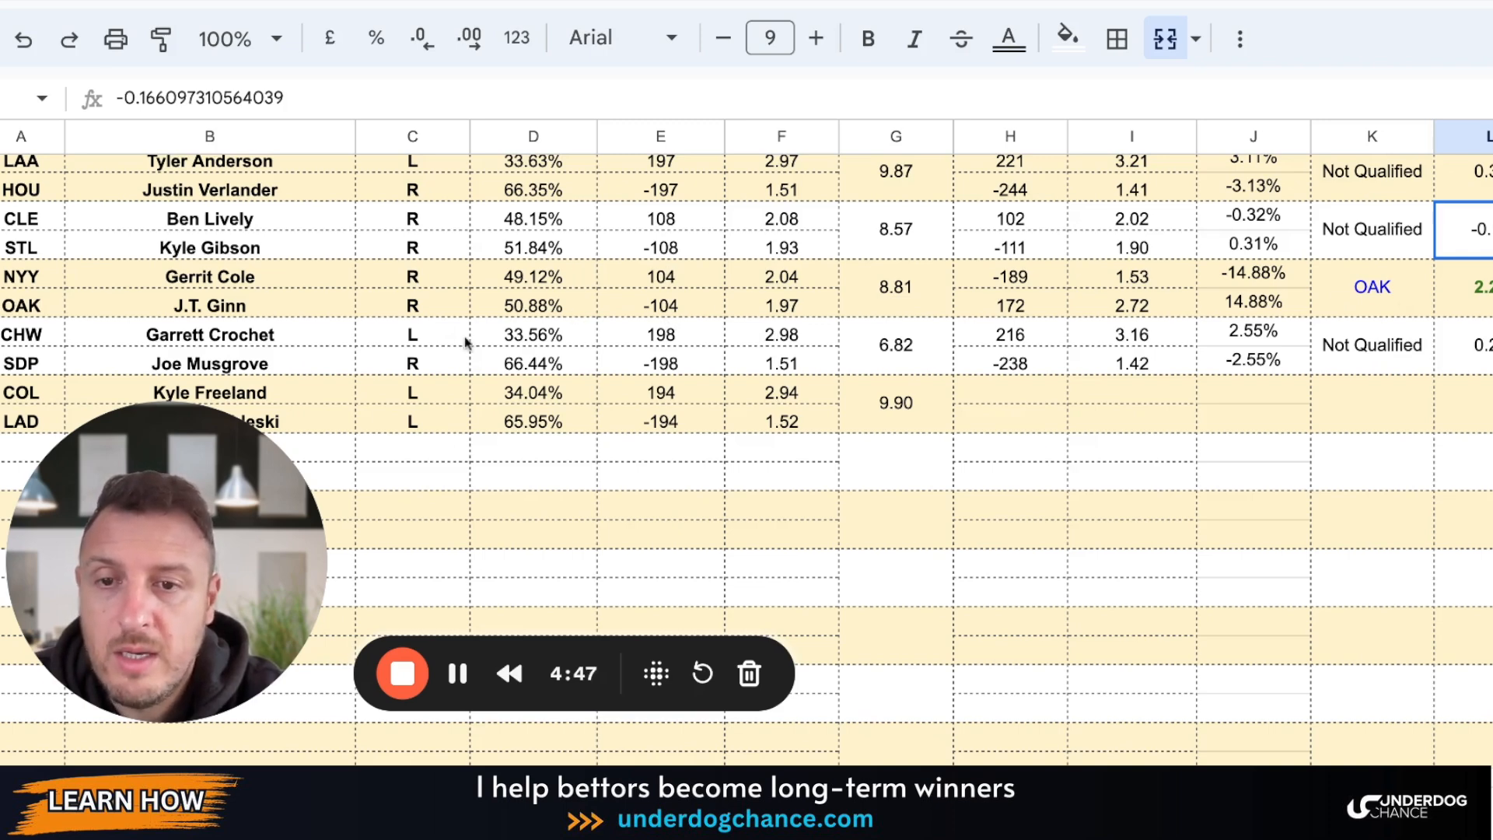
pyautogui.moveTo(336, 300)
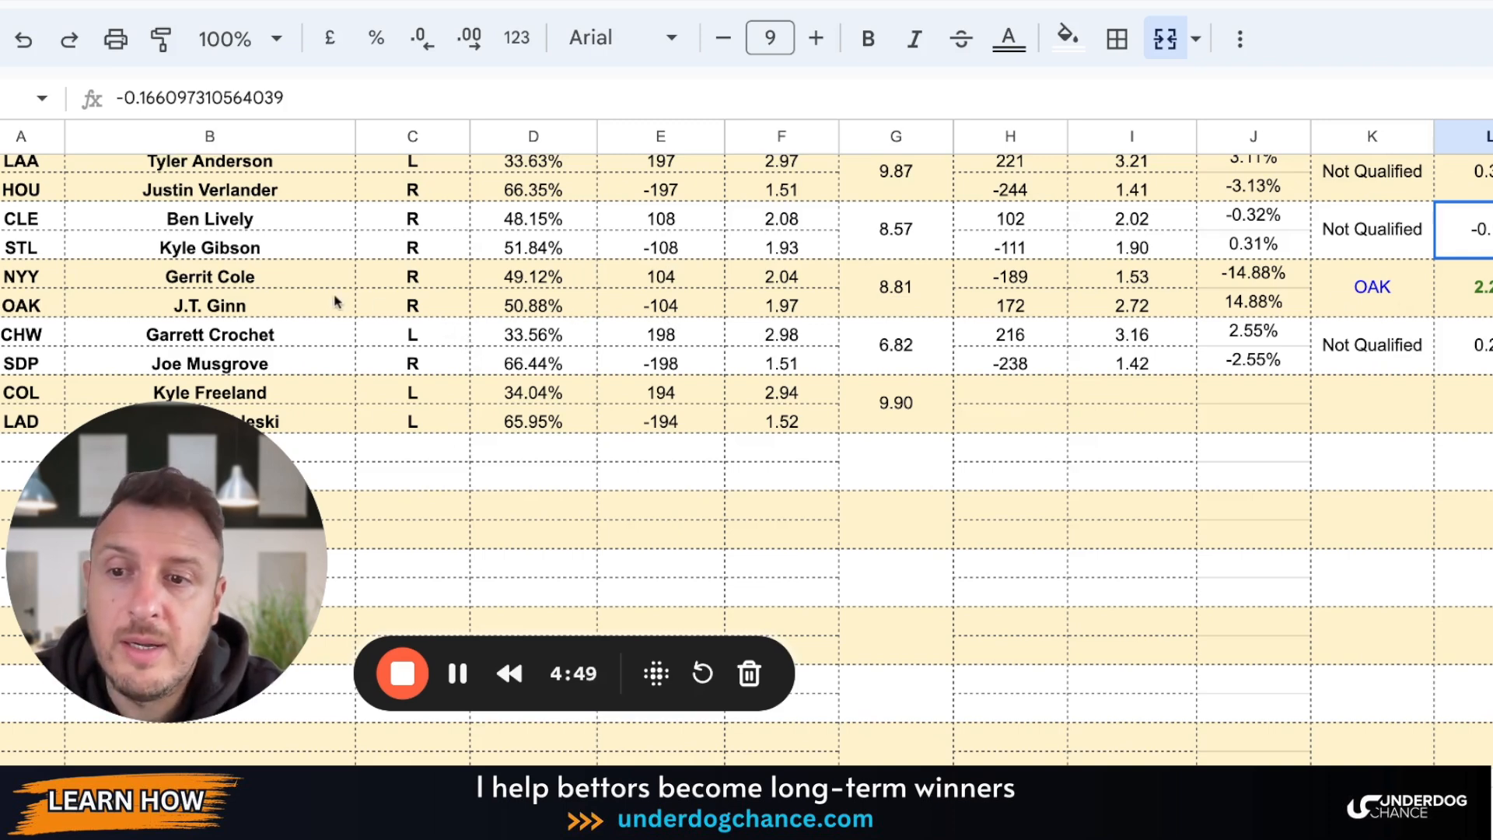
# - Scroll right to columns T and U showing the OAK +1.5 and first-five picks
pyautogui.hscroll(3)
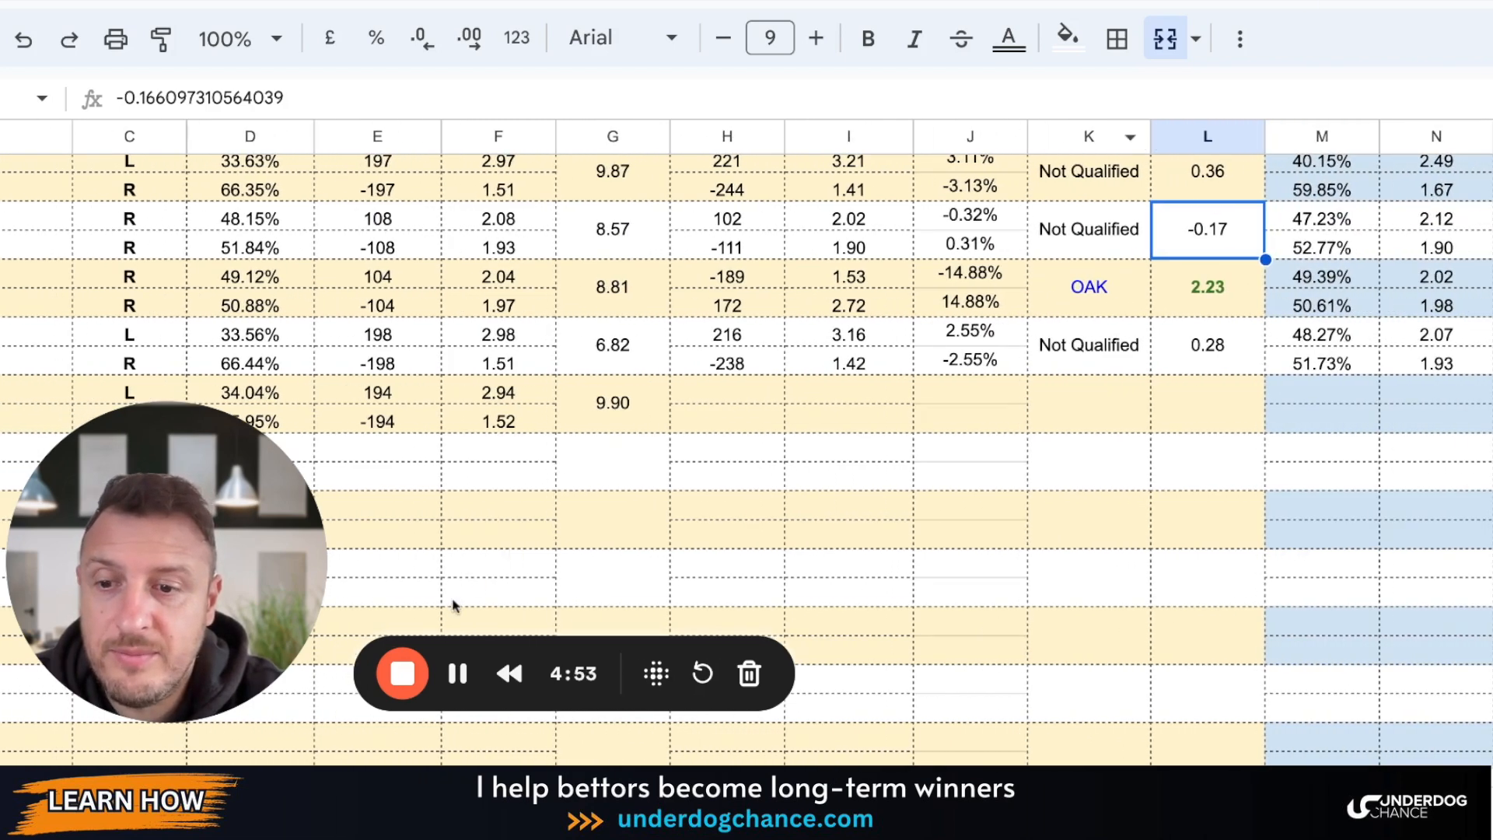
pyautogui.moveTo(493, 555)
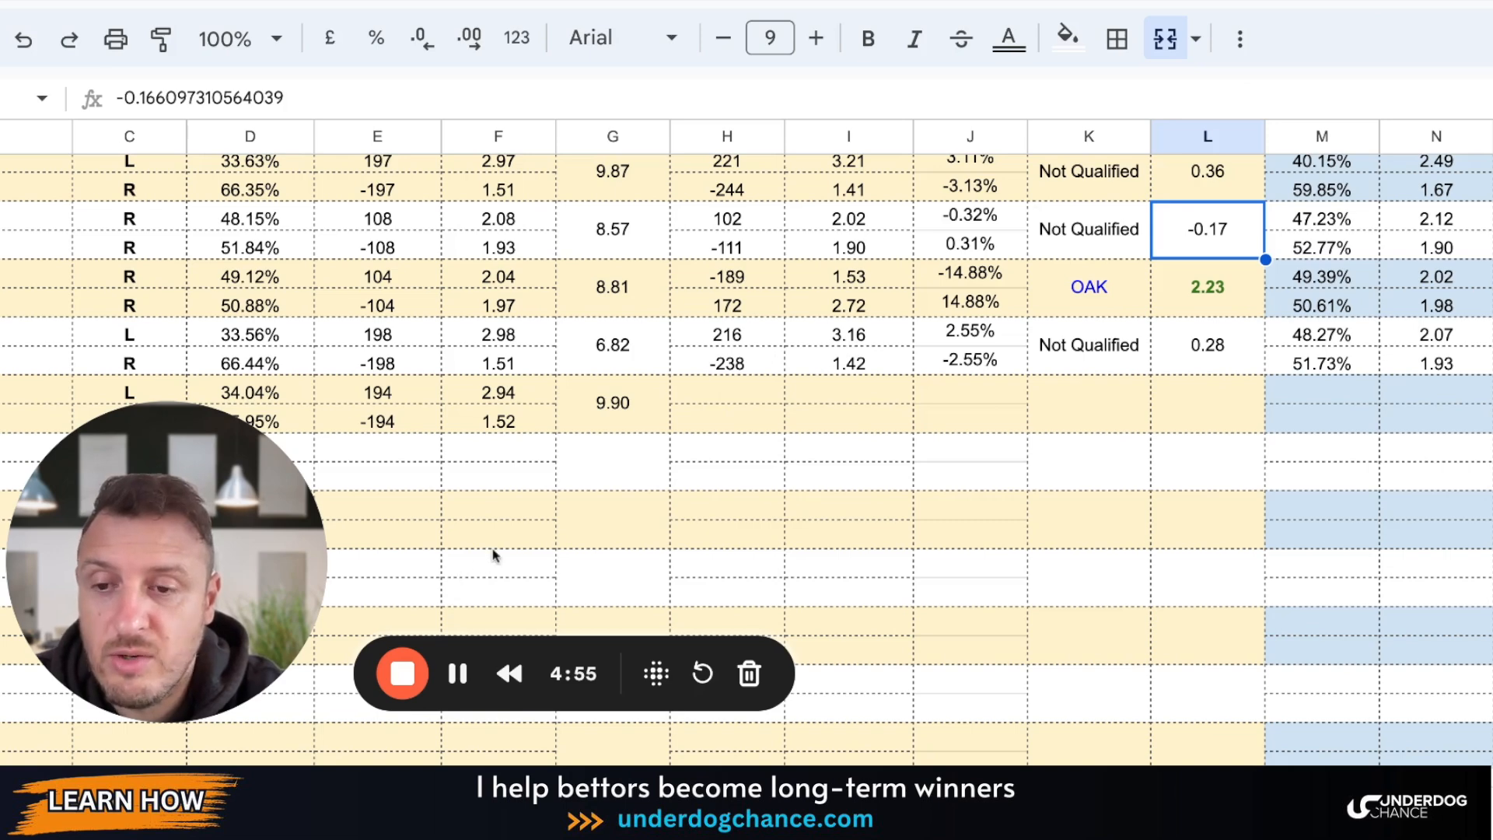
pyautogui.moveTo(410, 639)
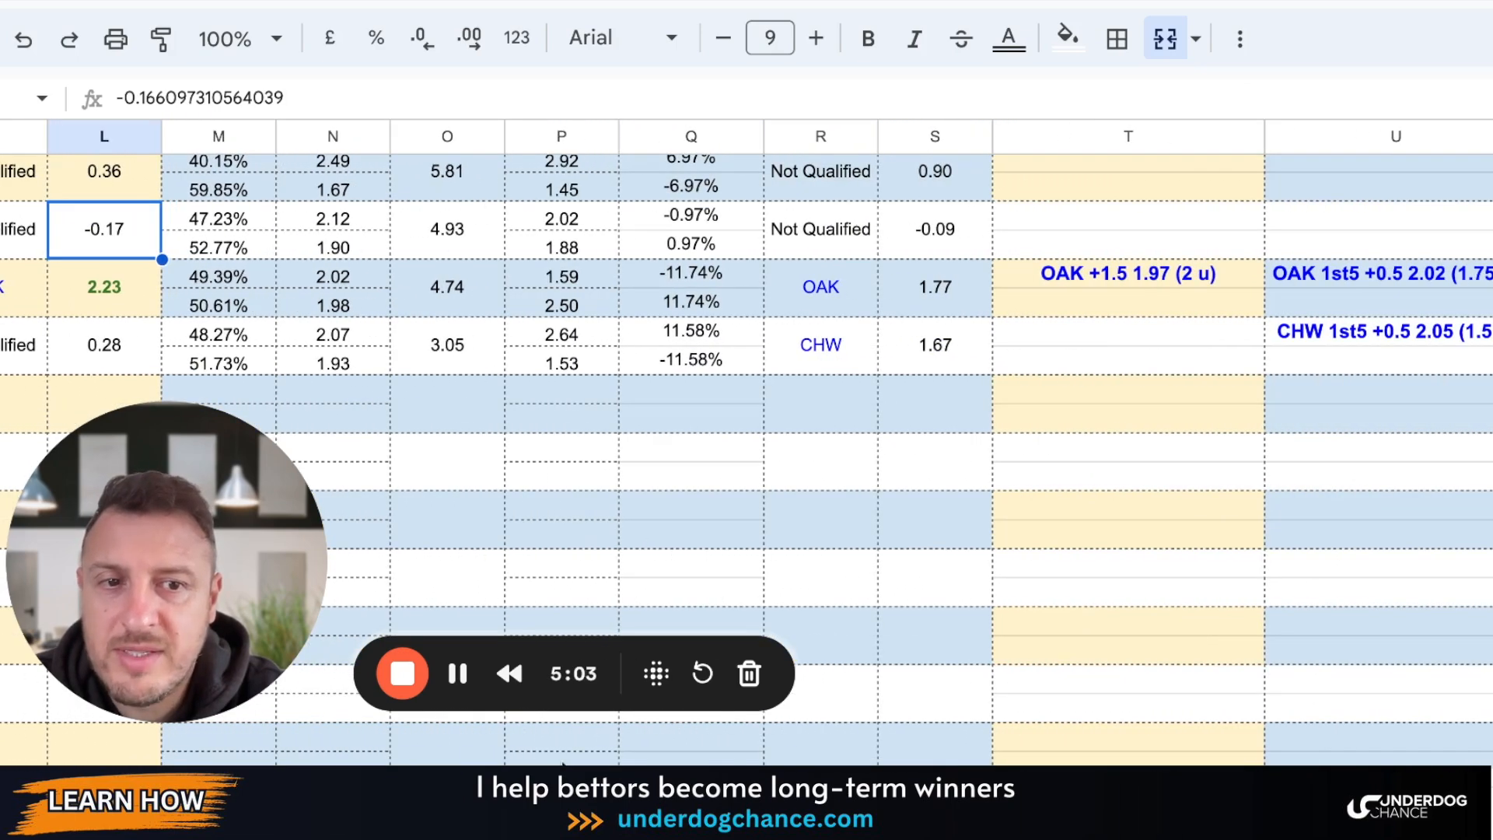
pyautogui.click(1127, 274)
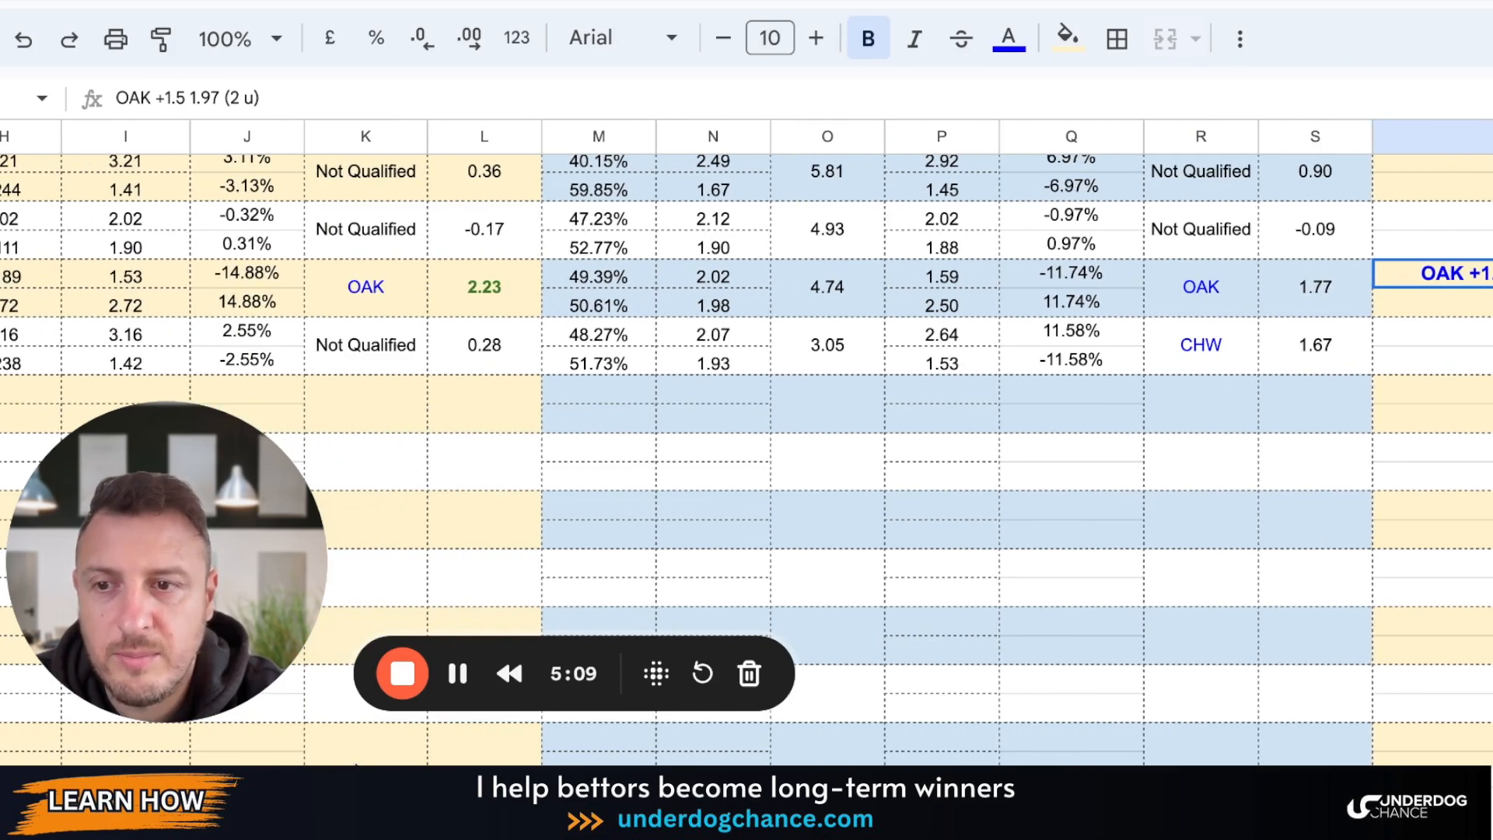
pyautogui.hscroll(3)
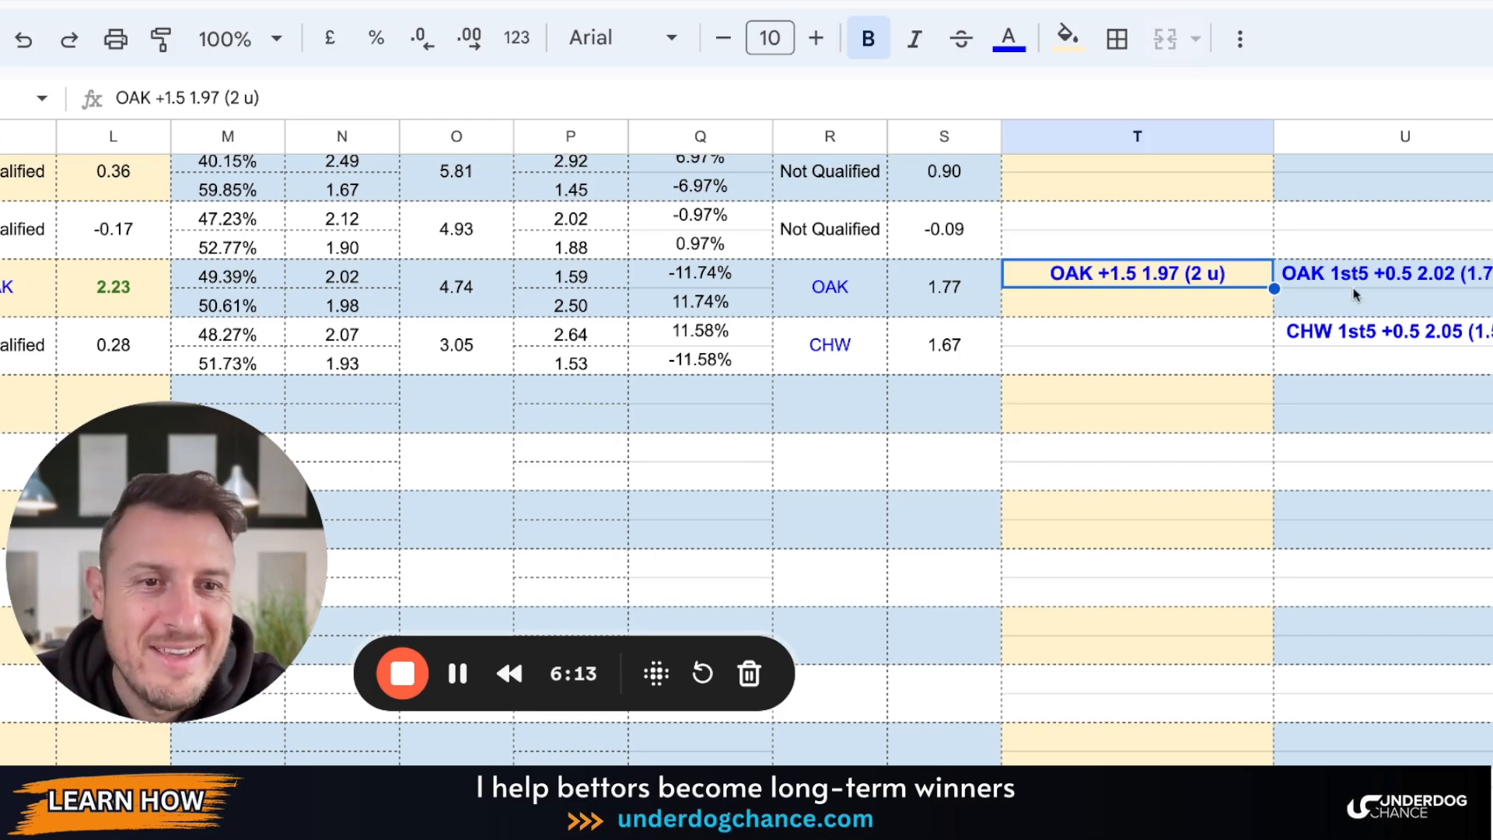
pyautogui.click(1381, 274)
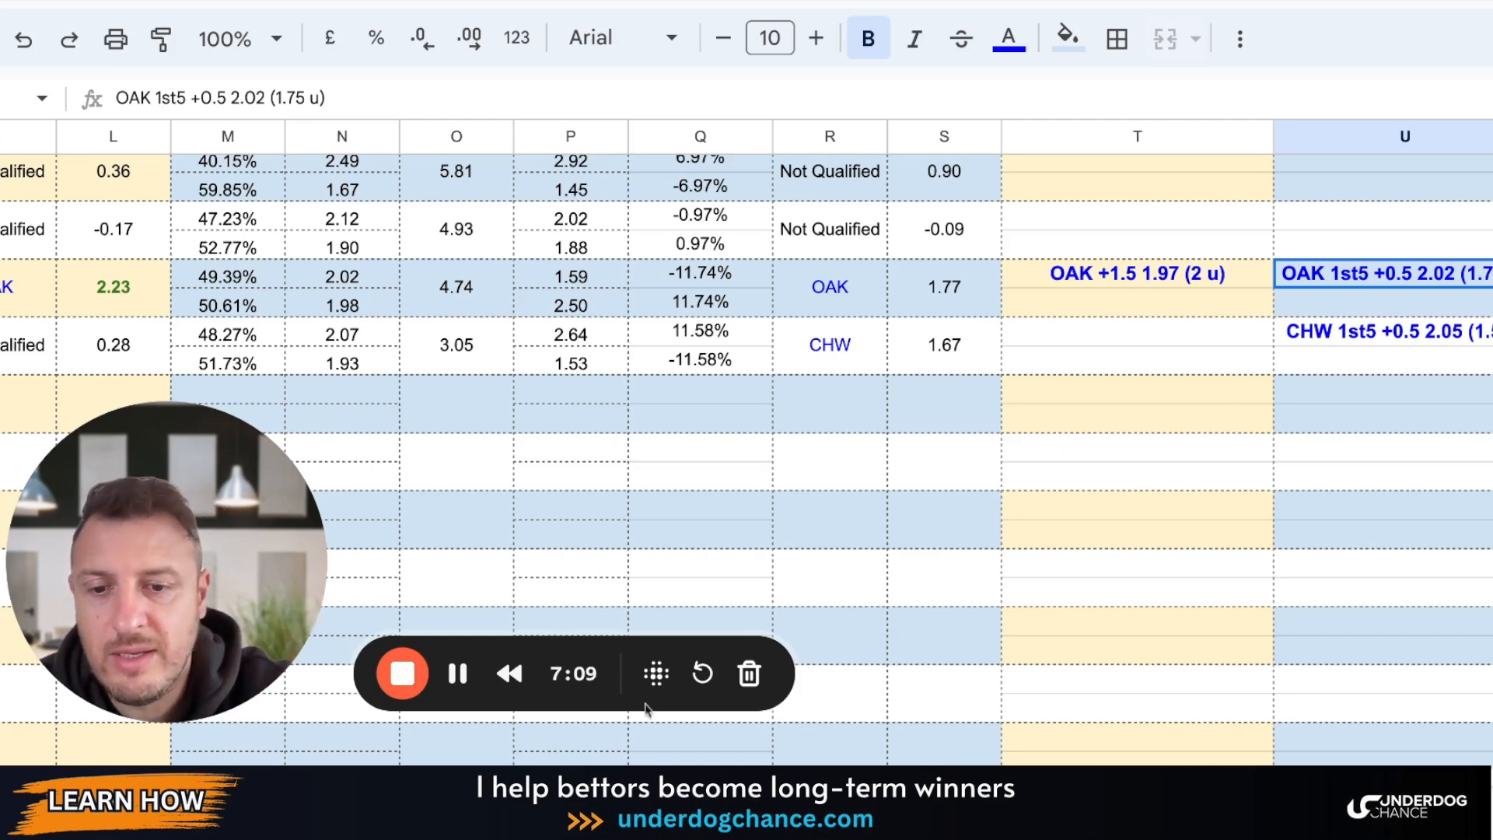
pyautogui.hscroll(-3)
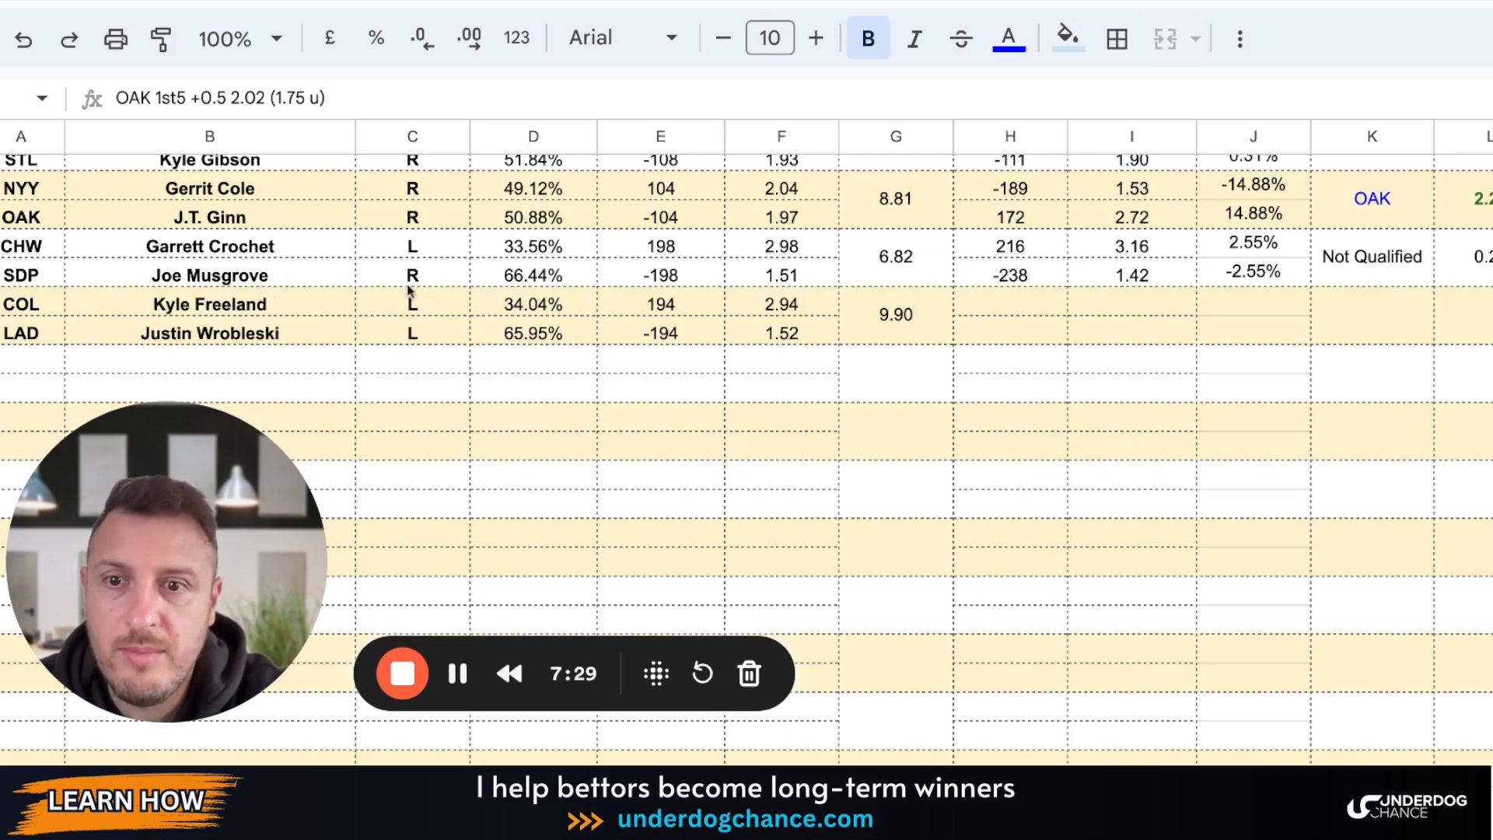
pyautogui.moveTo(813, 252)
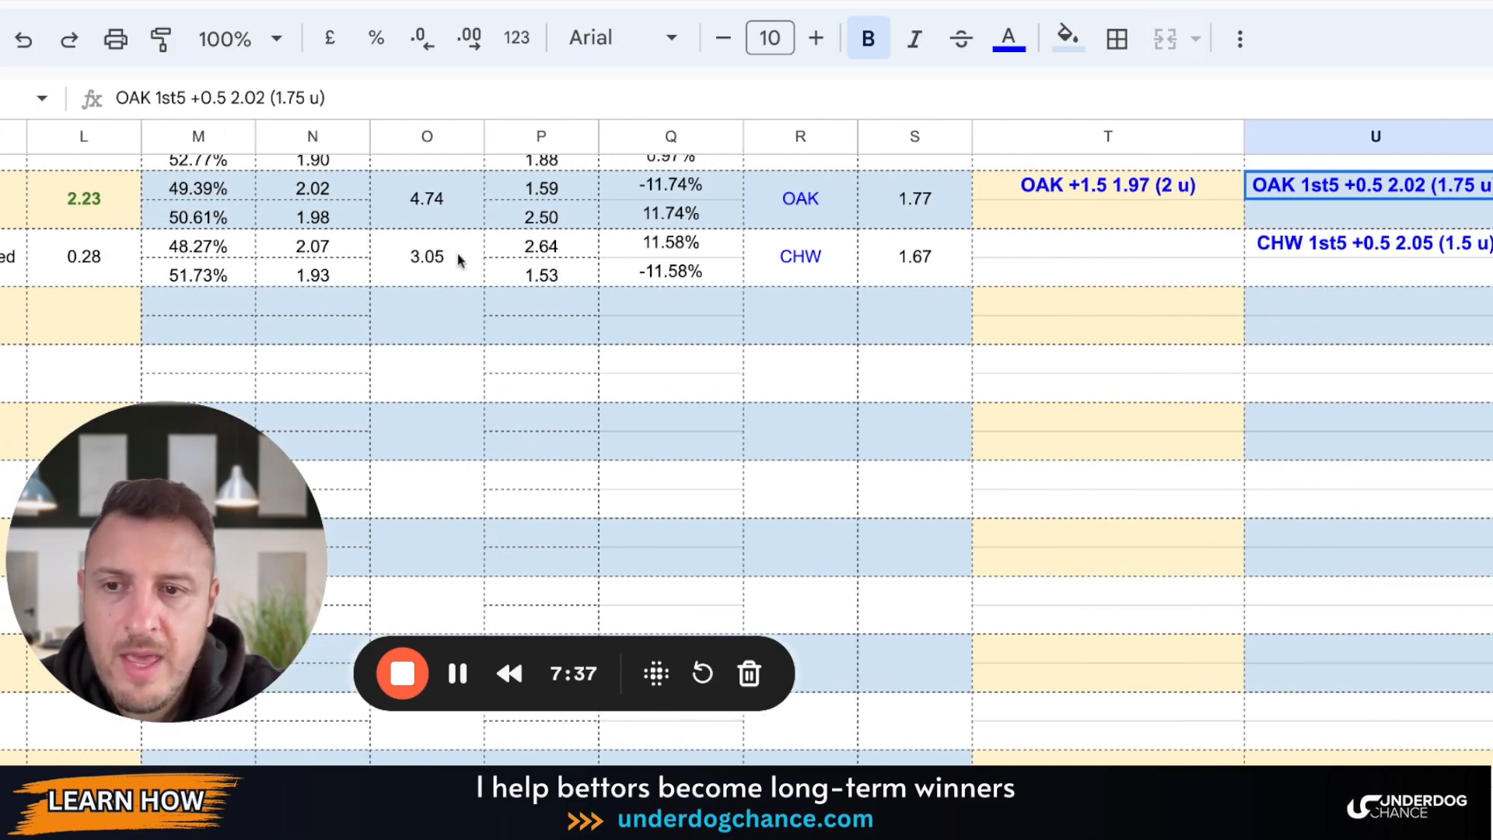
pyautogui.moveTo(591, 296)
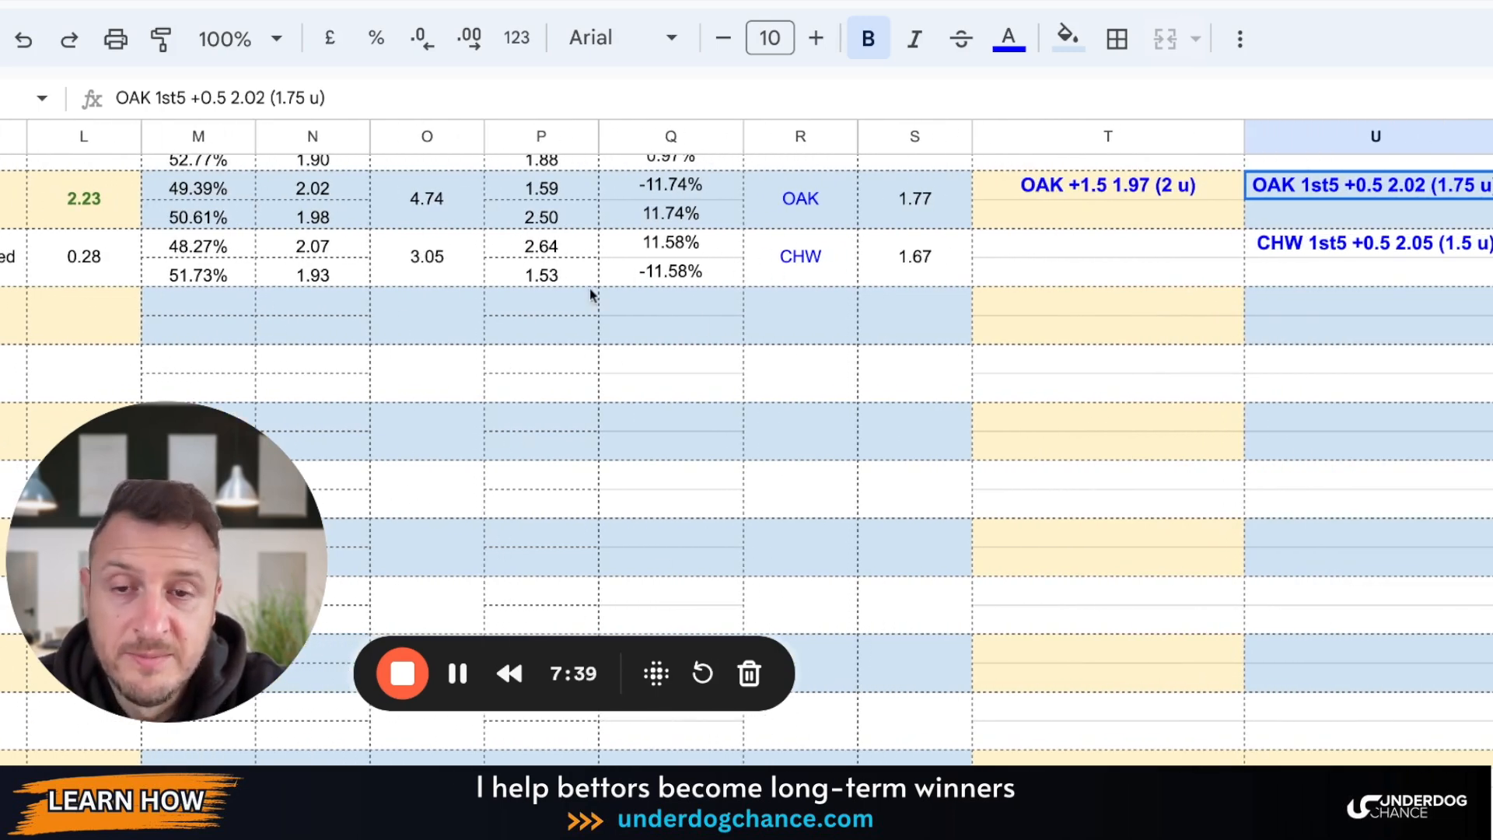
pyautogui.moveTo(539, 249)
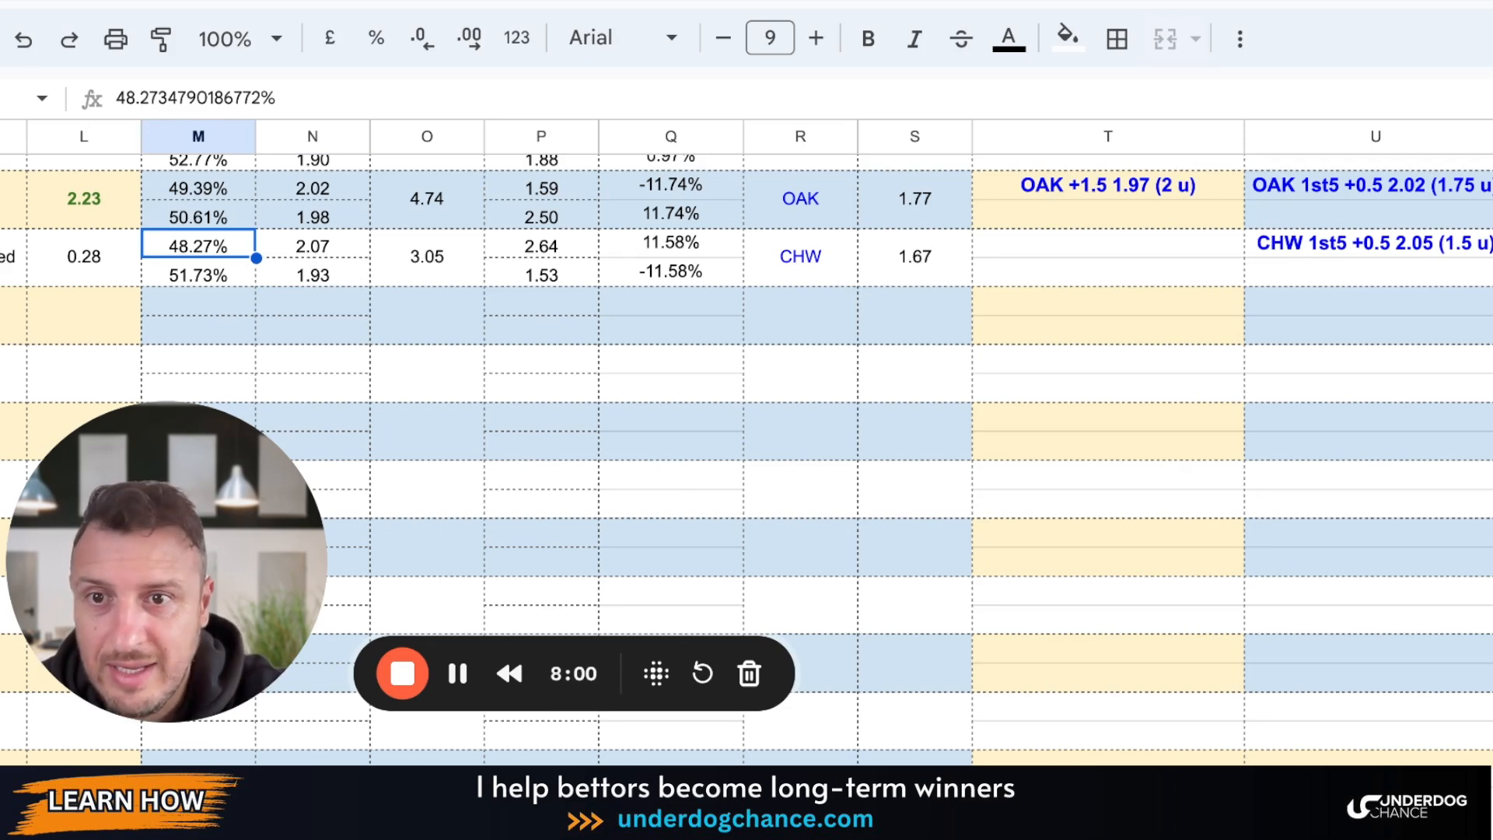
# - Check CHW's 48.27% projected win probability cell
pyautogui.click(541, 246)
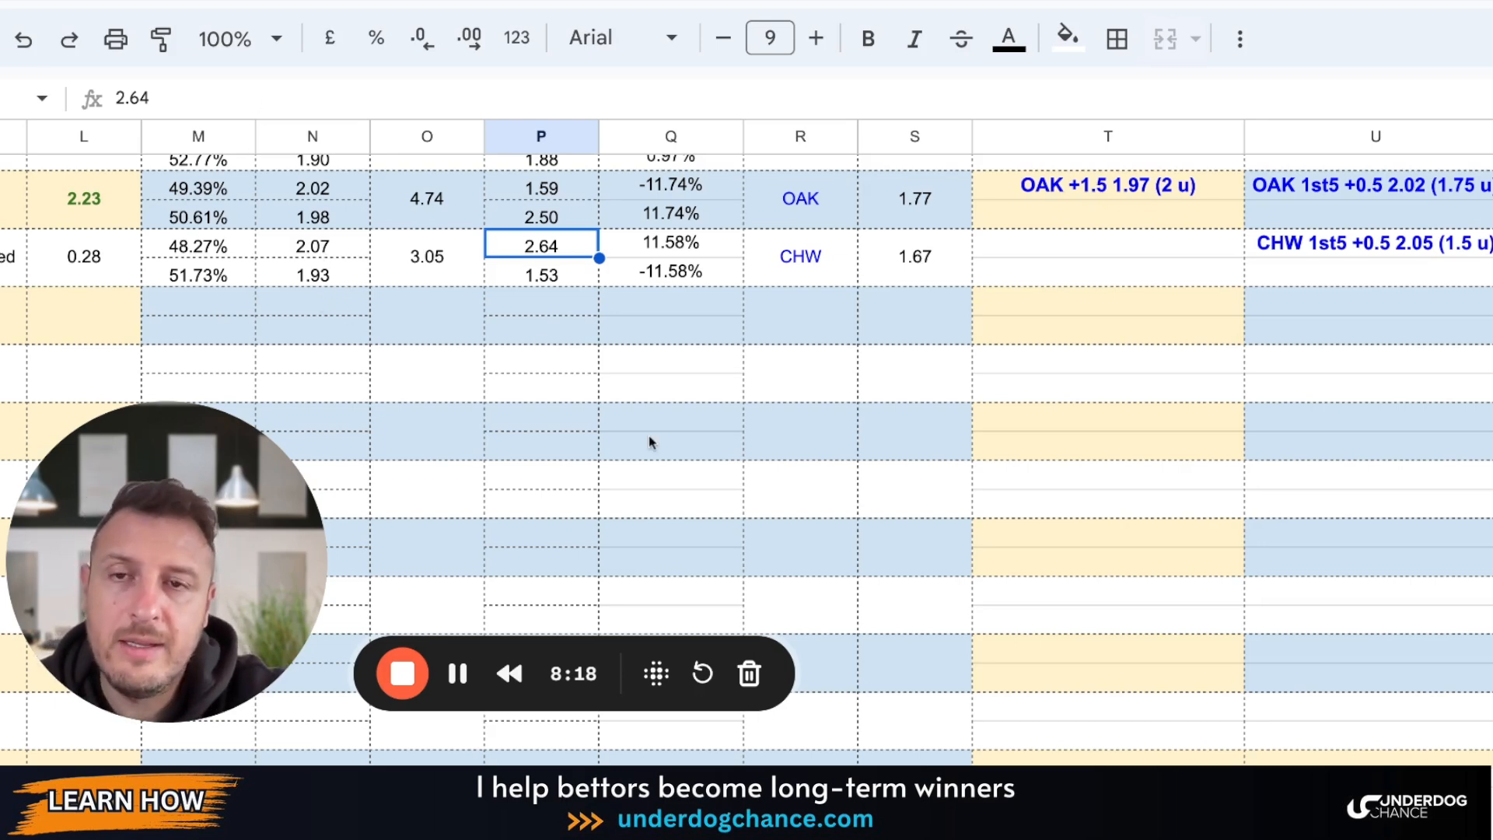
pyautogui.moveTo(359, 250)
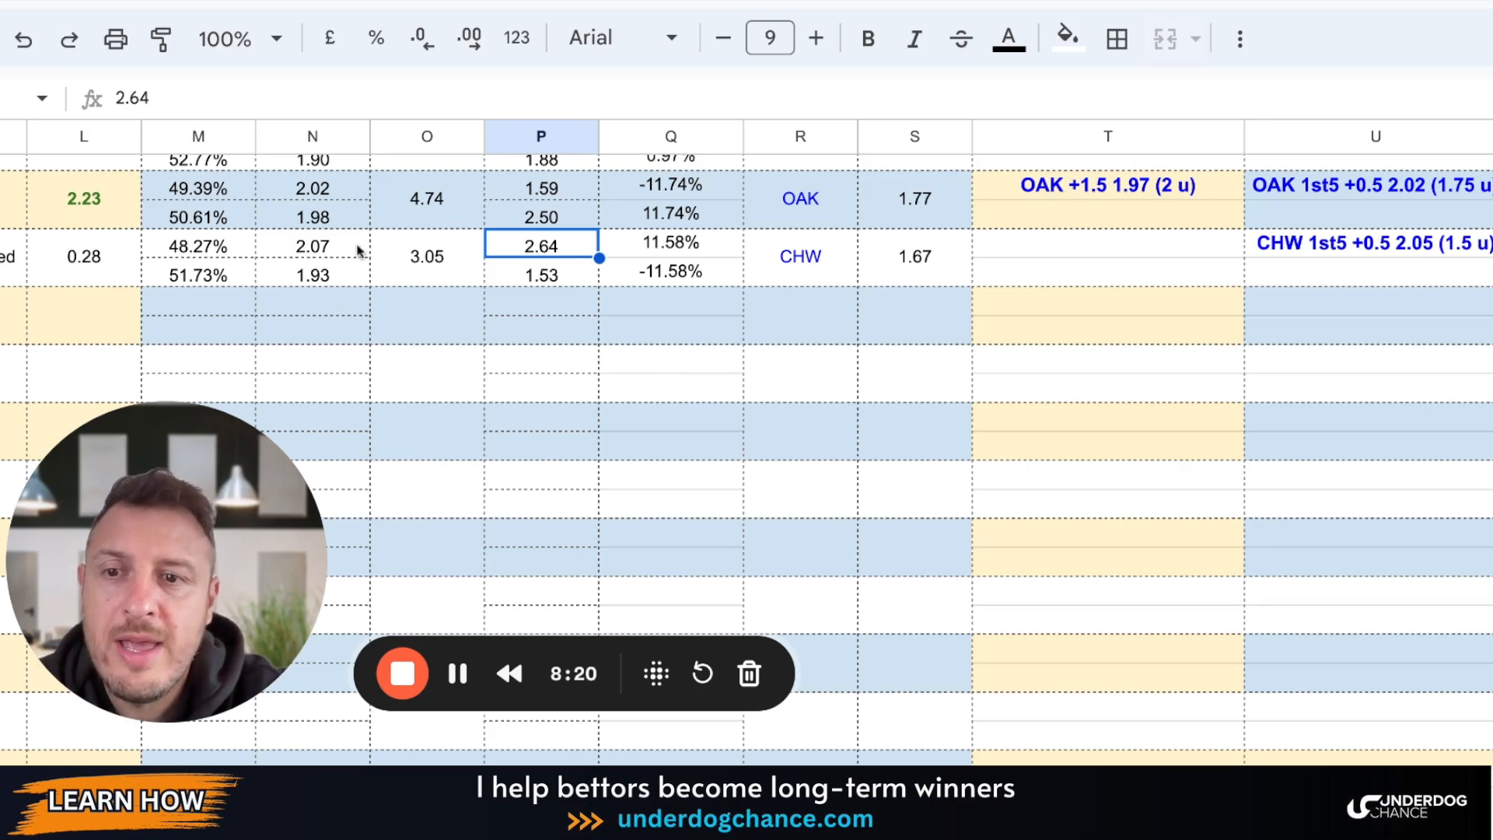
pyautogui.moveTo(551, 305)
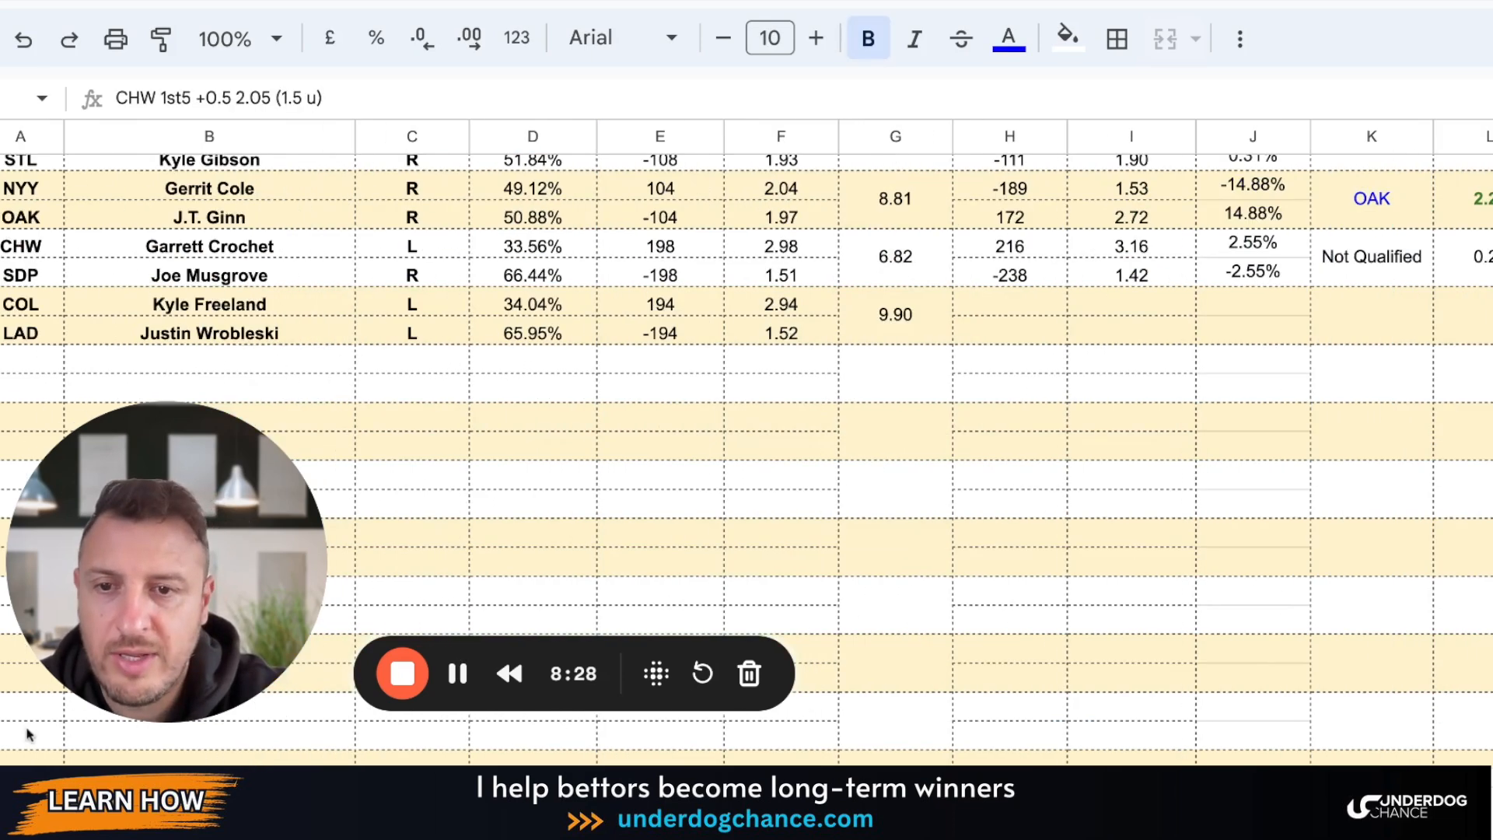
pyautogui.scroll(-3)
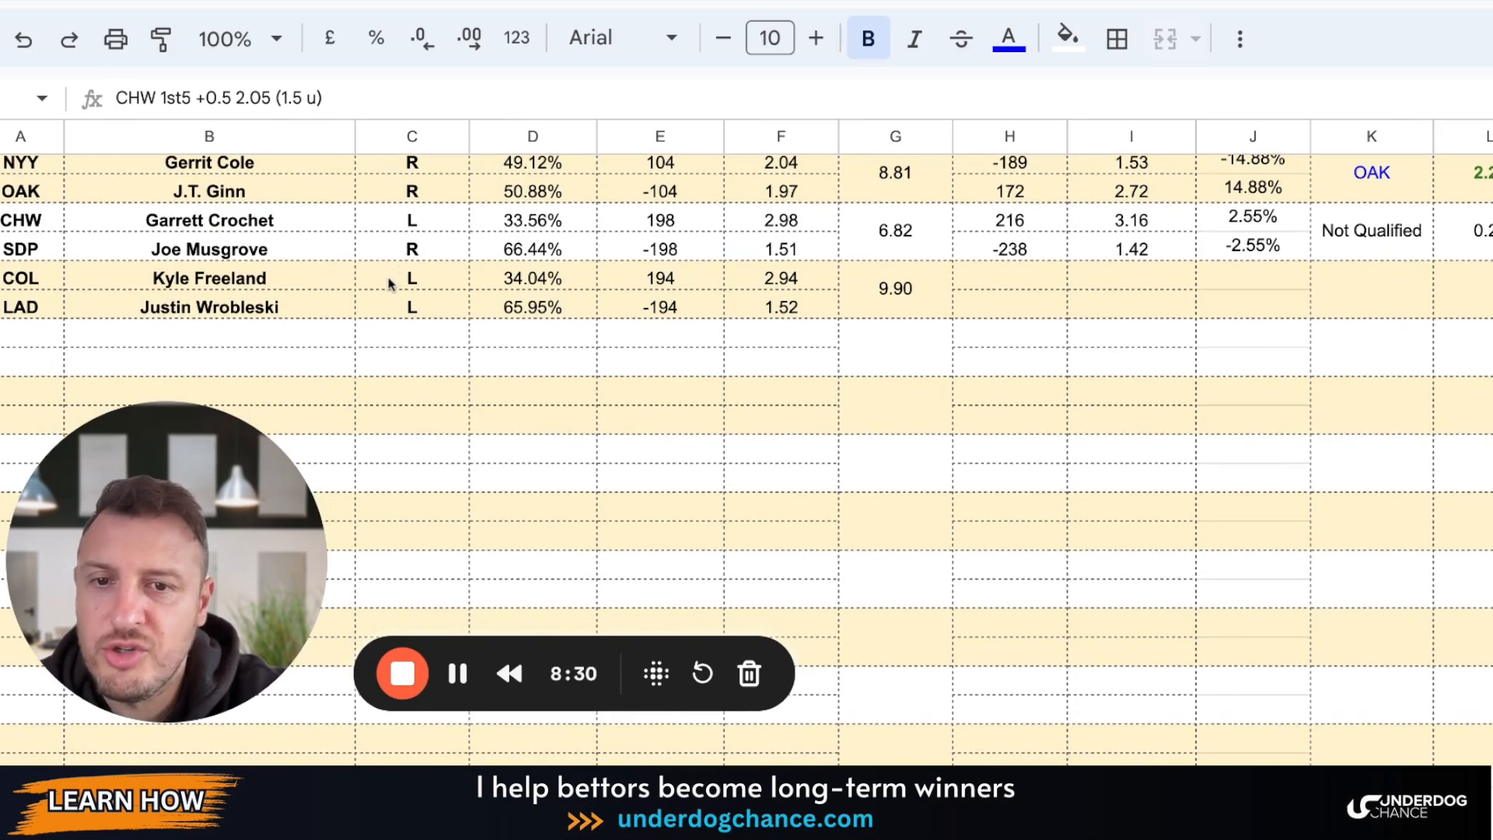
pyautogui.moveTo(656, 350)
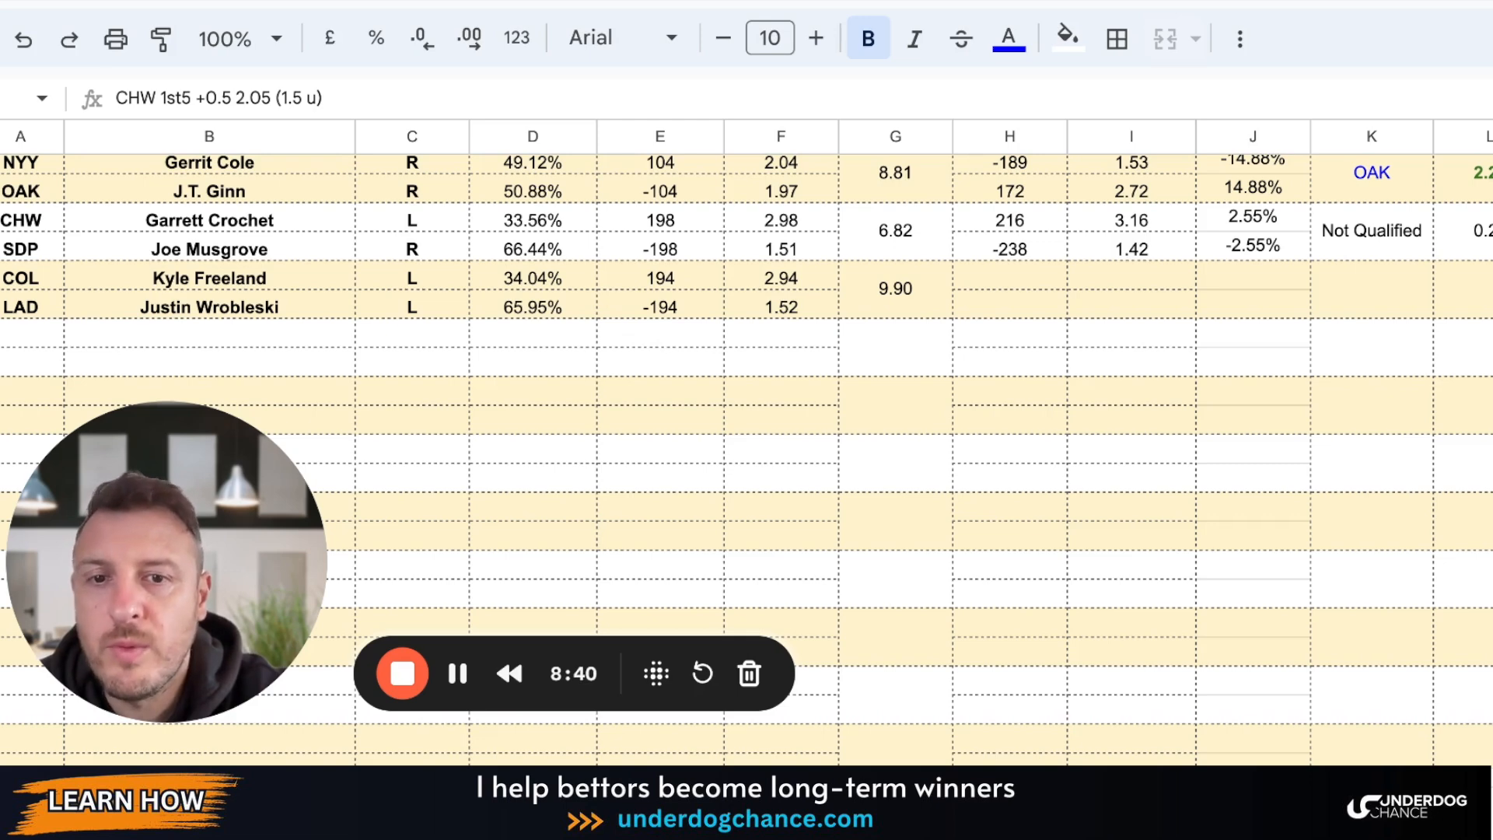
pyautogui.moveTo(684, 306)
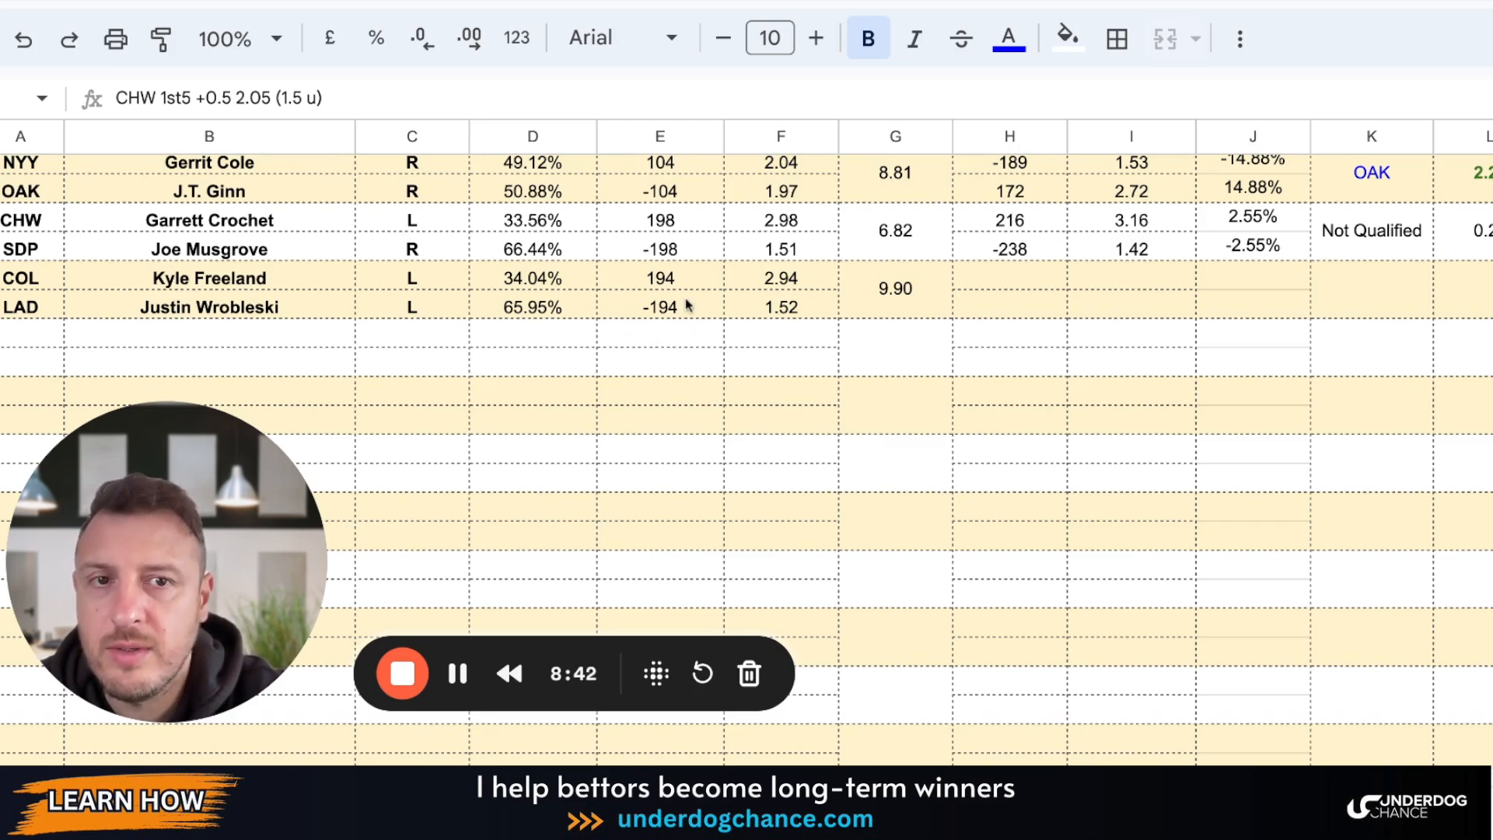
pyautogui.moveTo(634, 292)
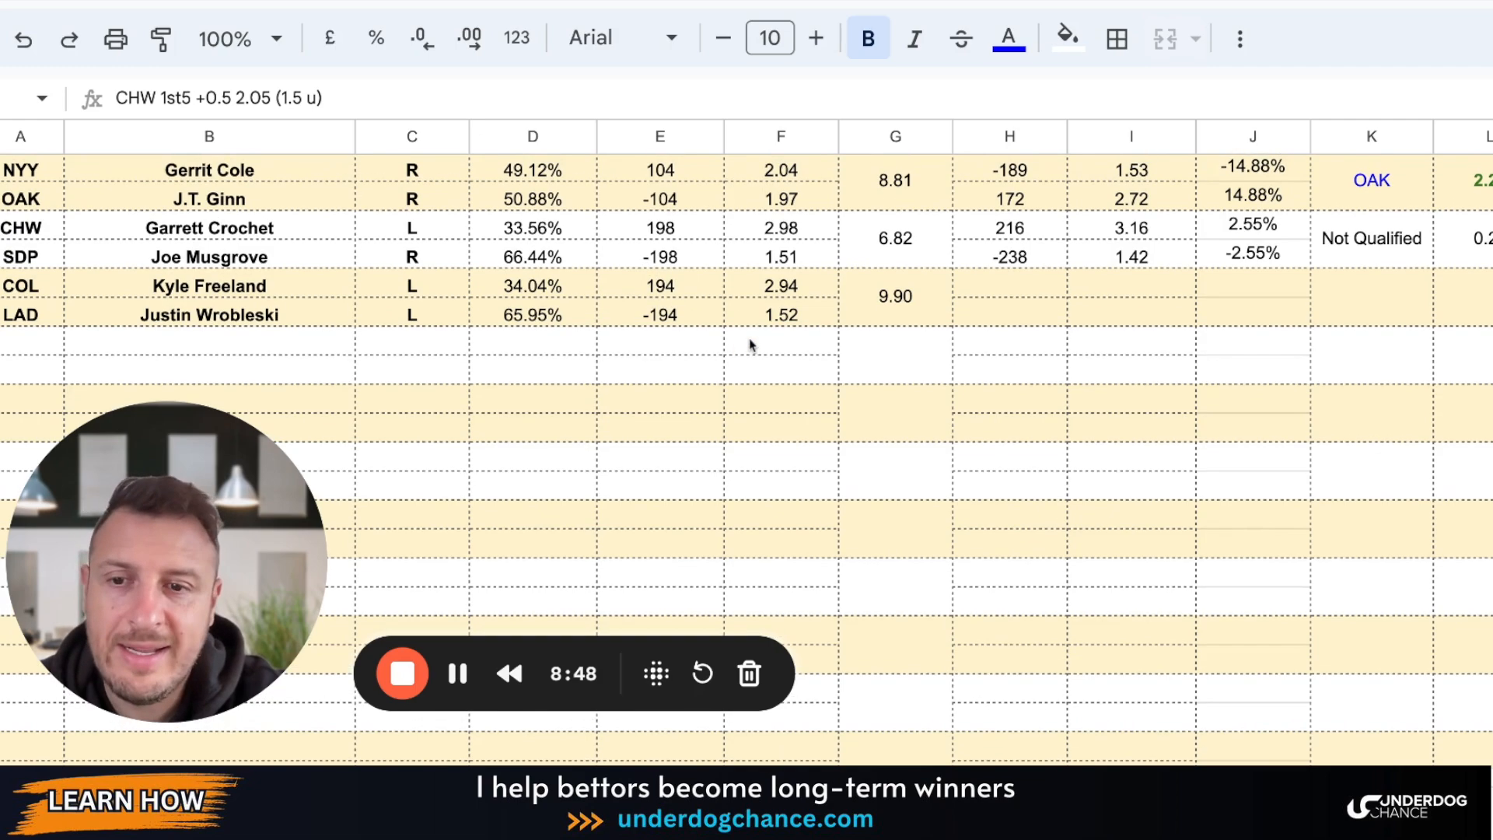
pyautogui.scroll(-3)
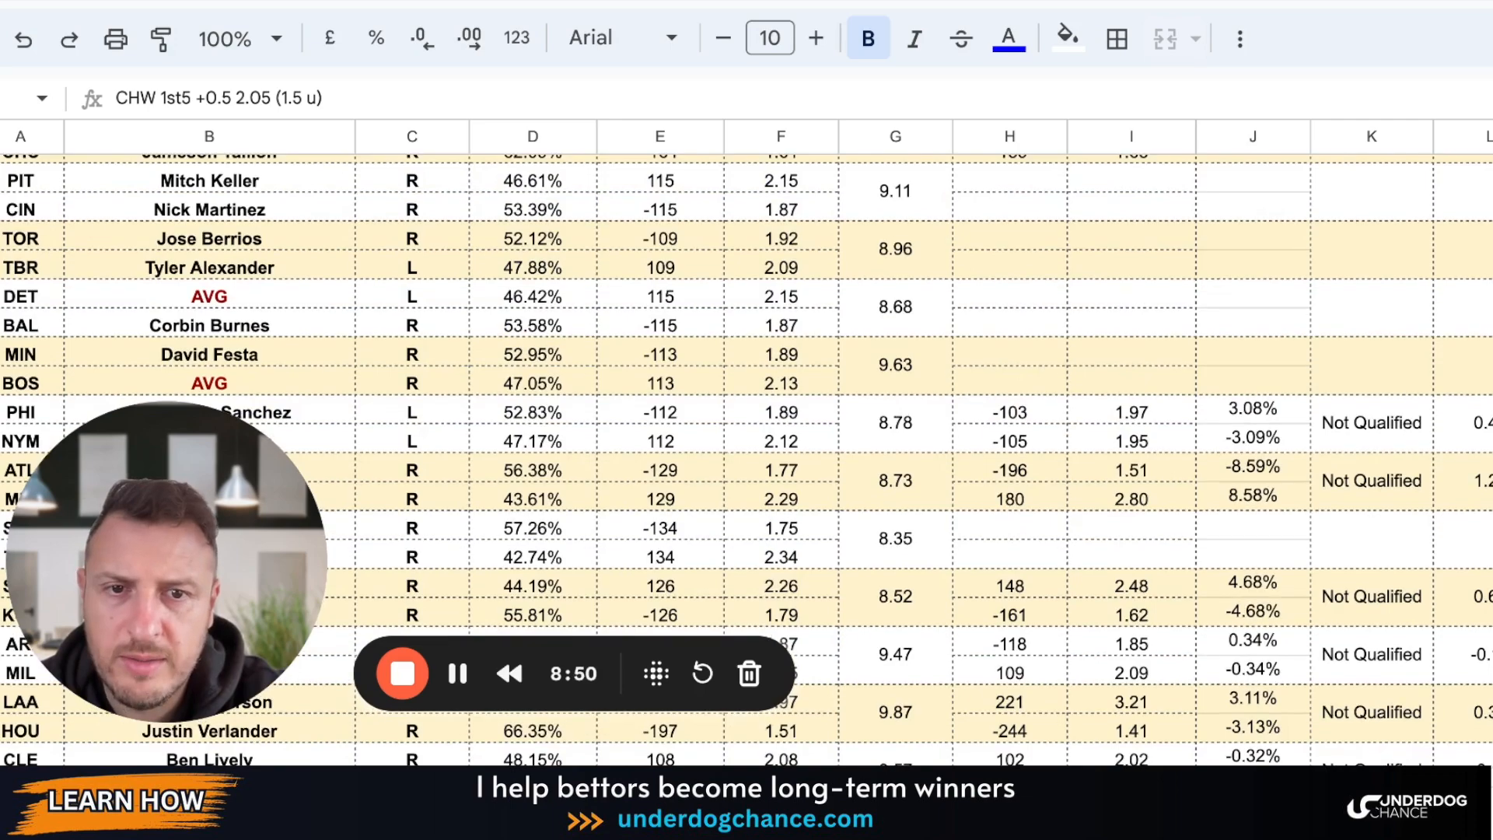
pyautogui.scroll(-3)
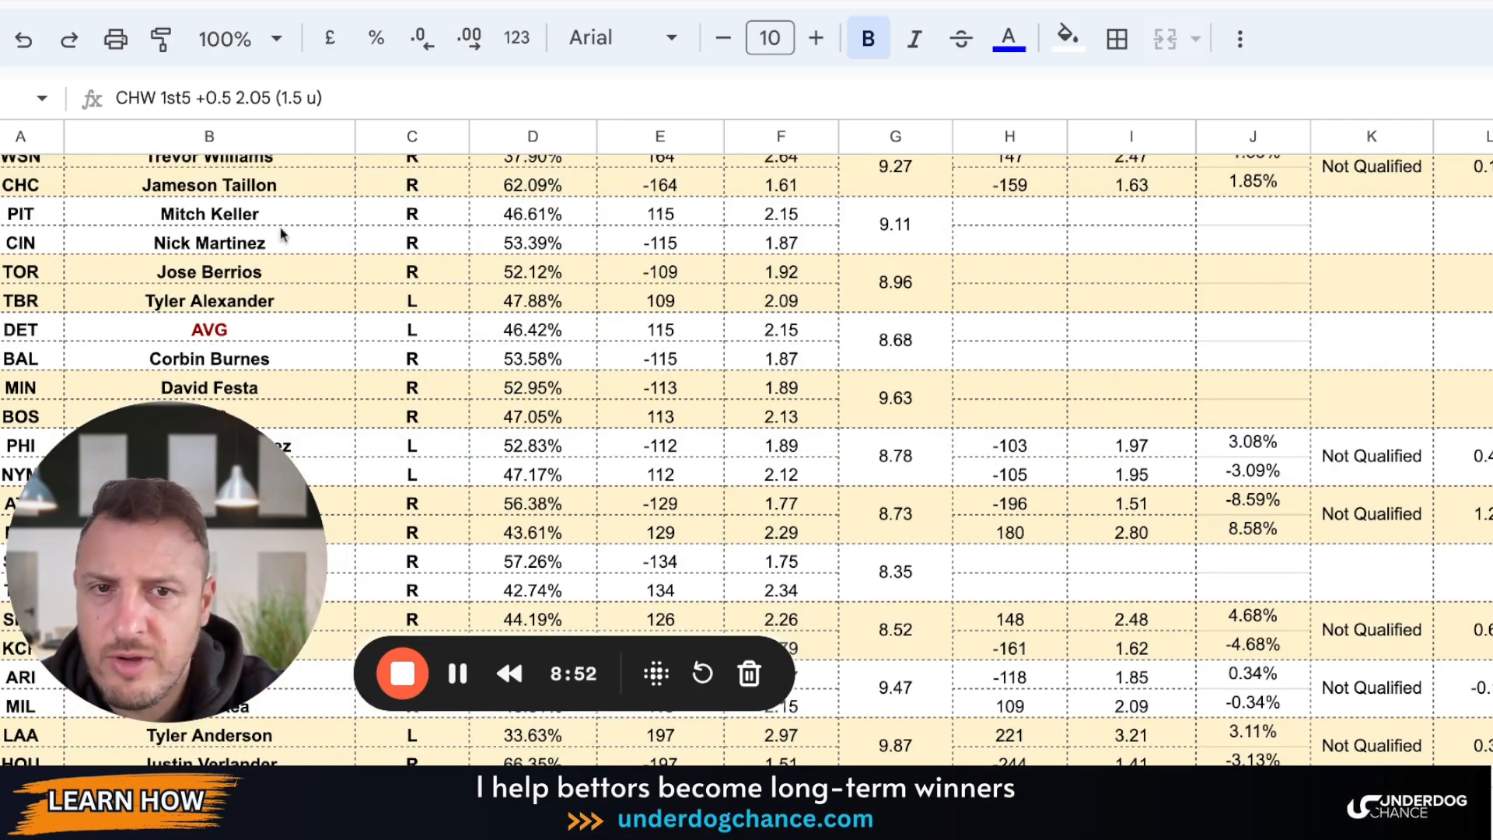
pyautogui.scroll(-3)
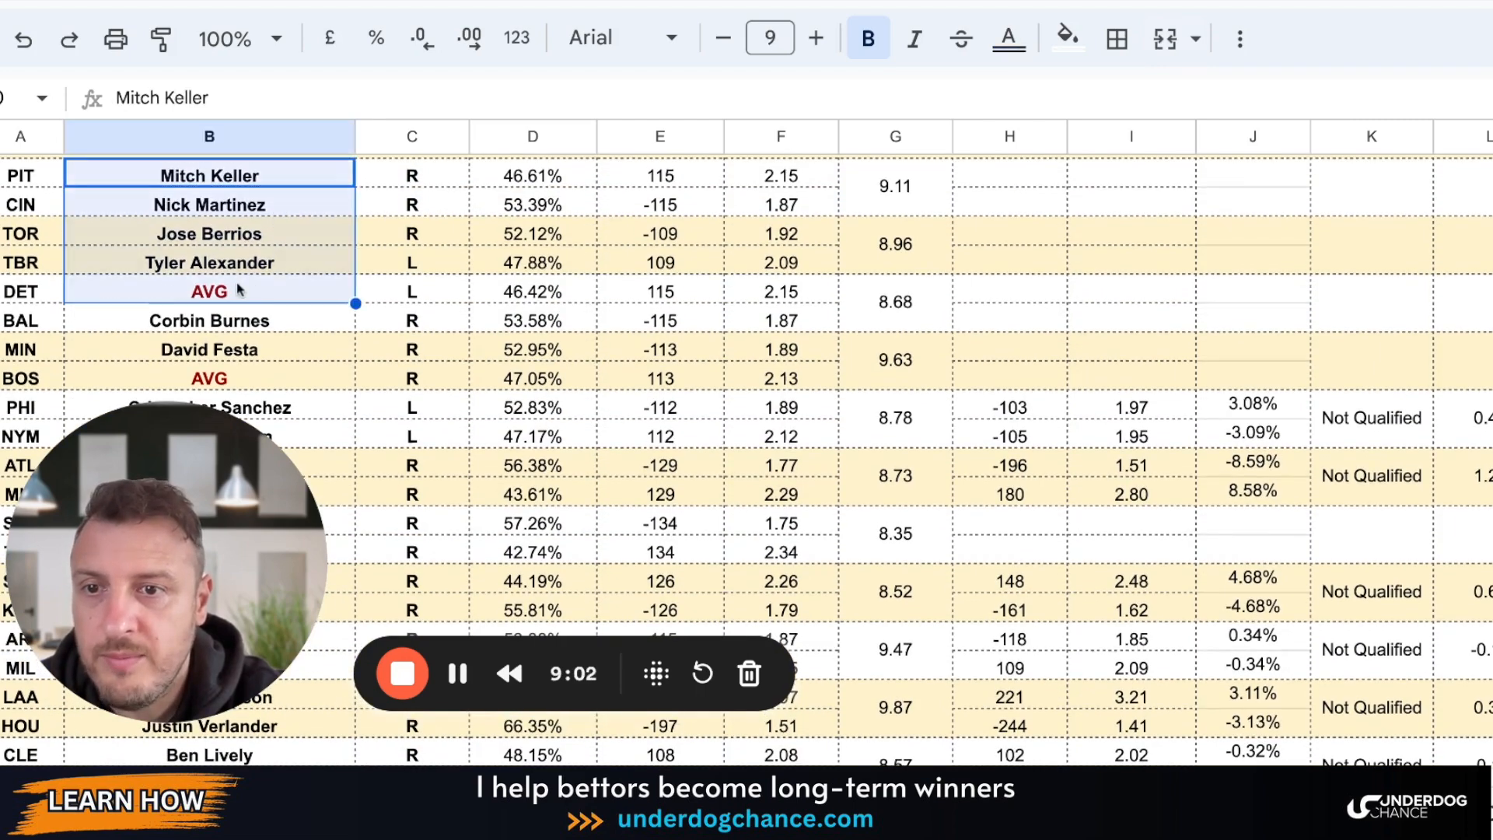
pyautogui.scroll(-3)
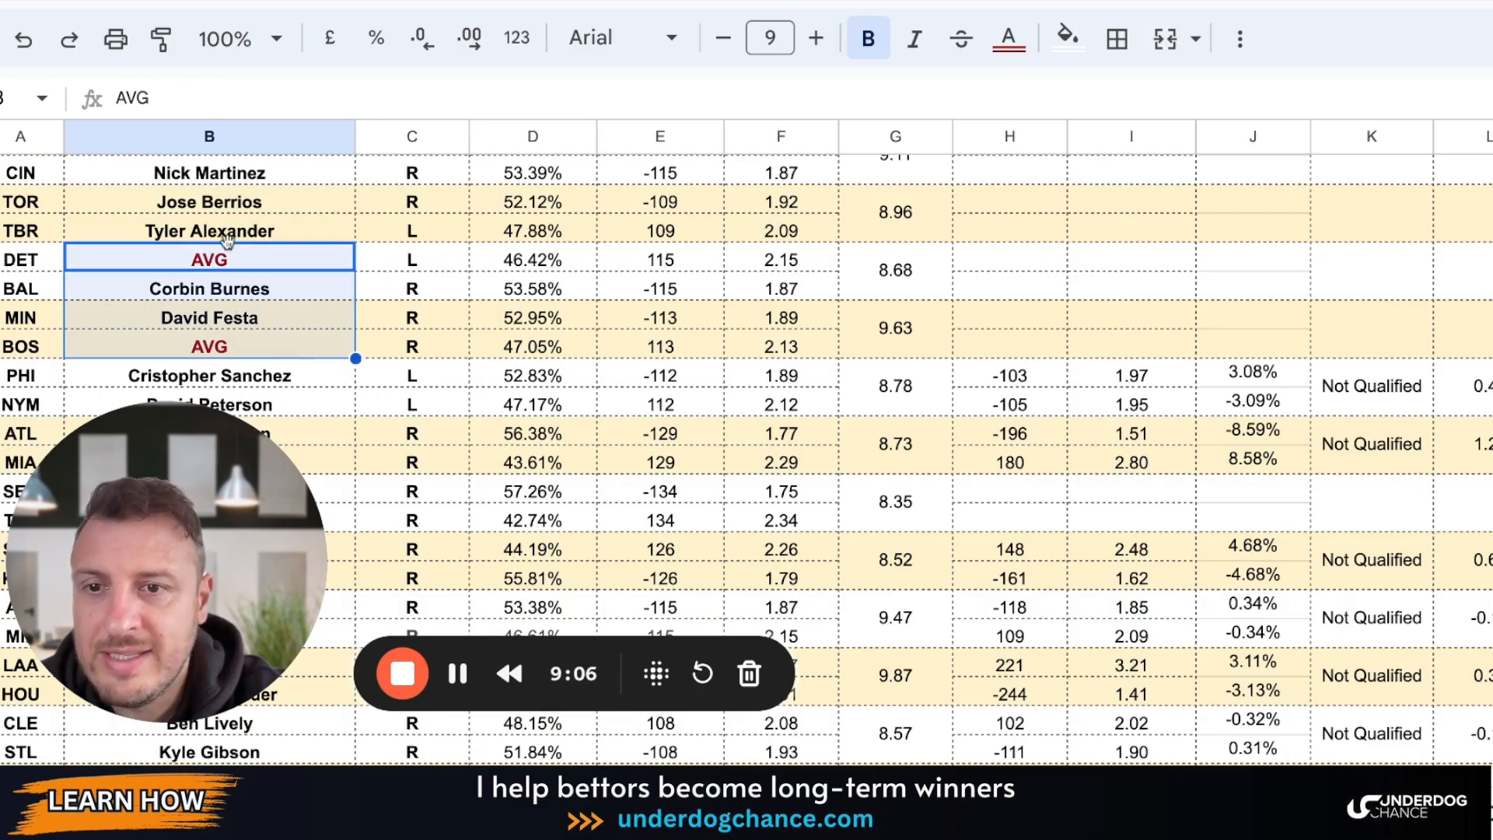
pyautogui.scroll(-3)
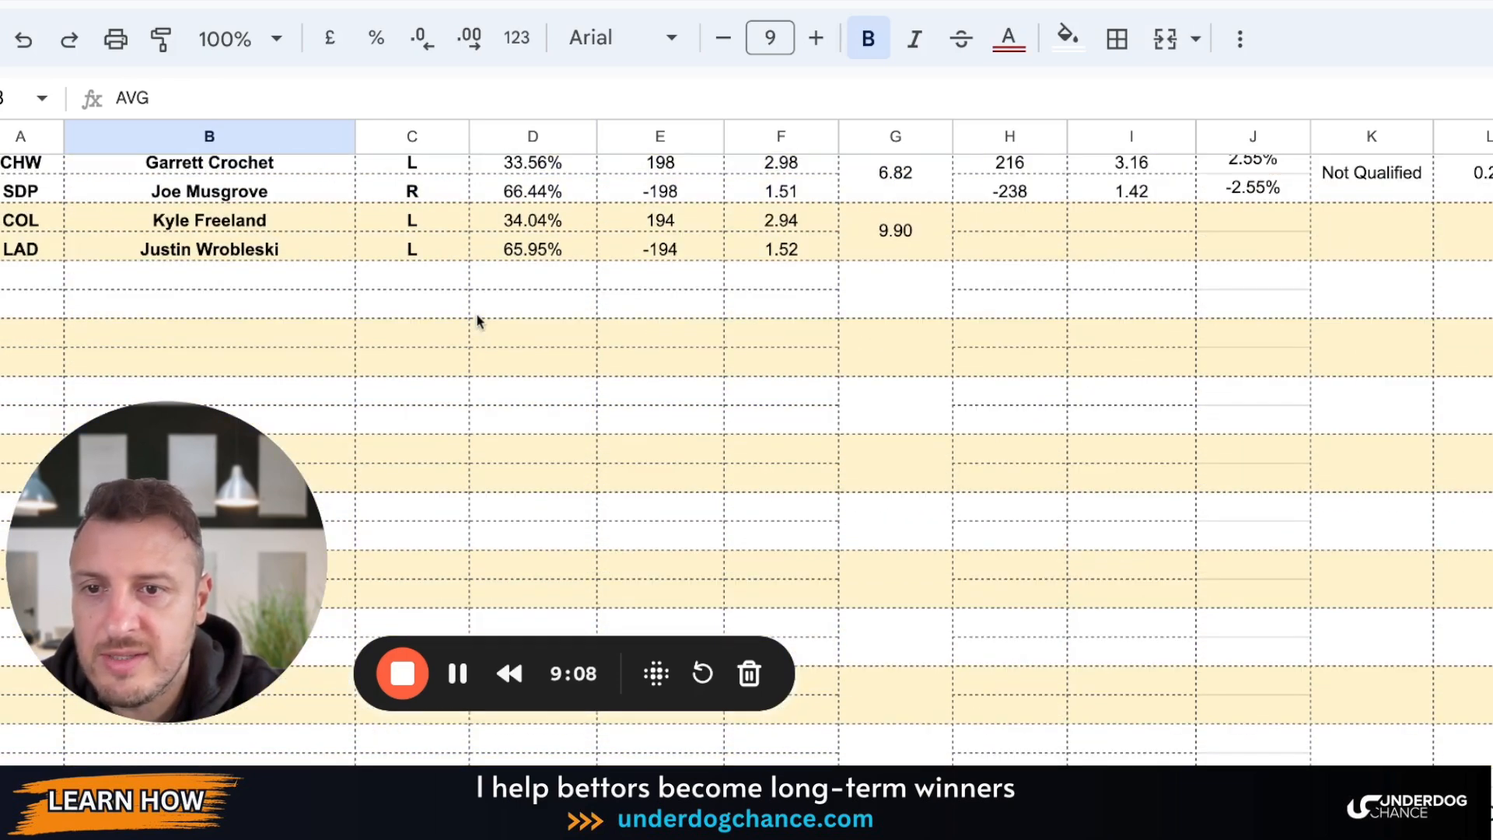
pyautogui.click(210, 224)
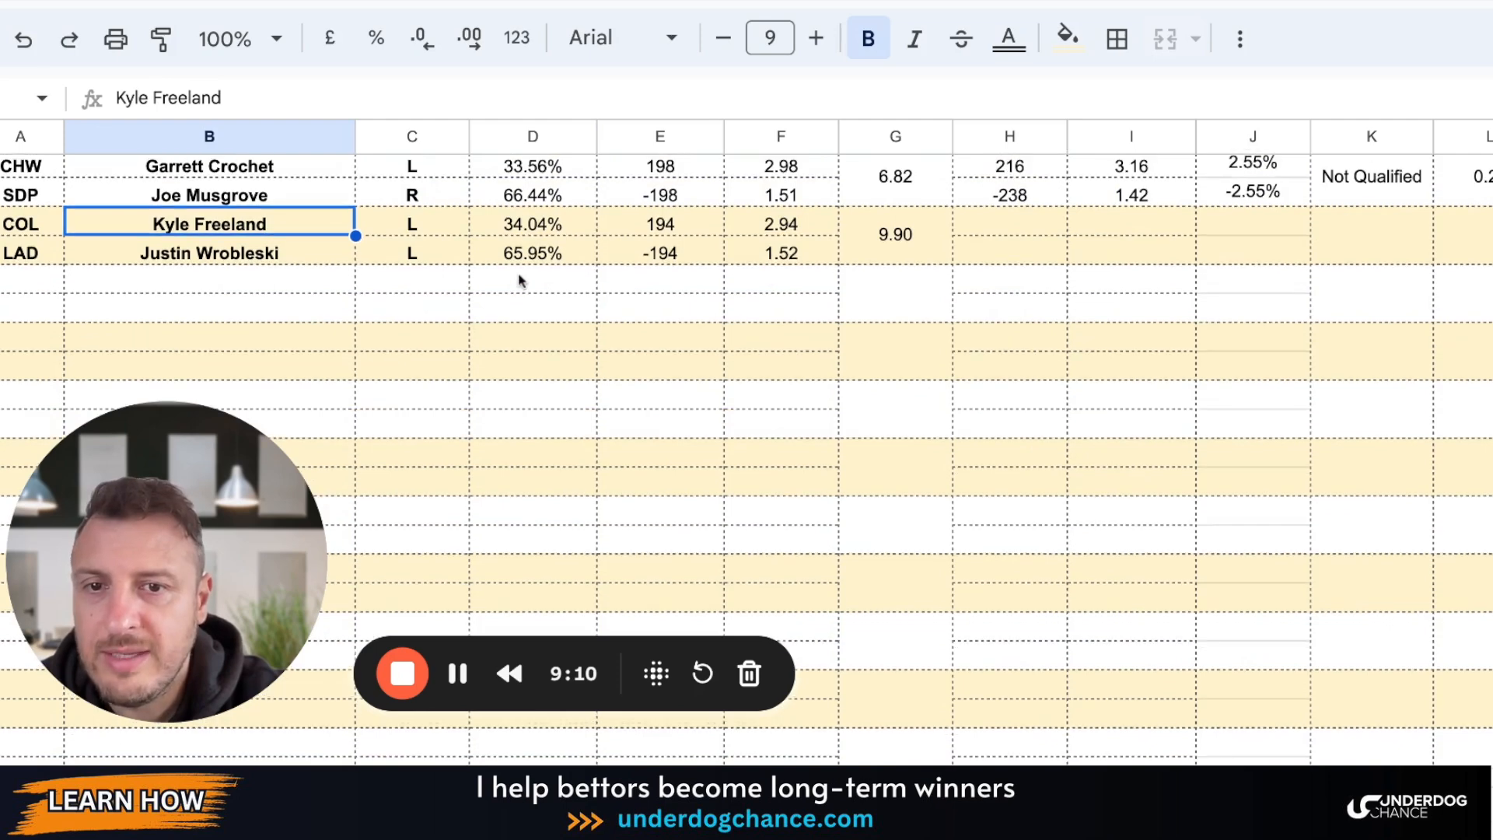
pyautogui.moveTo(943, 370)
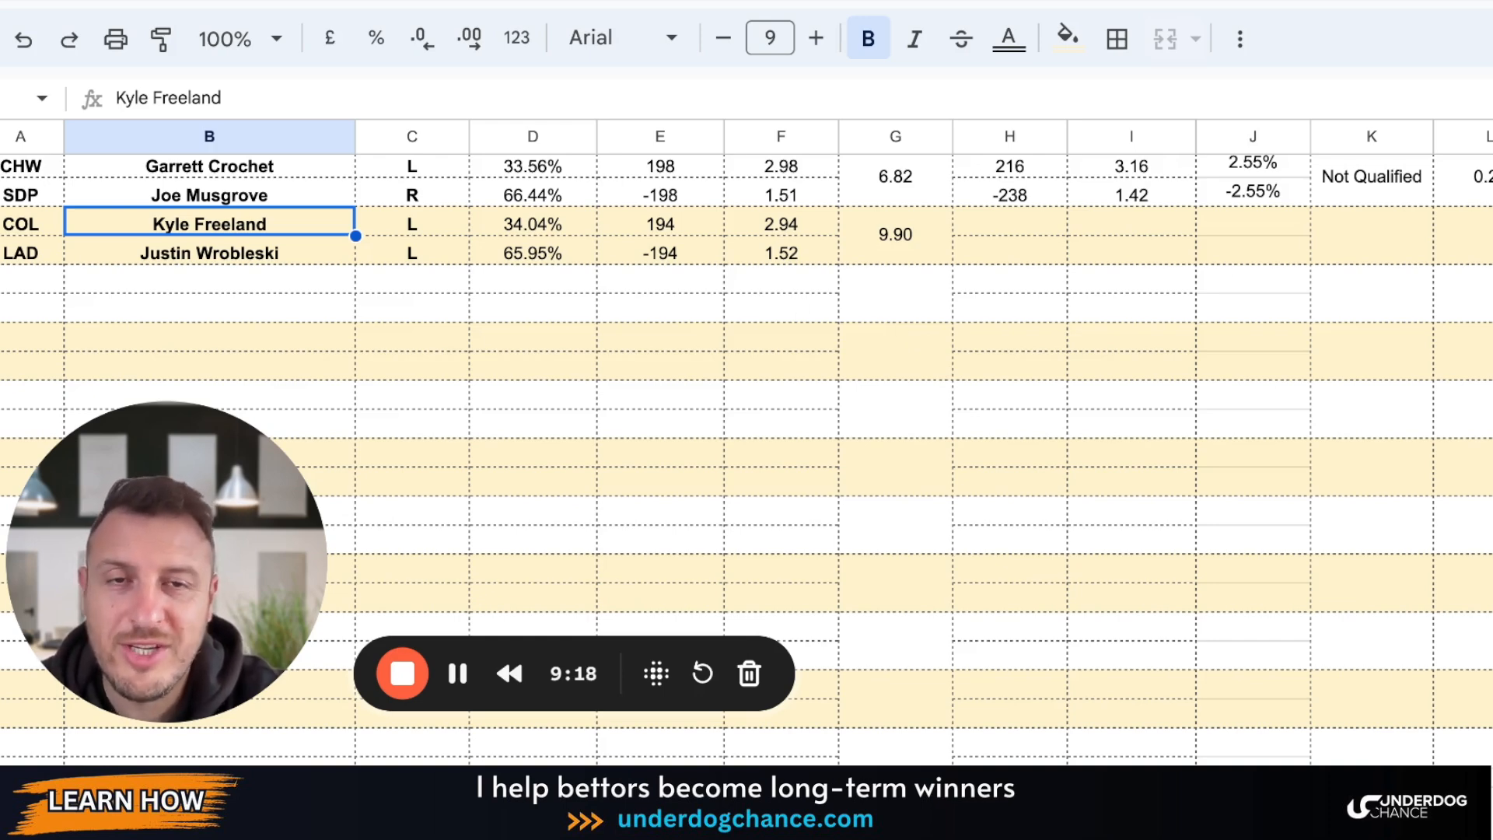
pyautogui.moveTo(852, 346)
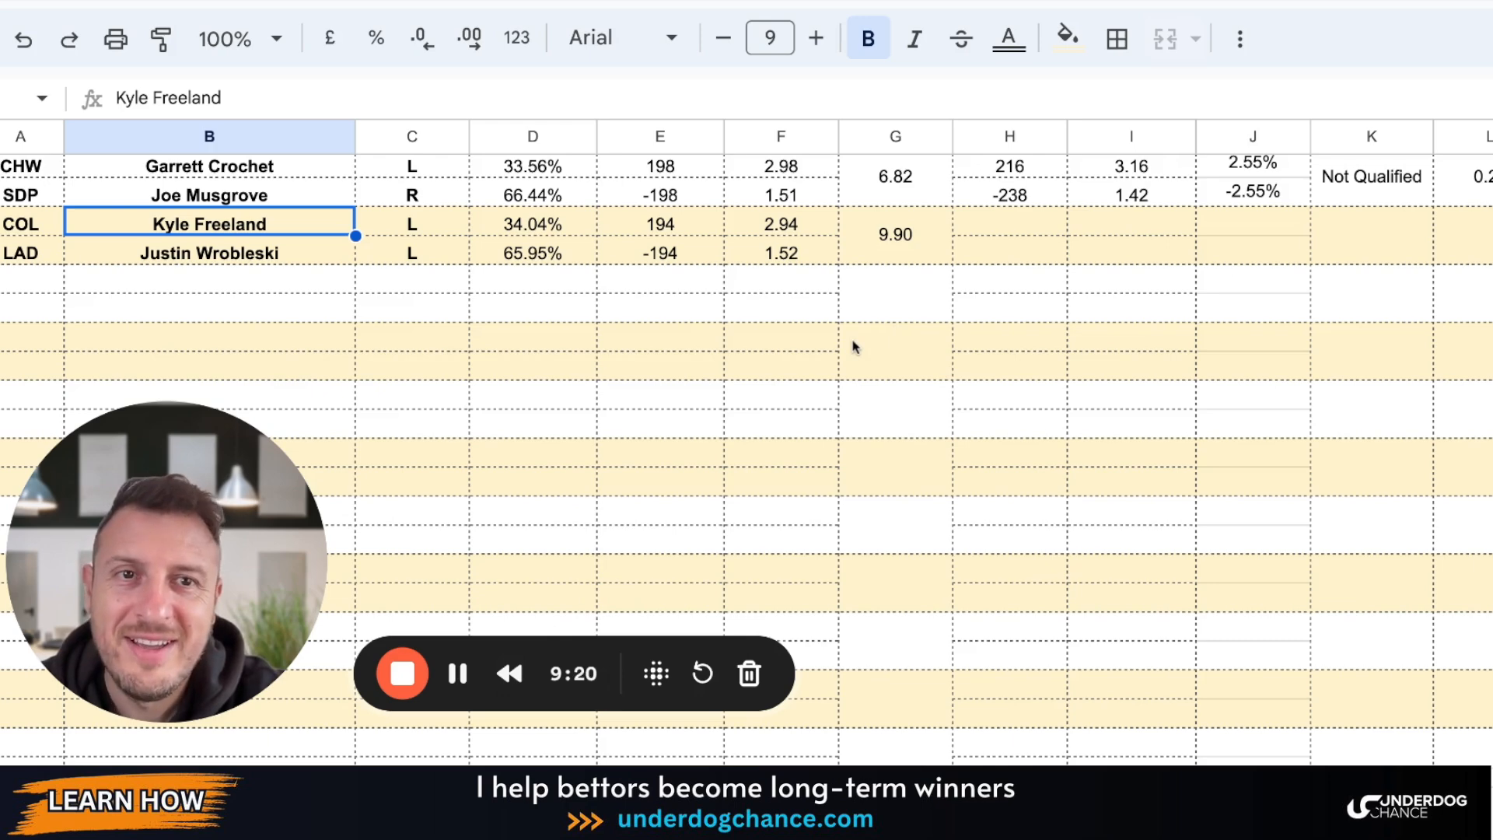